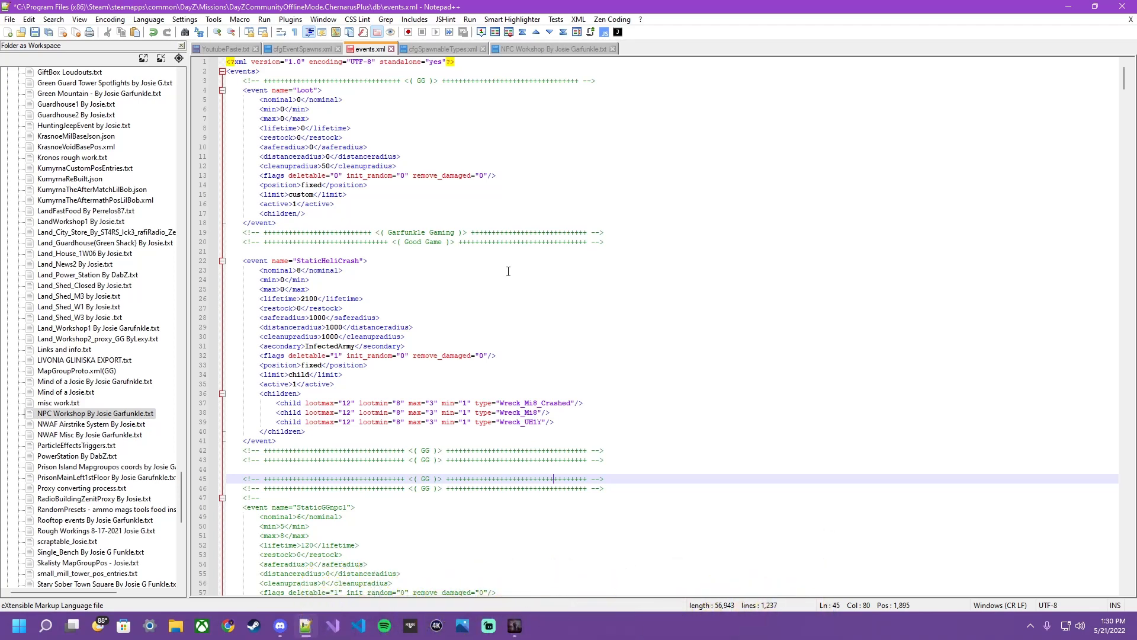
Rename the StaticHeliCrash event to StaticGGnpc1 in events.xml.
{"action": "scroll", "scroll_direction": "down", "scroll_amount": 3}
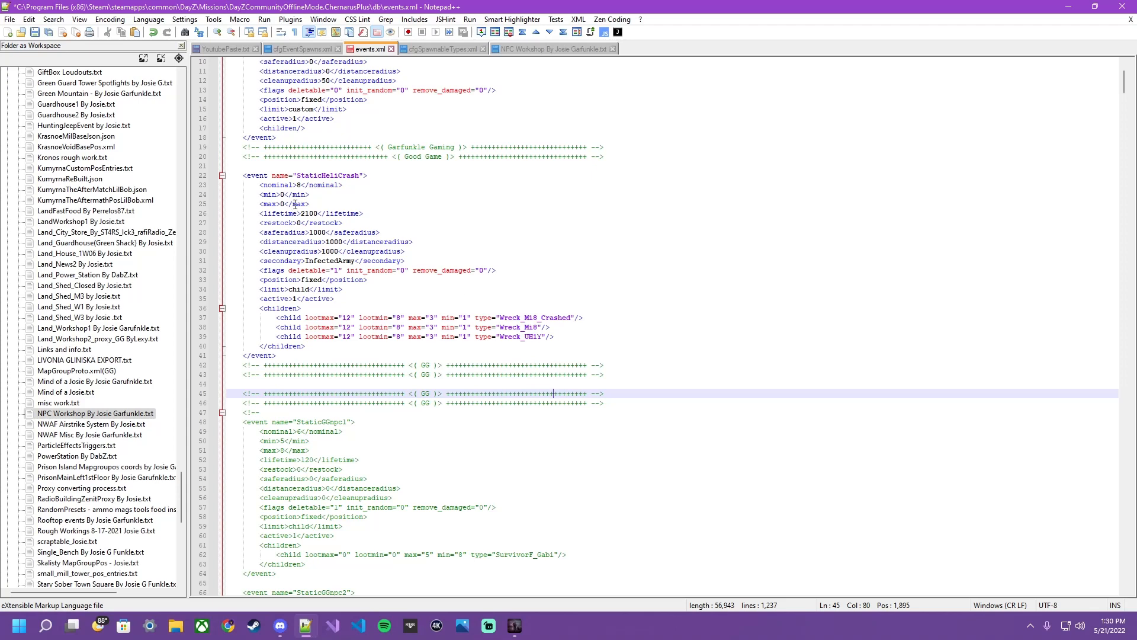
{"action": "mouse_move", "coordinate": [521, 318]}
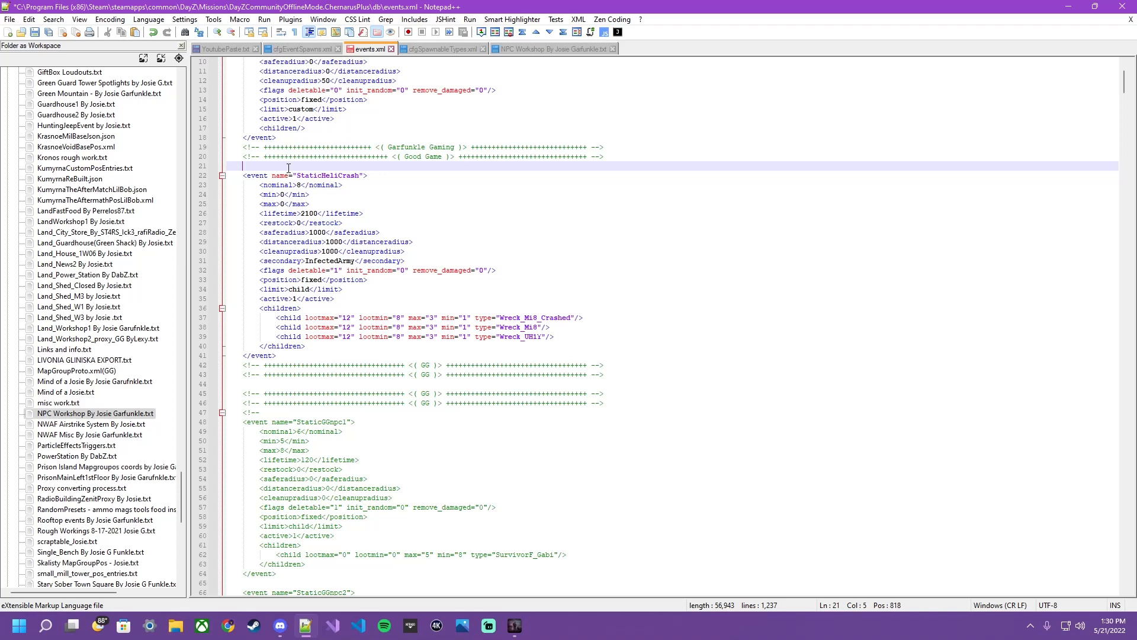
{"action": "left_click_drag", "start_coordinate": [243, 175], "coordinate": [331, 355]}
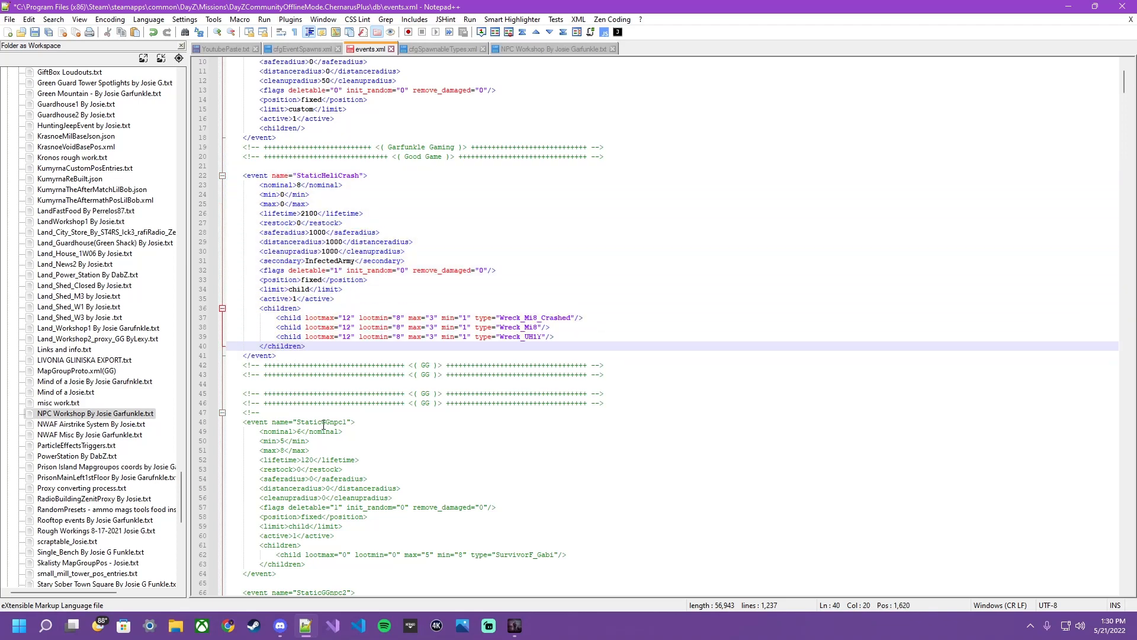
{"action": "double_click", "coordinate": [320, 422]}
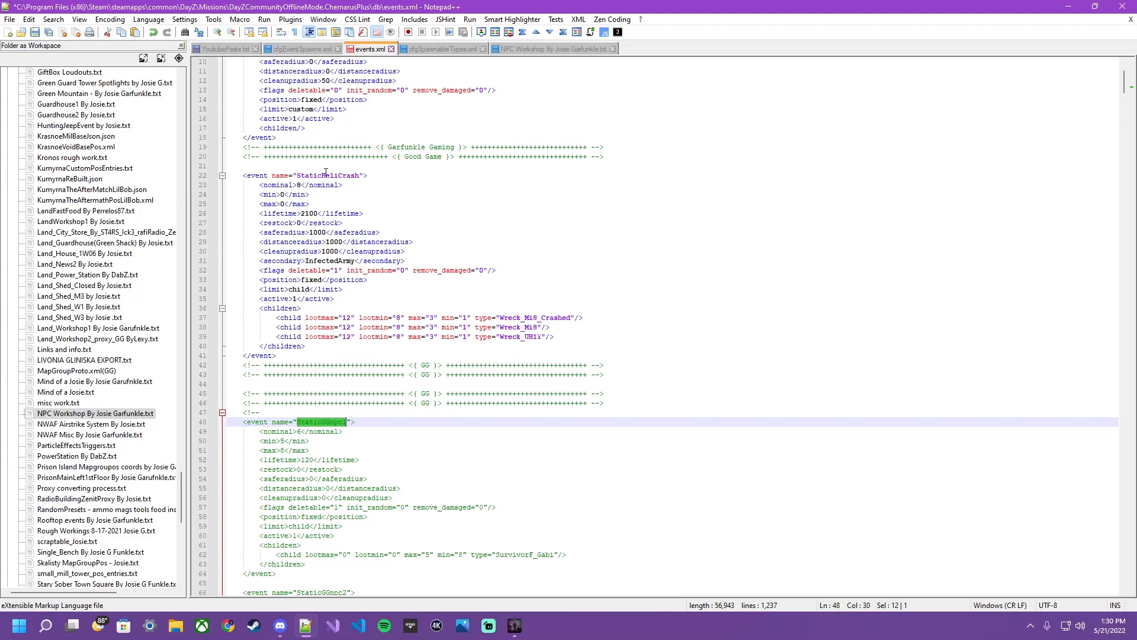
{"action": "scroll", "scroll_direction": "down", "scroll_amount": 3}
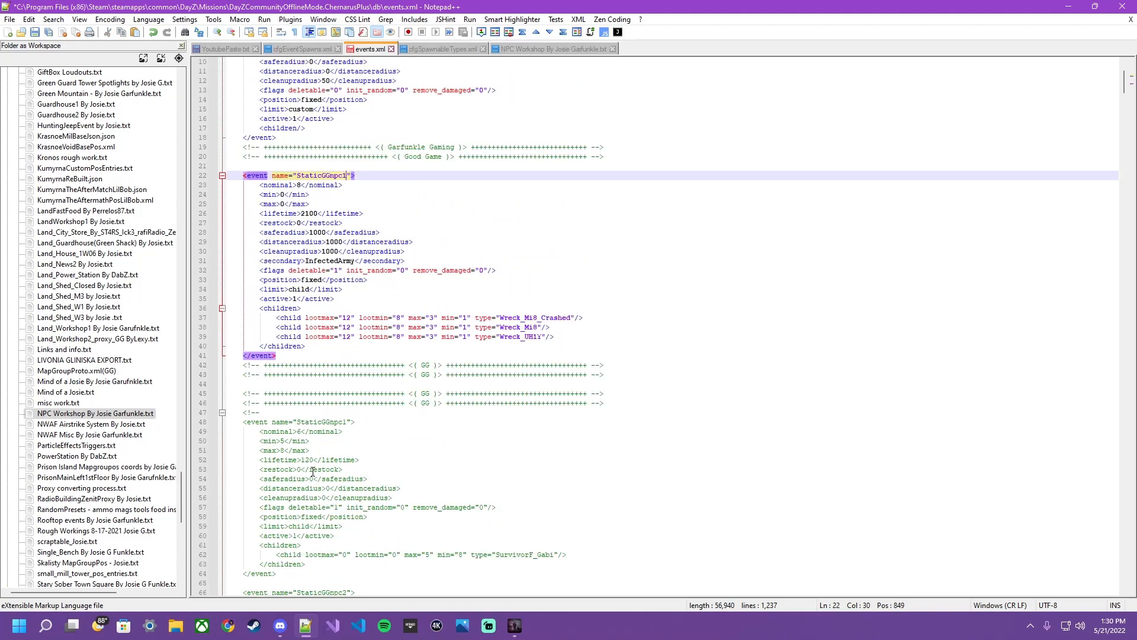
{"action": "scroll", "scroll_direction": "up", "scroll_amount": 3}
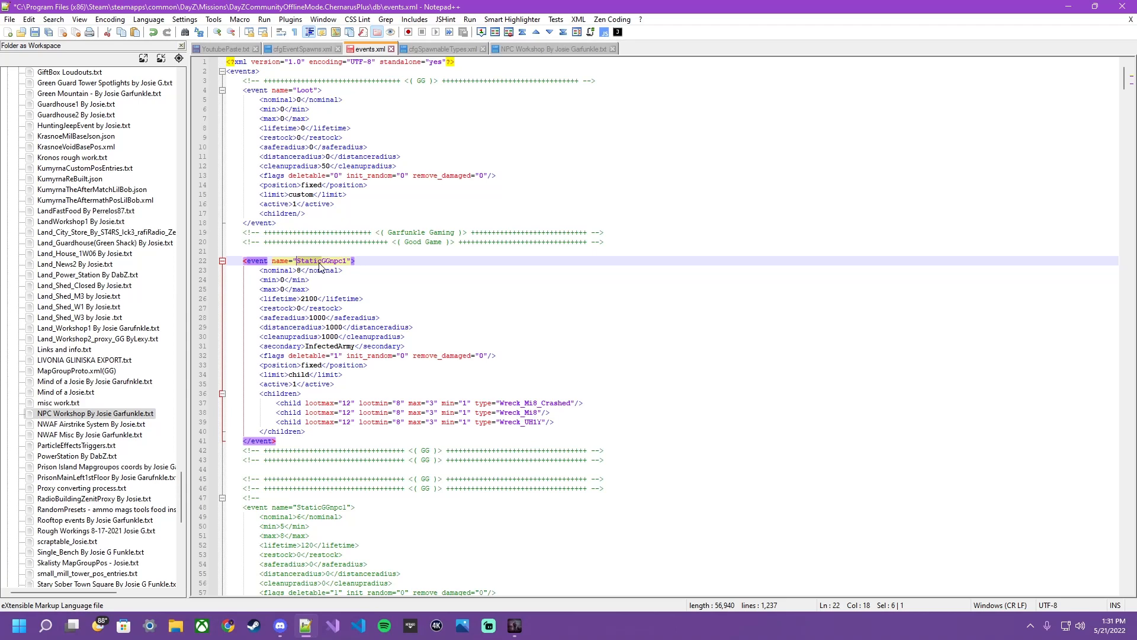
Remove the InfectedArmy secondary line and set saferadius, distanceradius and cleanupradius to 0.
{"action": "left_click", "coordinate": [343, 270]}
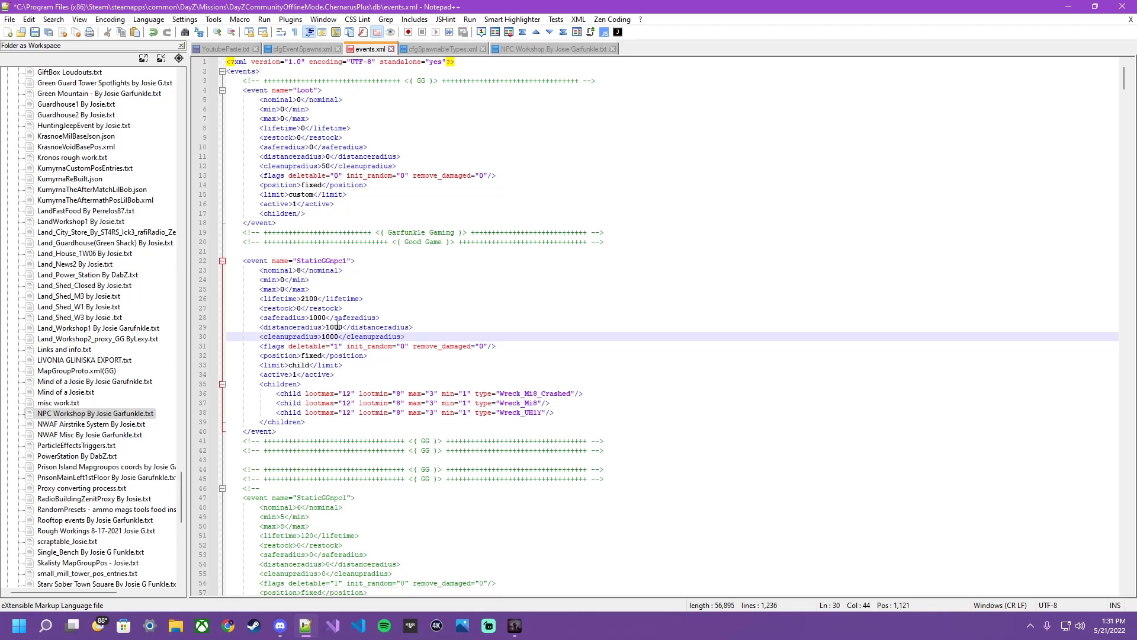
{"action": "double_click", "coordinate": [317, 318]}
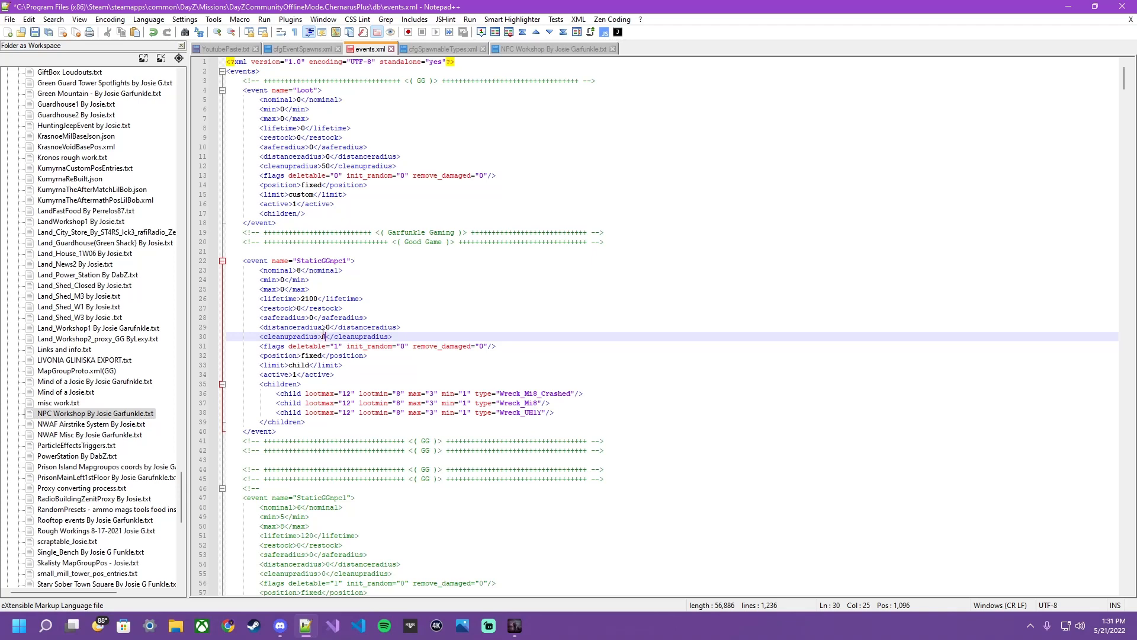
Change the StaticGGnpc1 lifetime from 2100 to 120.
{"action": "double_click", "coordinate": [310, 298]}
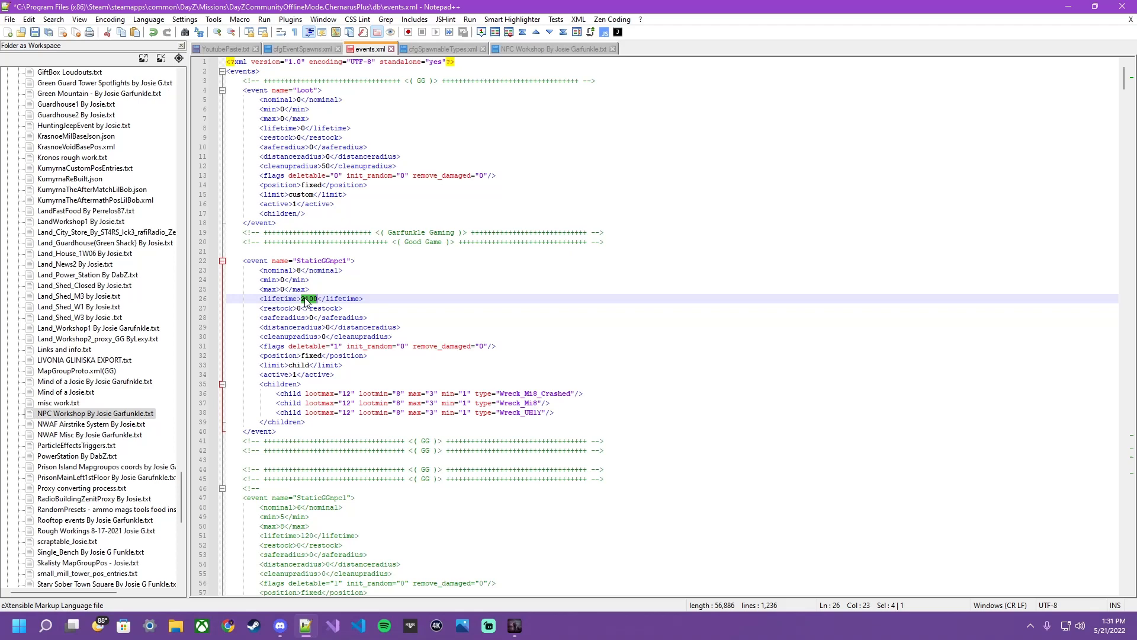
{"action": "type", "text": "120"}
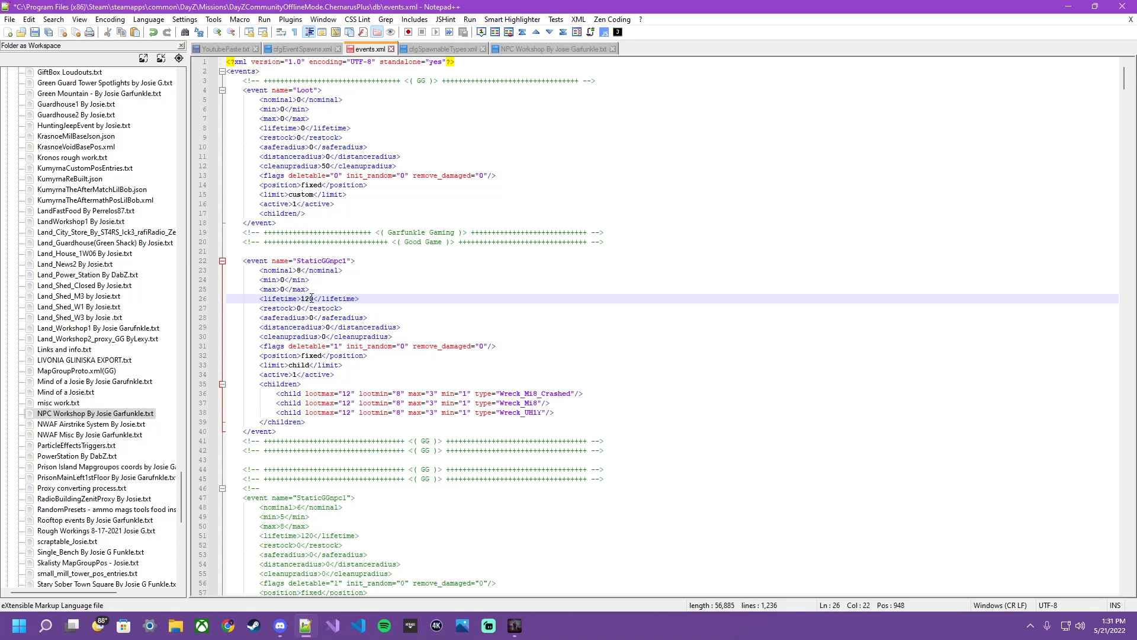
{"action": "scroll", "scroll_direction": "down", "scroll_amount": 3}
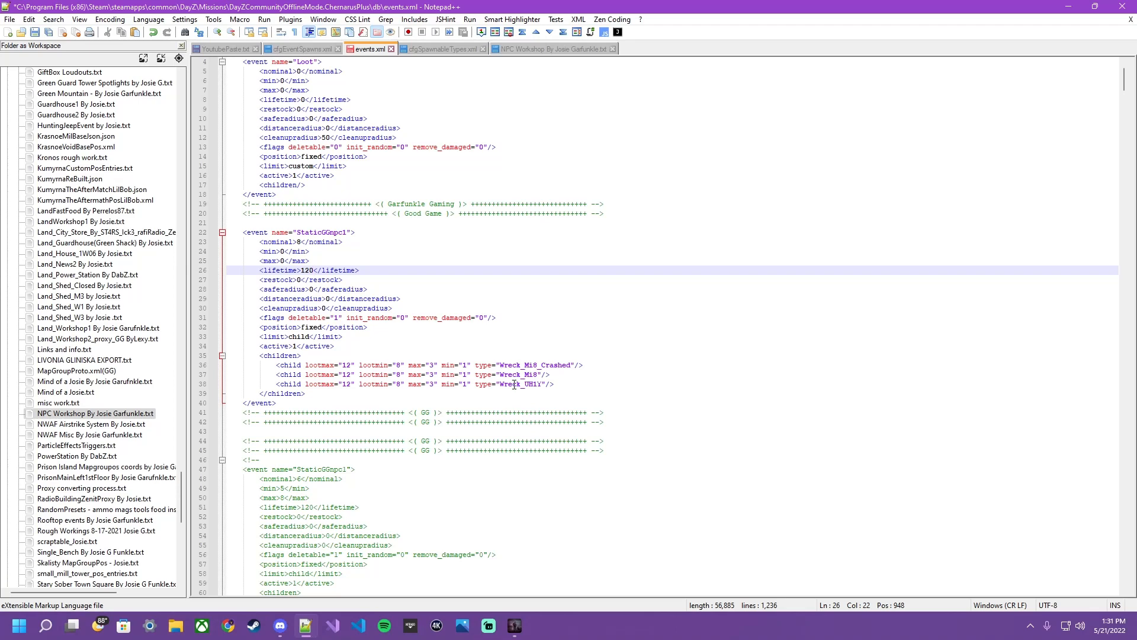
{"action": "scroll", "scroll_direction": "down", "scroll_amount": 3}
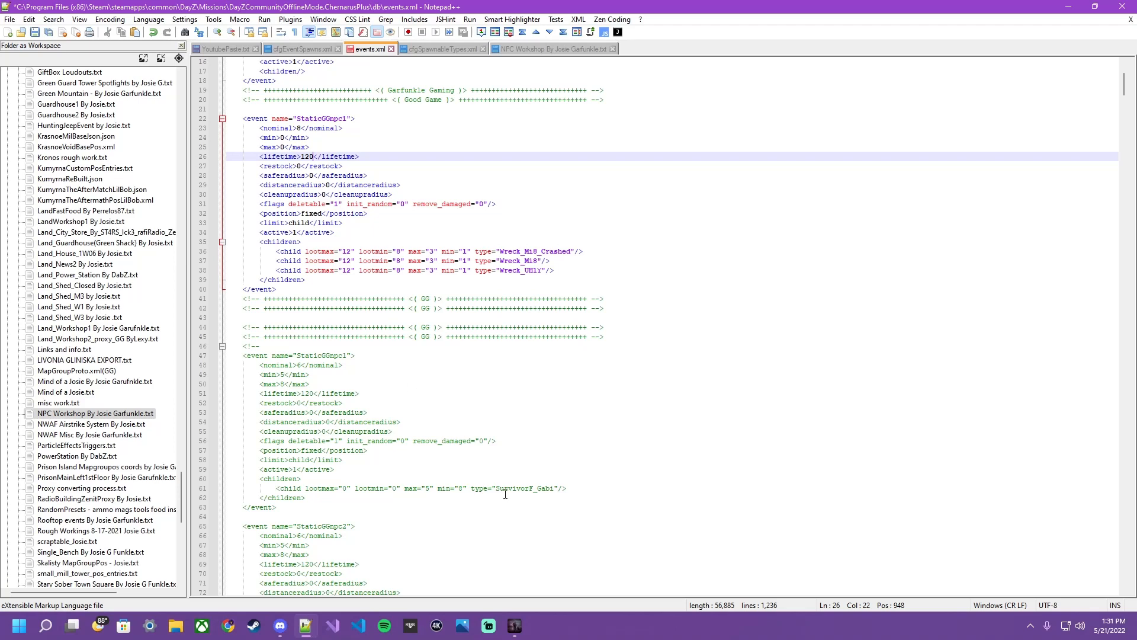
Replace the wreck children with survivors Gabi, Helga, Jose and Peter, lootmin/lootmax 0, min 2, max 3.
{"action": "double_click", "coordinate": [523, 488]}
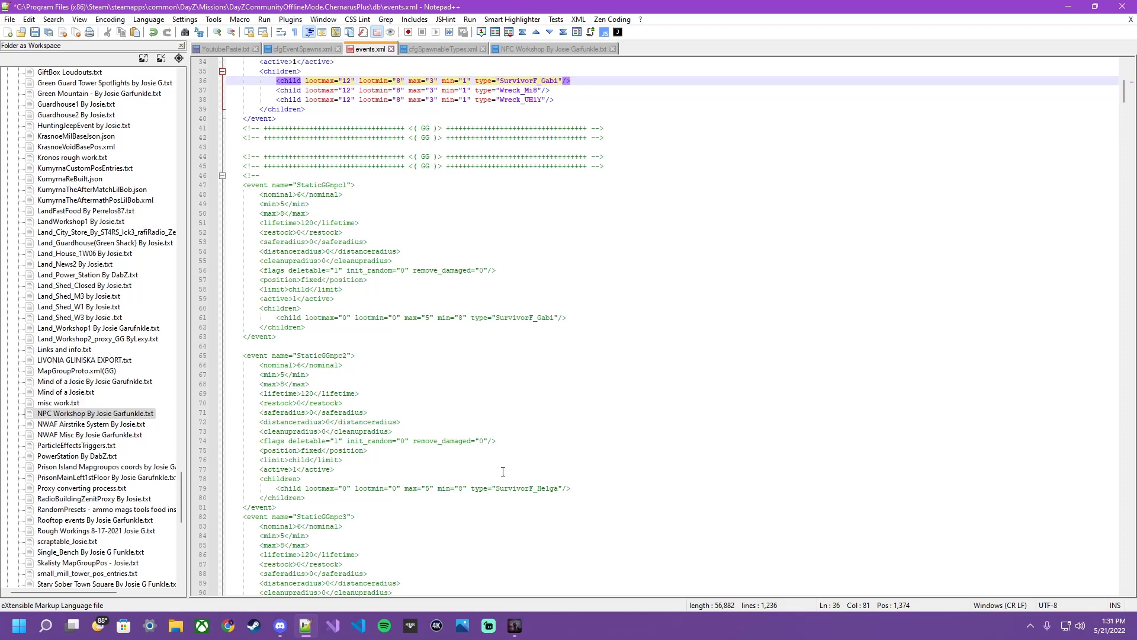
{"action": "double_click", "coordinate": [522, 90]}
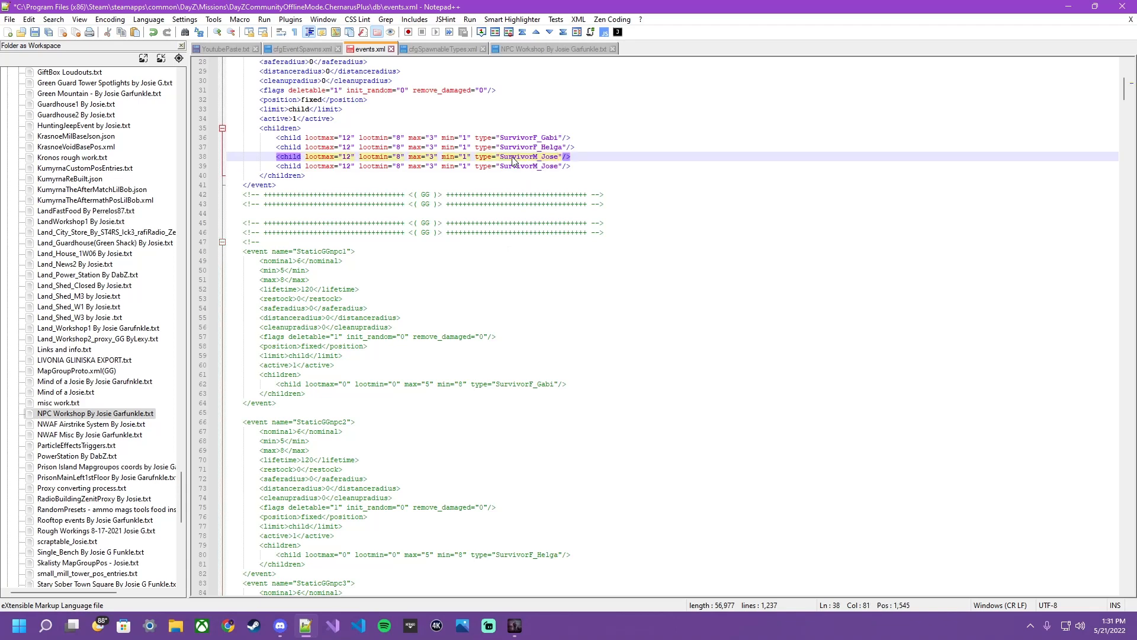
{"action": "scroll", "scroll_direction": "down", "scroll_amount": 3}
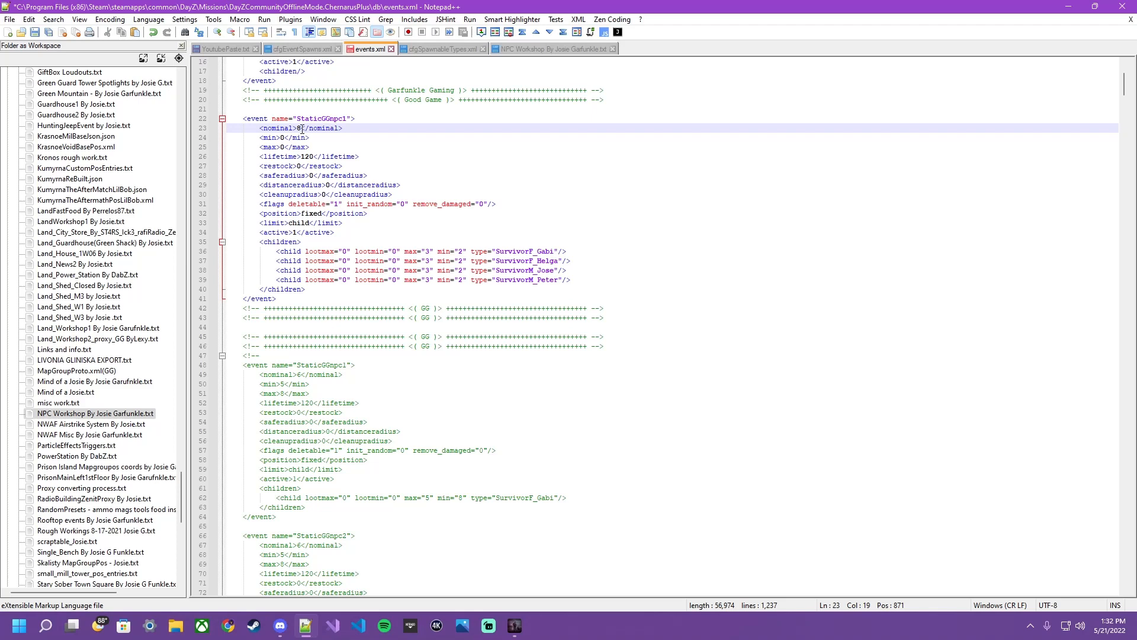
Set StaticGGnpc1 to nominal 10, min 8 and max 12.
{"action": "type", "text": "0"}
{"action": "left_click", "coordinate": [689, 146]}
{"action": "type", "text": "12"}
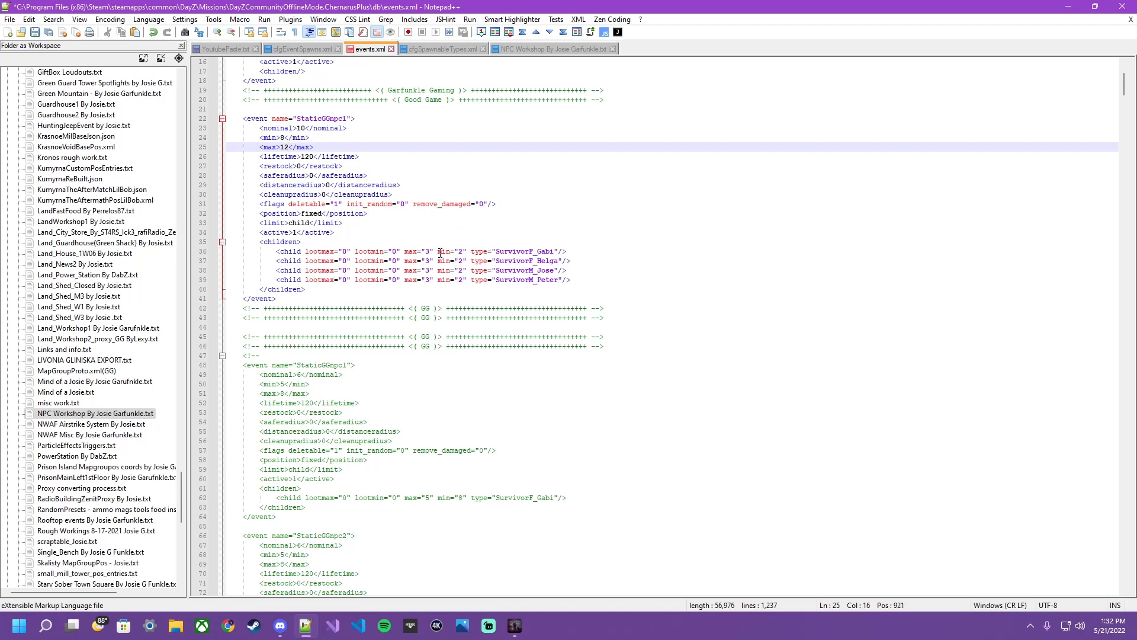
{"action": "mouse_move", "coordinate": [402, 204]}
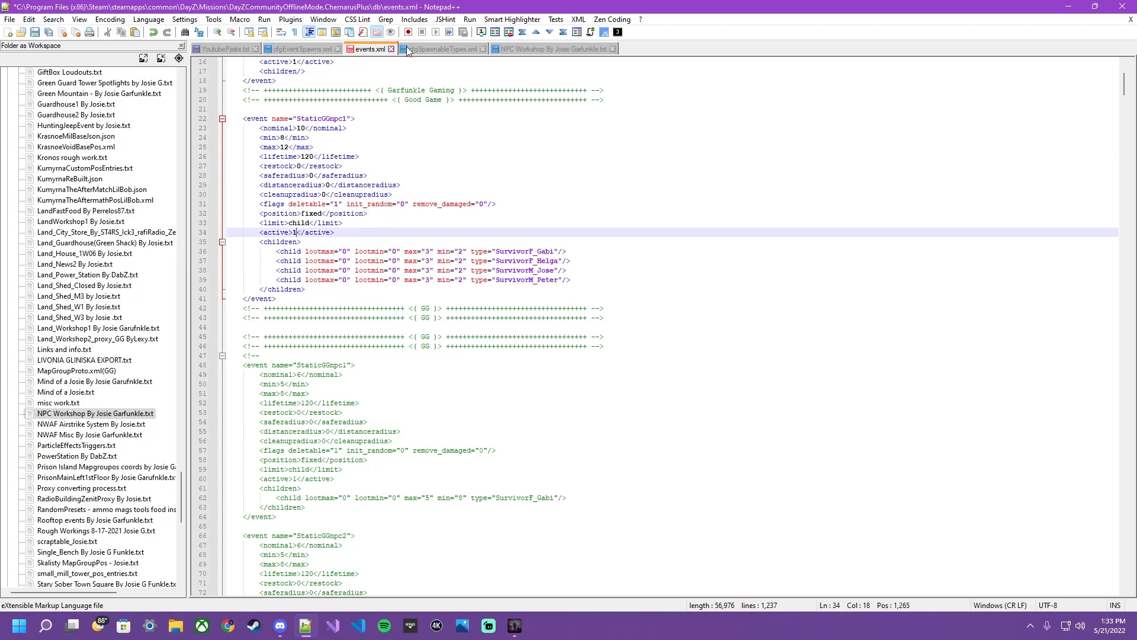
{"action": "mouse_move", "coordinate": [308, 49]}
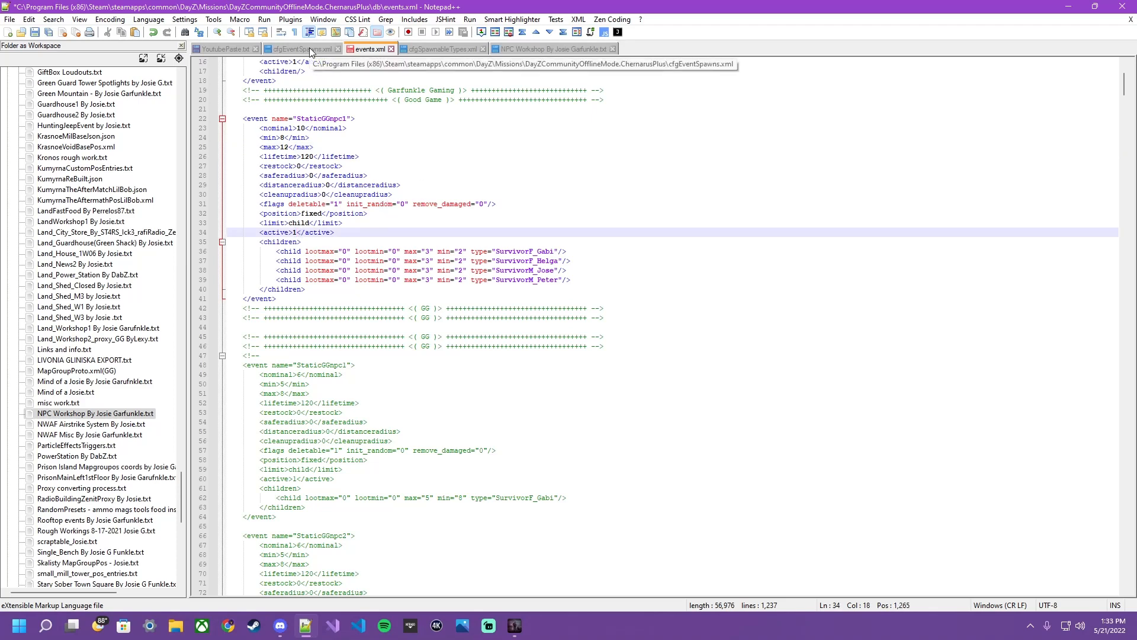
Copy the EventNameHere template into cfgEventSpawns.xml with five positions using angle -1.
{"action": "left_click", "coordinate": [307, 48]}
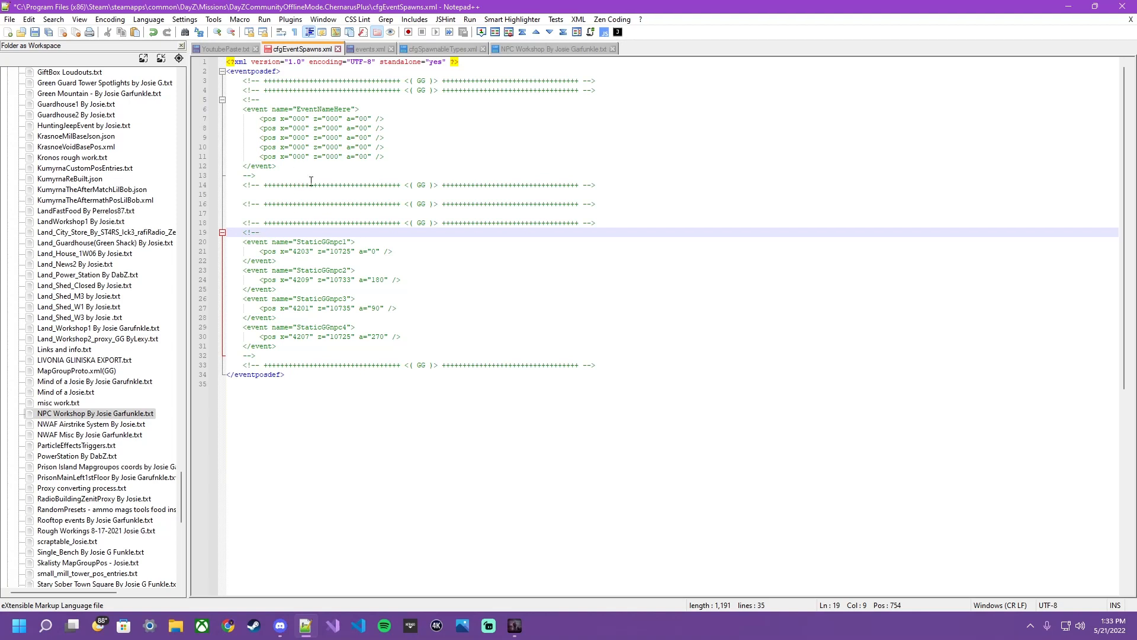
{"action": "left_click", "coordinate": [260, 100]}
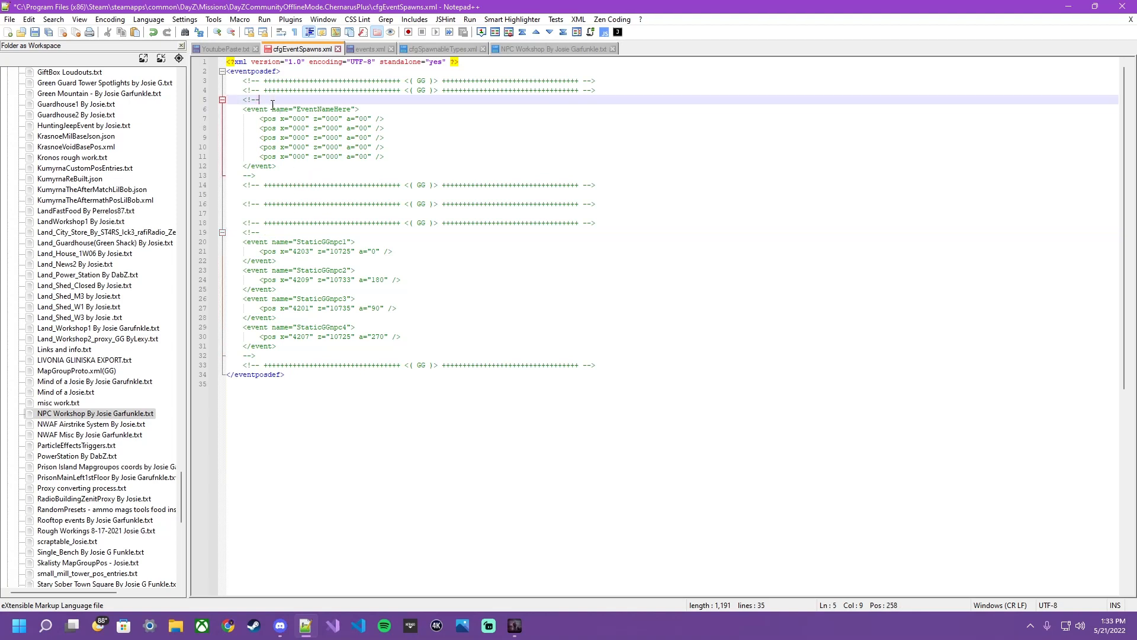
{"action": "left_click_drag", "start_coordinate": [239, 109], "coordinate": [276, 166]}
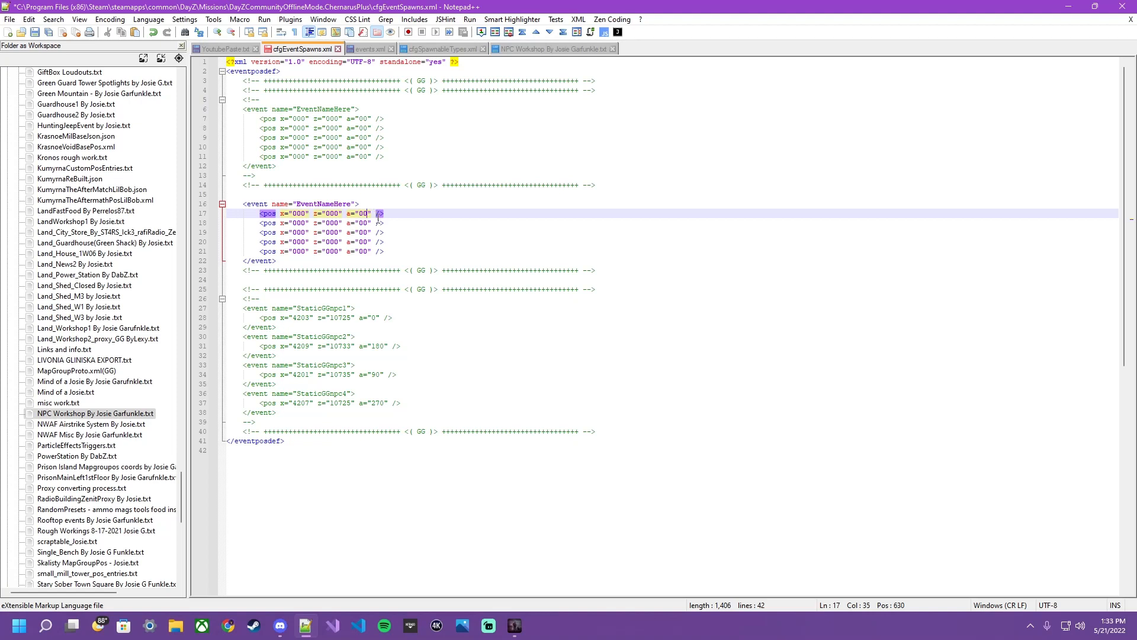
{"action": "key", "text": "Backspace"}
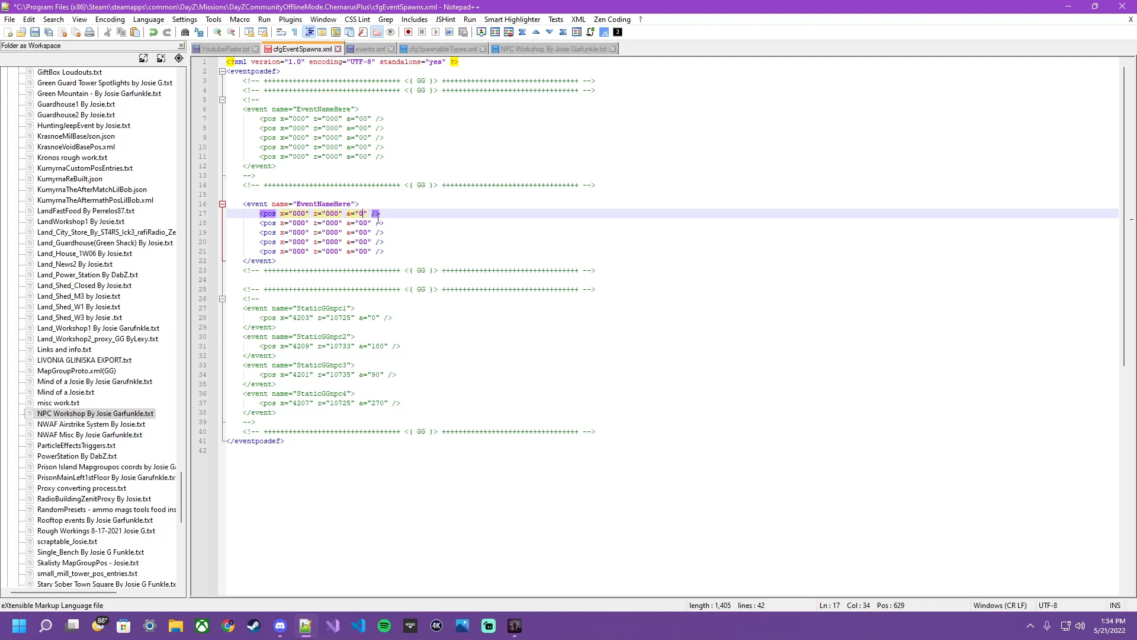
{"action": "type", "text": "-1"}
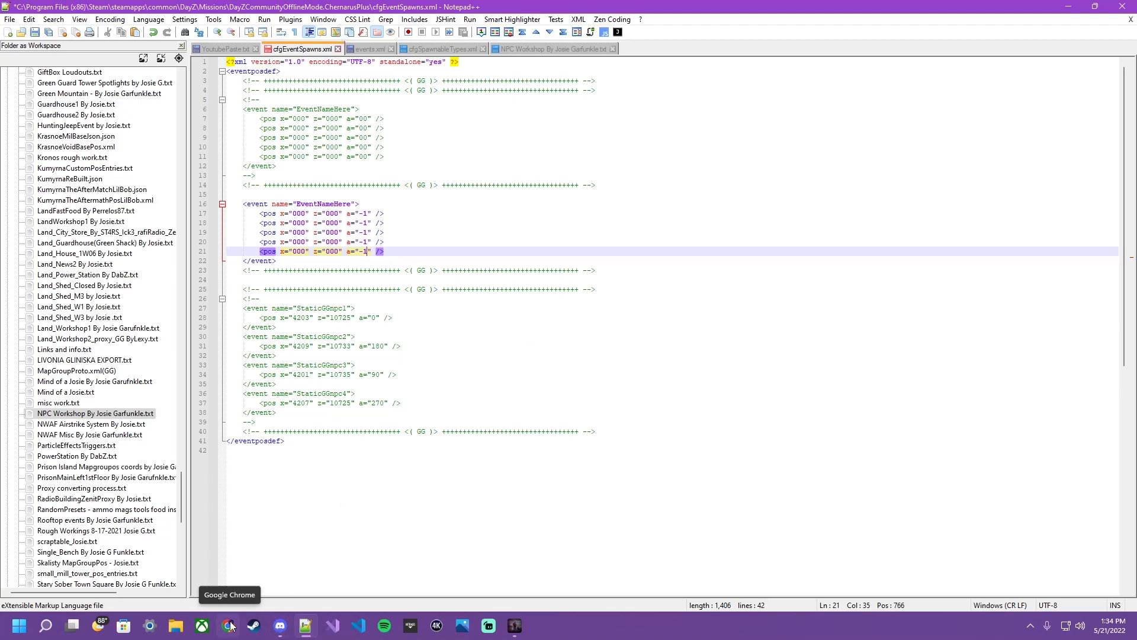
Note five iZurvive coordinate pairs such as 4226.51 / 10847.50 beside the EventNameHere positions.
{"action": "left_click", "coordinate": [227, 625]}
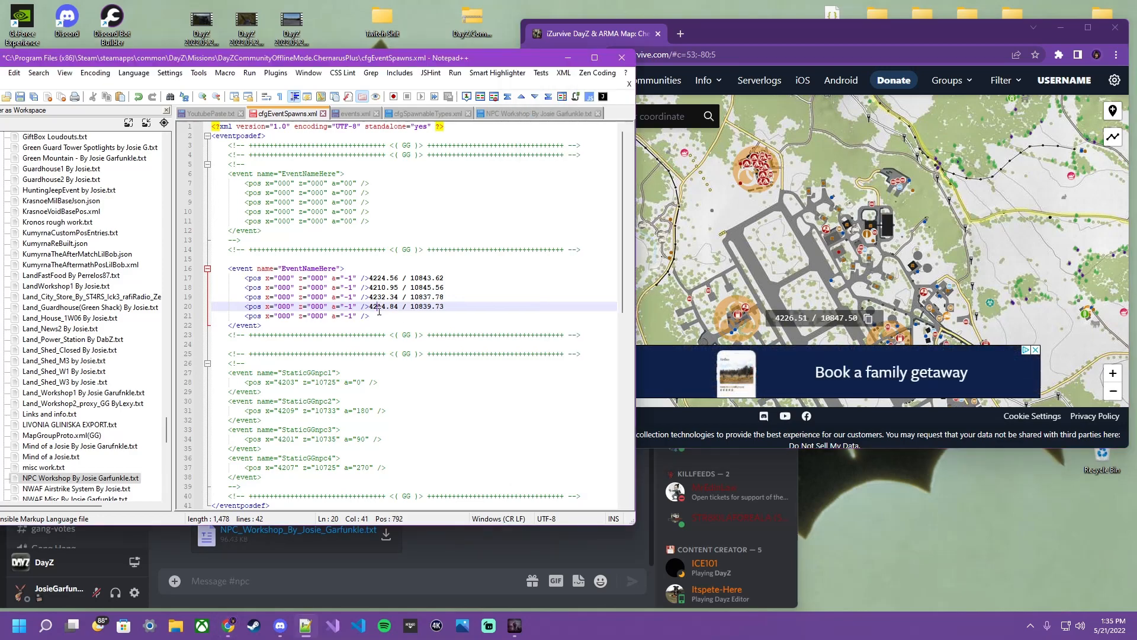
{"action": "type", "text": "4226.51 / 10847.50"}
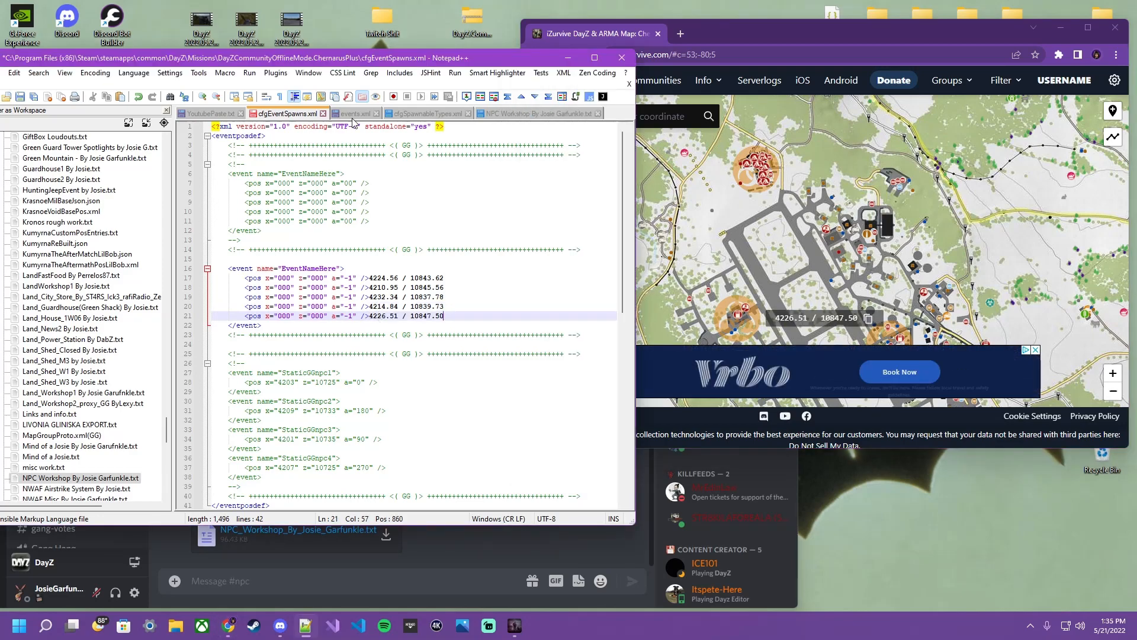
{"action": "left_click", "coordinate": [351, 114]}
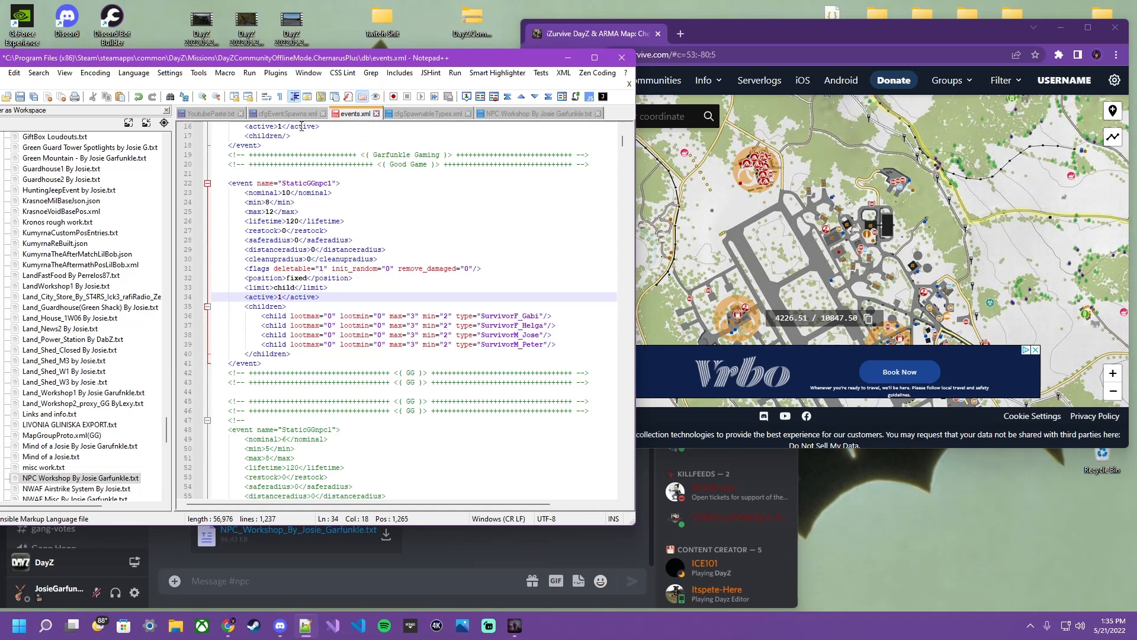
Fill the five positions with x and z values such as 4224 and 10843 and remove the coordinate notes.
{"action": "left_click", "coordinate": [284, 114]}
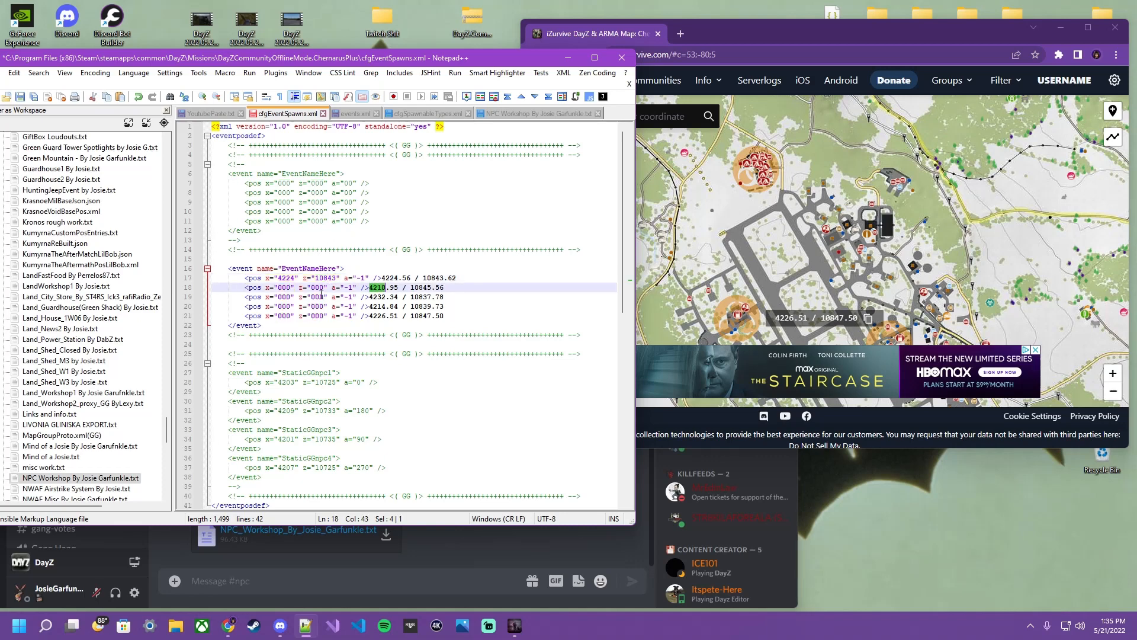
{"action": "type", "text": "4210"}
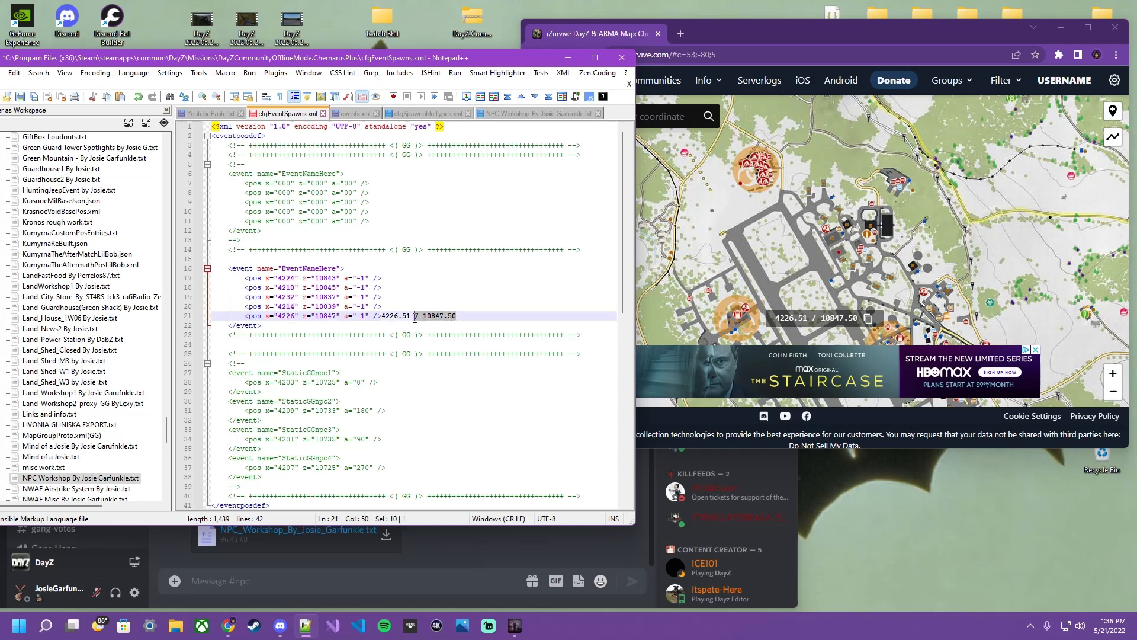
{"action": "key", "text": "Delete"}
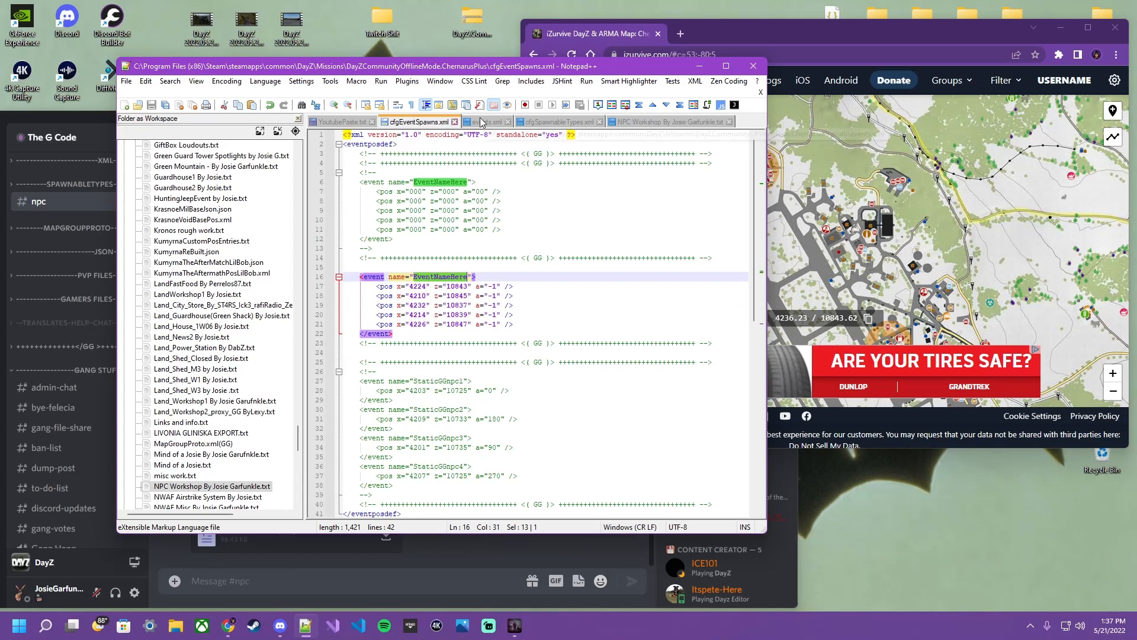
Rename EventNameHere in cfgEventSpawns.xml to StaticGGnpc1 to match events.xml.
{"action": "left_click", "coordinate": [486, 120]}
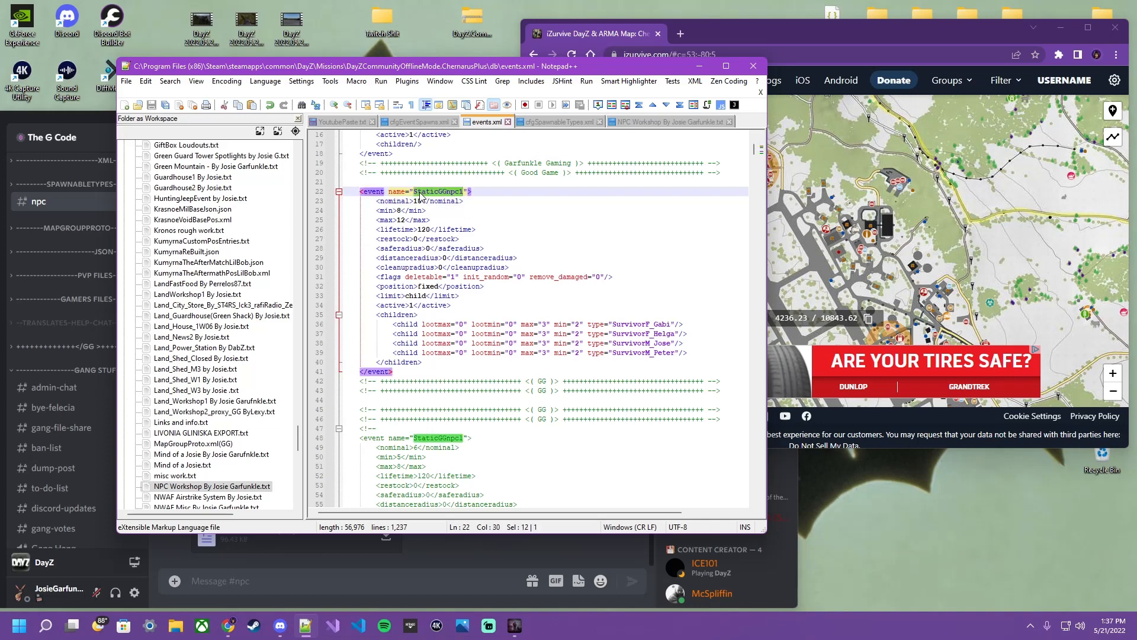
{"action": "left_click", "coordinate": [418, 121]}
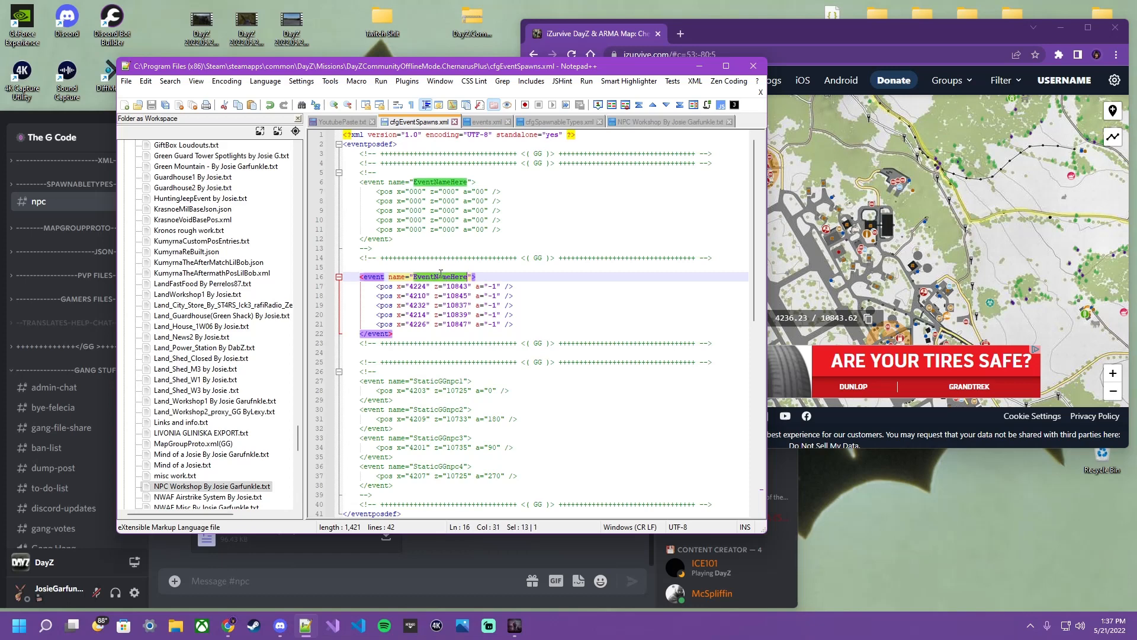
{"action": "type", "text": "StaticGGnpc1"}
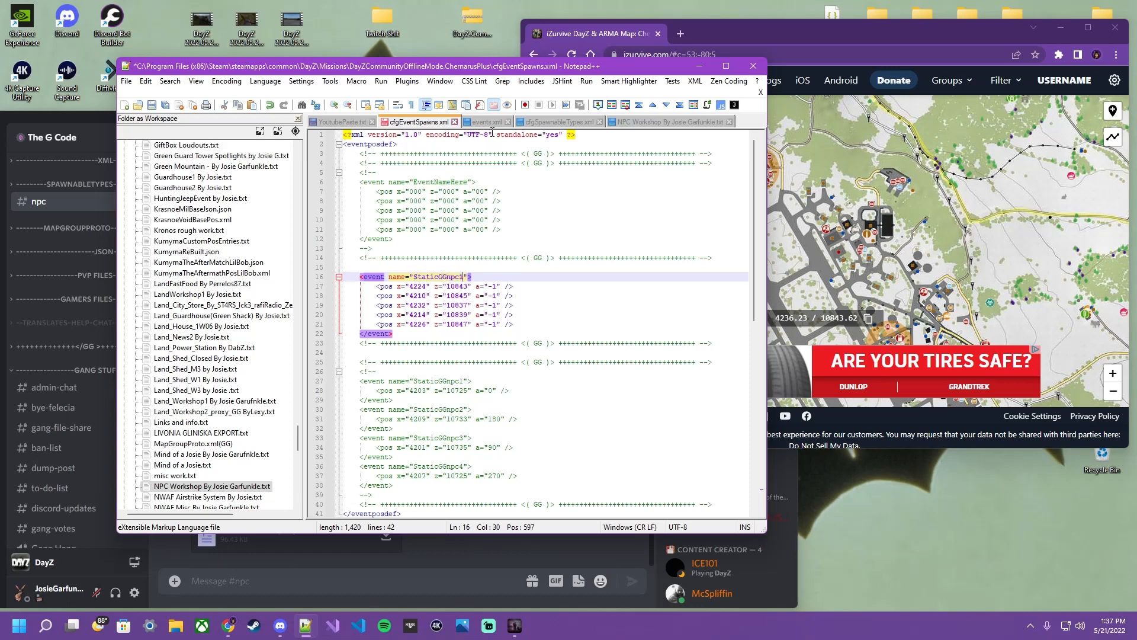
{"action": "left_click", "coordinate": [484, 121]}
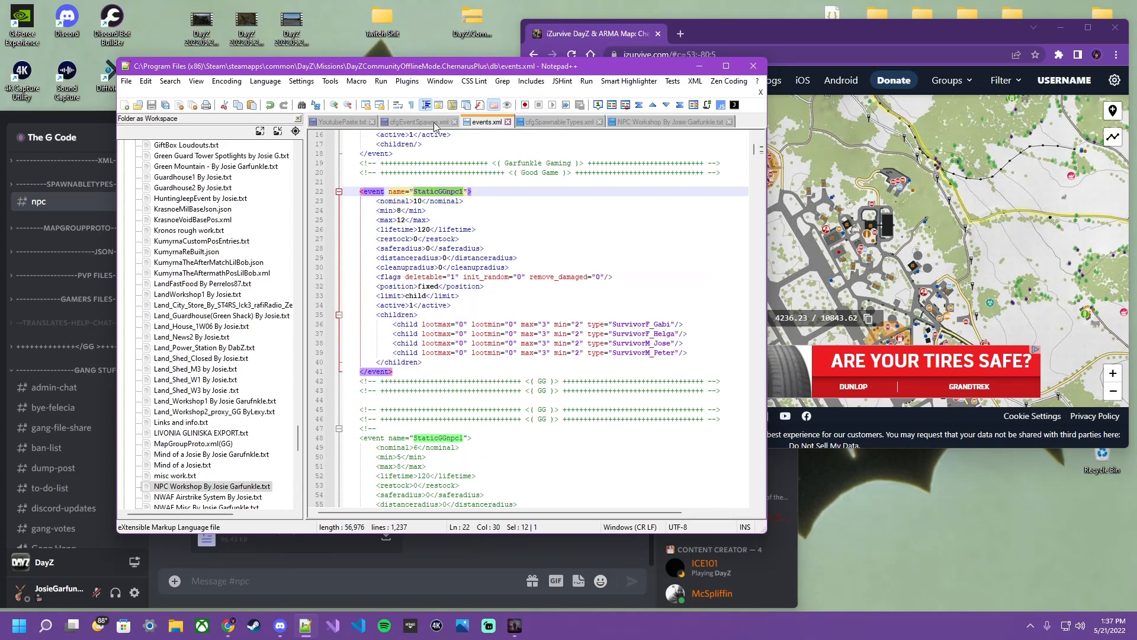
{"action": "left_click", "coordinate": [417, 121]}
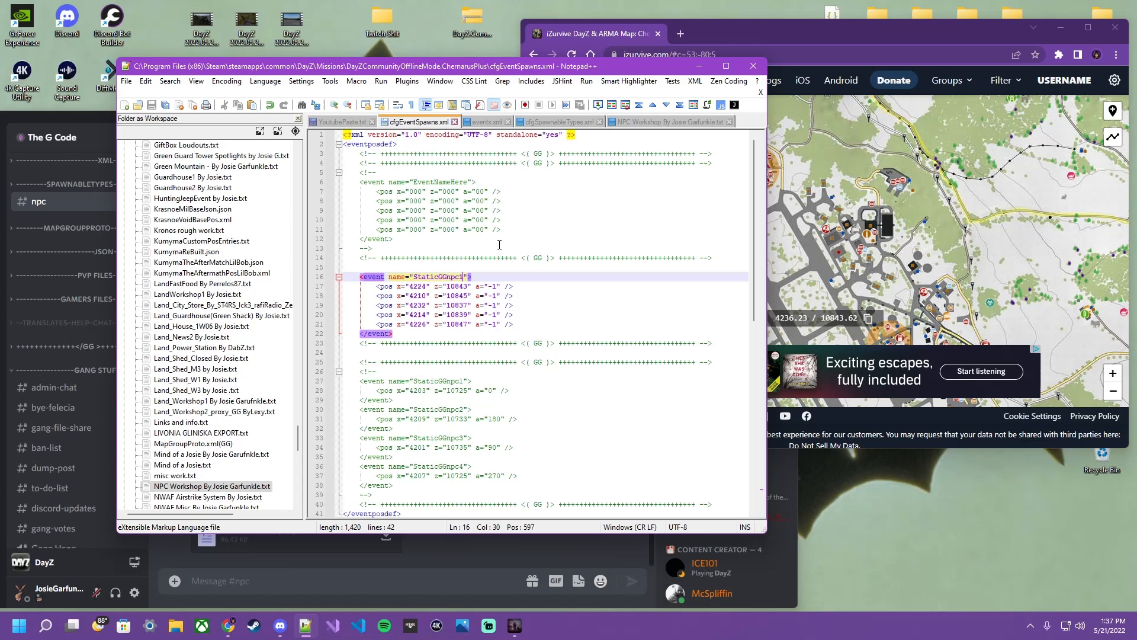
{"action": "mouse_move", "coordinate": [505, 270]}
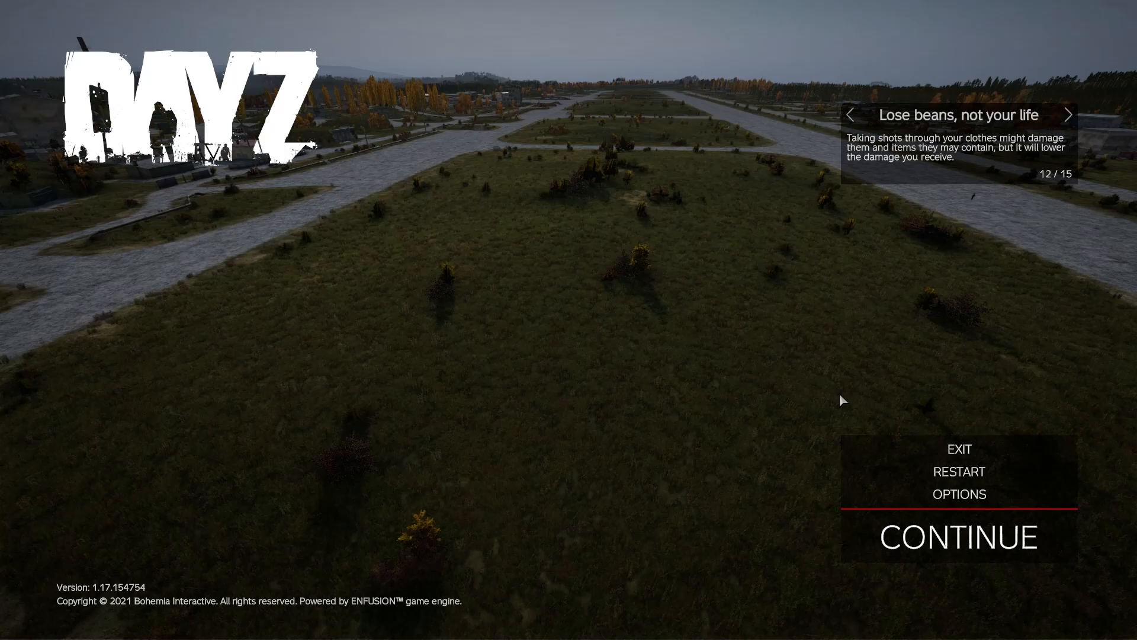
Exit the paused DayZ offline mission from the pause menu.
{"action": "left_click", "coordinate": [959, 538]}
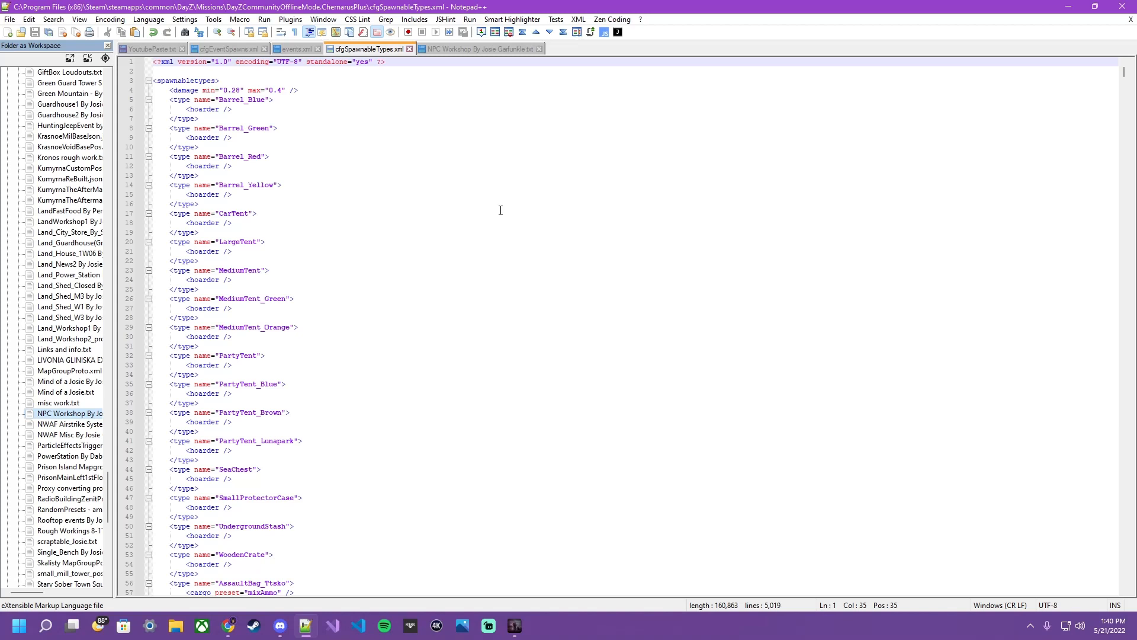
{"action": "mouse_move", "coordinate": [218, 94]}
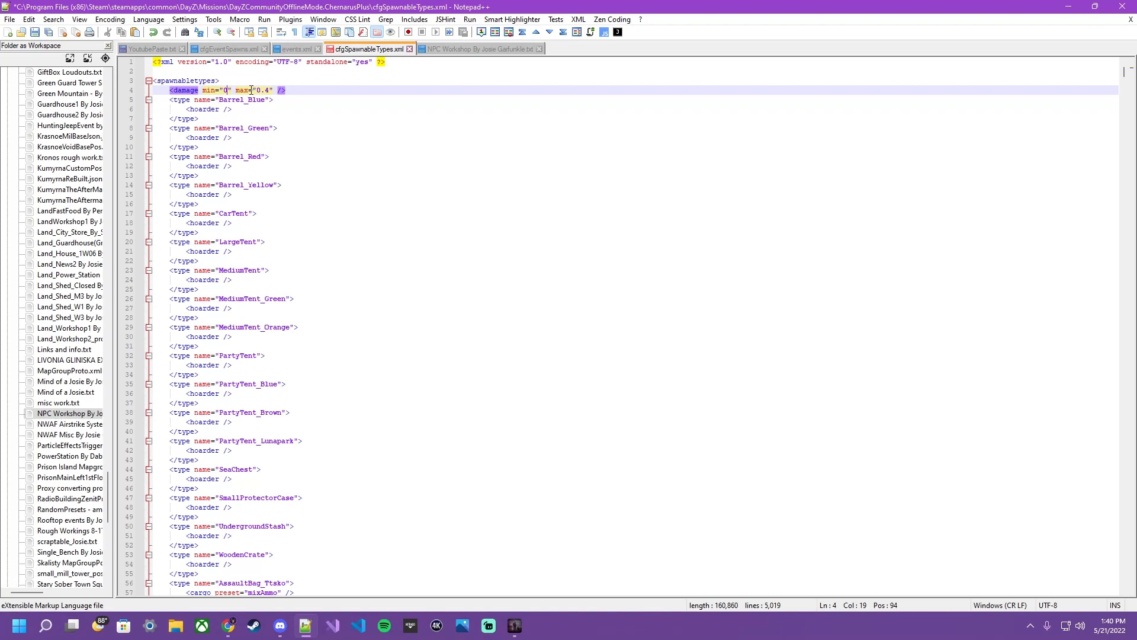
Set the default damage line in cfgSpawnableTypes.xml to min 0 and max 0.
{"action": "left_click_drag", "start_coordinate": [251, 90], "coordinate": [269, 90]}
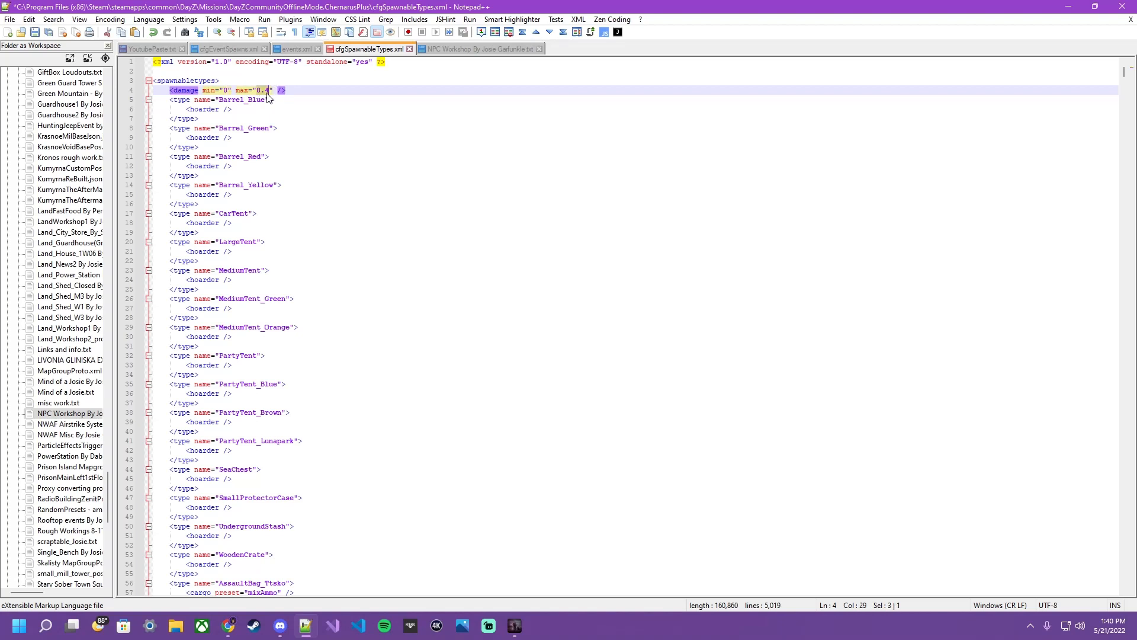
{"action": "type", "text": "1.00"}
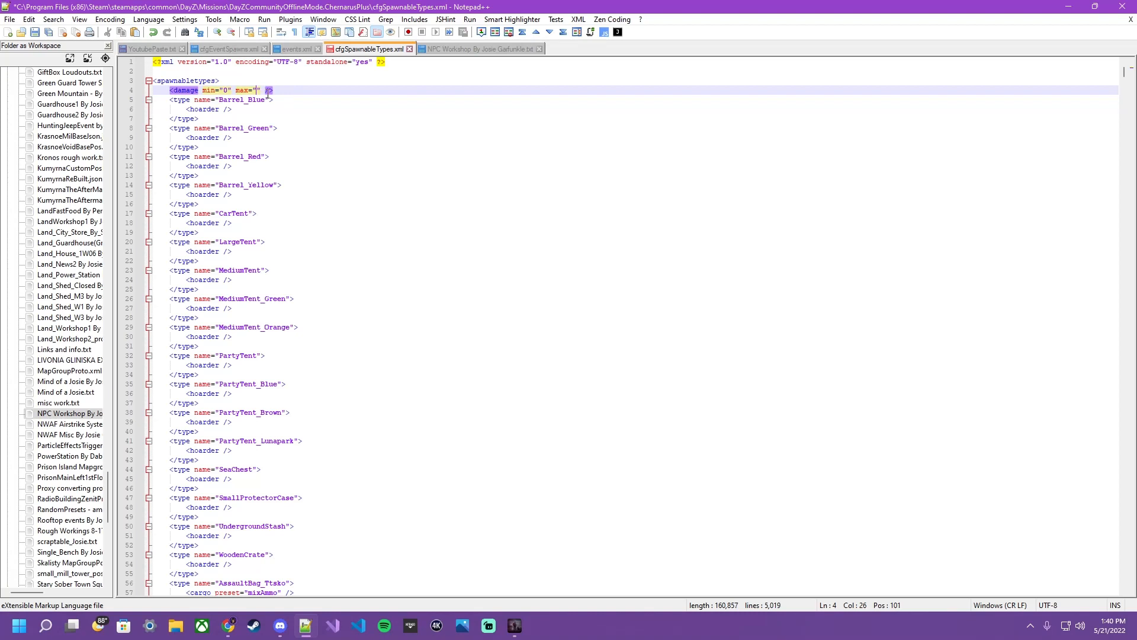
{"action": "type", "text": "0"}
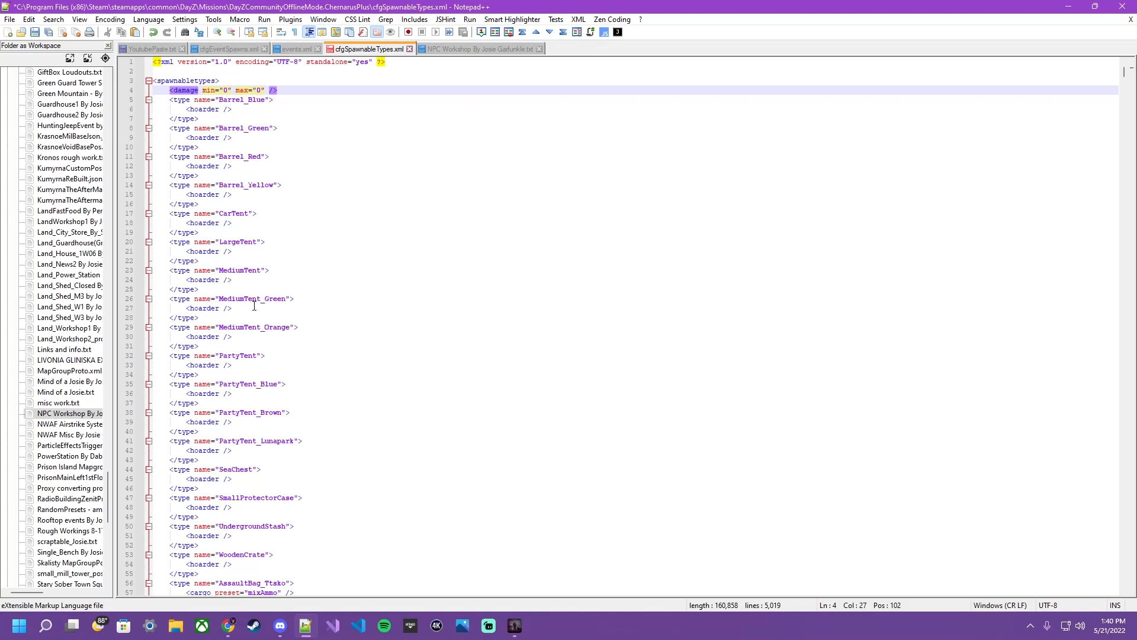
{"action": "mouse_move", "coordinate": [253, 429]}
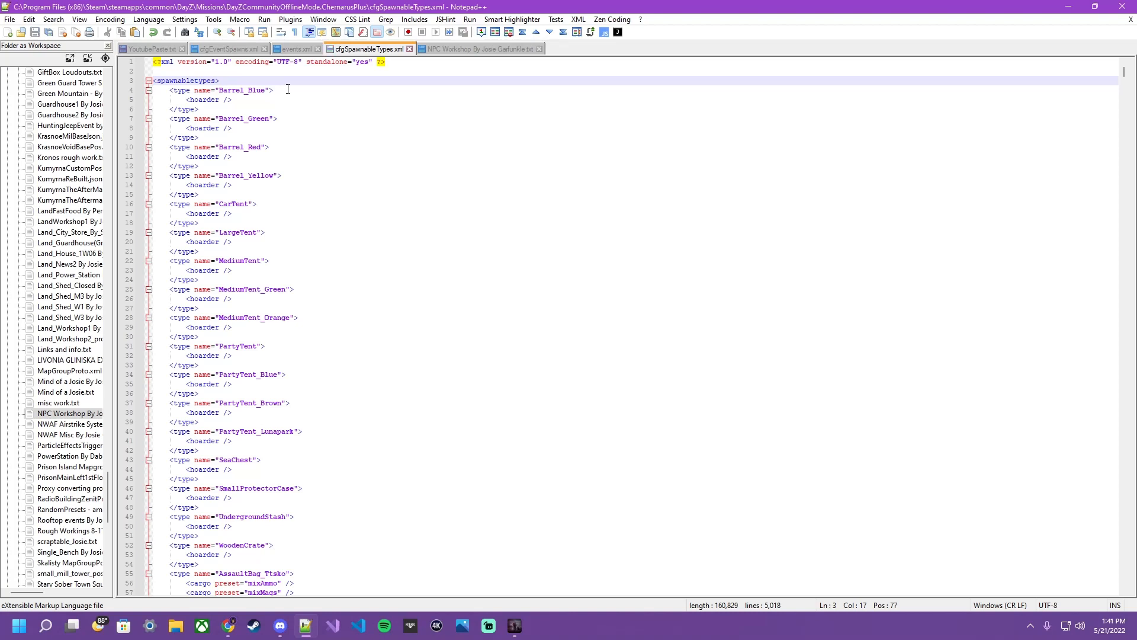
{"action": "scroll", "scroll_direction": "down", "scroll_amount": 3}
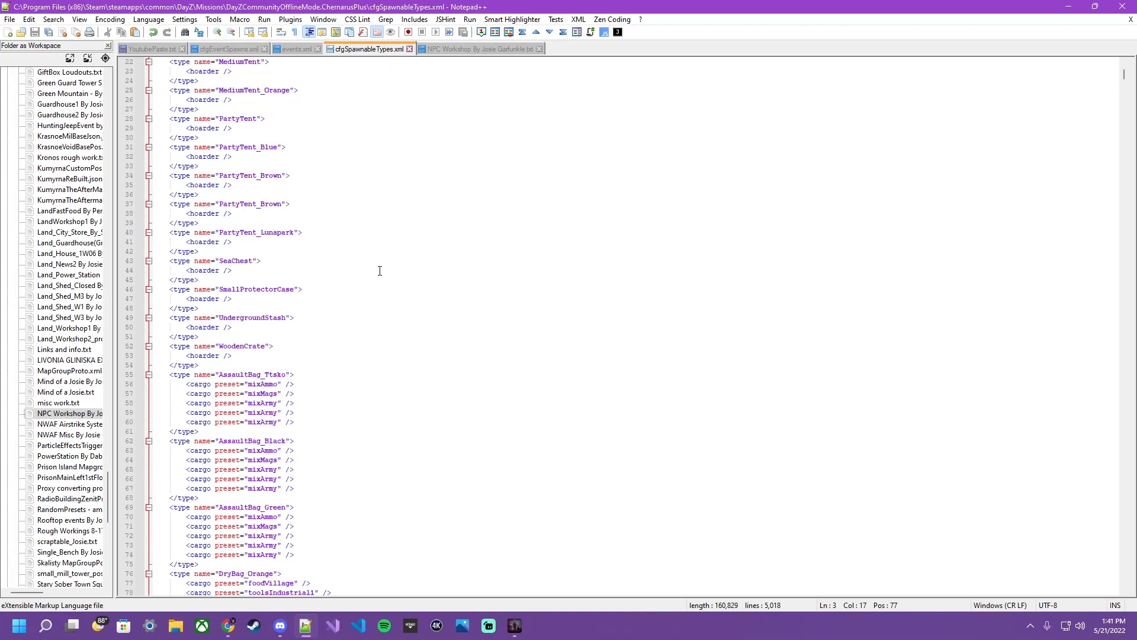
{"action": "scroll", "scroll_direction": "down", "scroll_amount": 3}
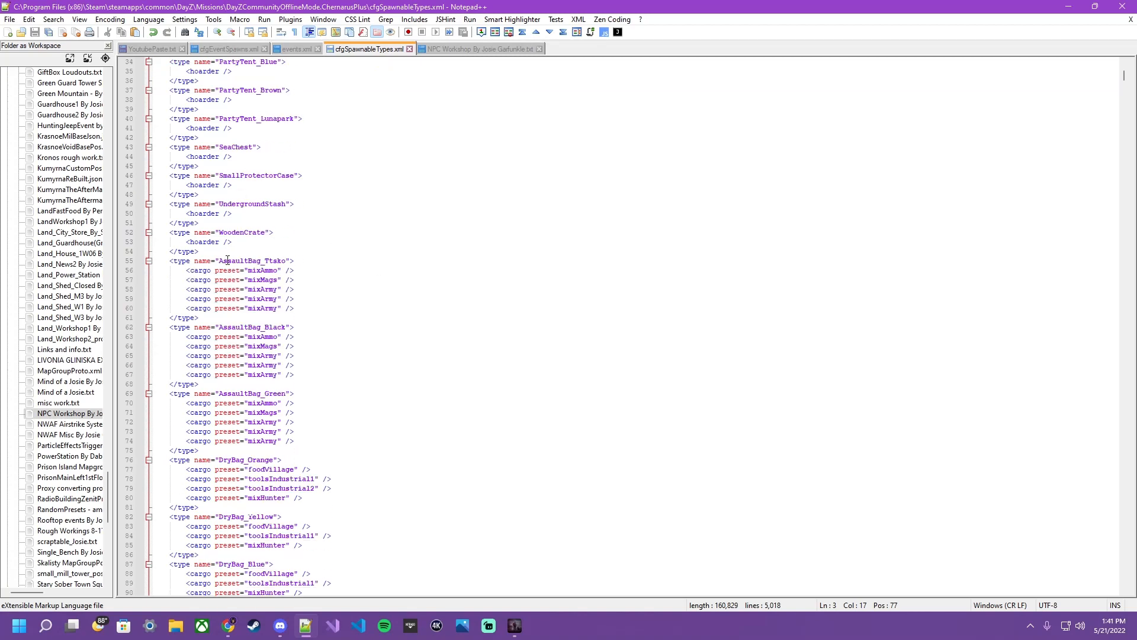
{"action": "double_click", "coordinate": [254, 261]}
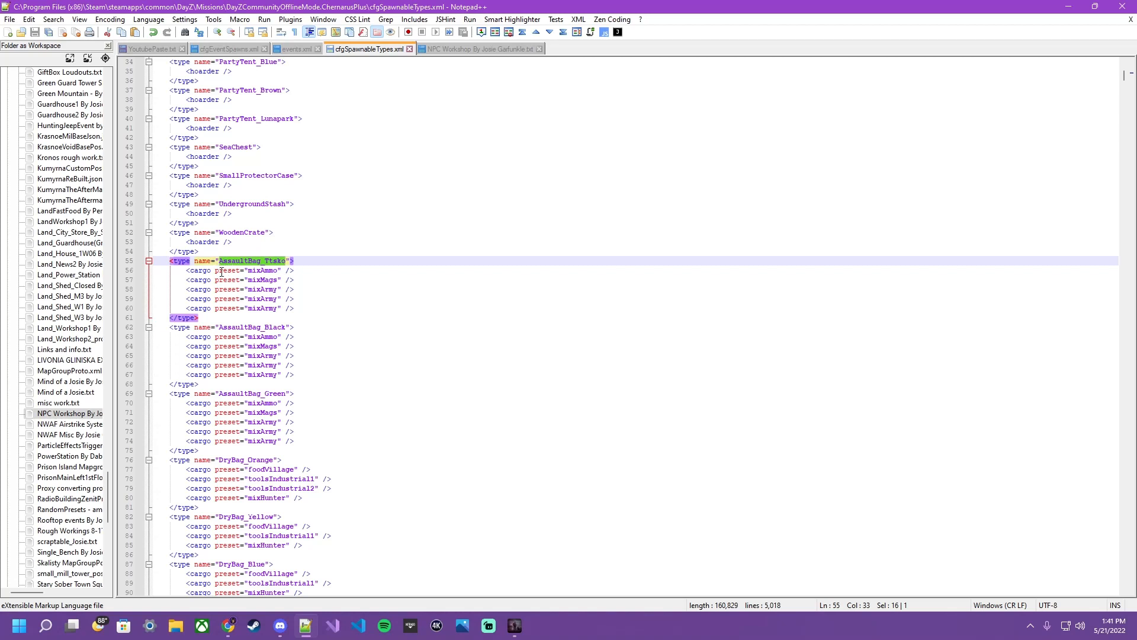
{"action": "mouse_move", "coordinate": [241, 261]}
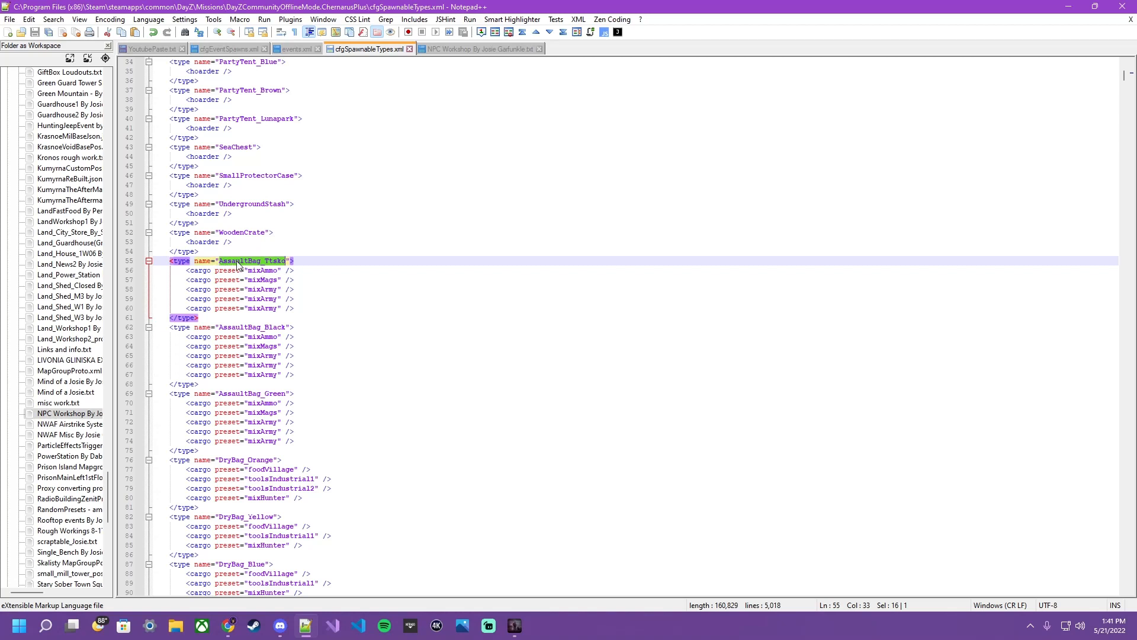
{"action": "scroll", "scroll_direction": "down", "scroll_amount": 3}
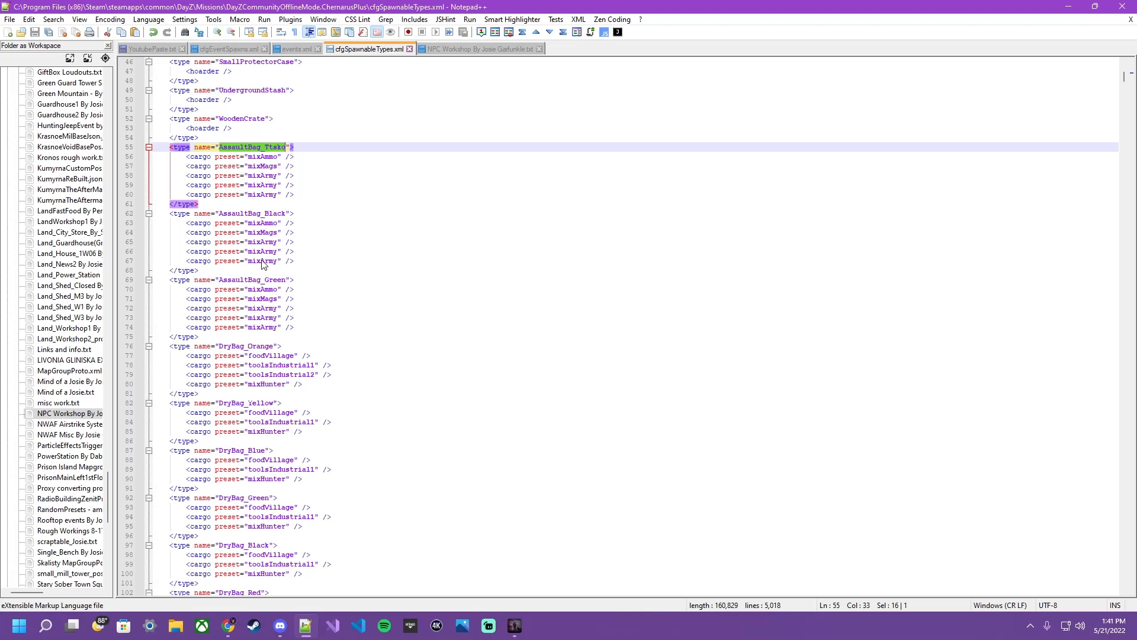
{"action": "scroll", "scroll_direction": "down", "scroll_amount": 3}
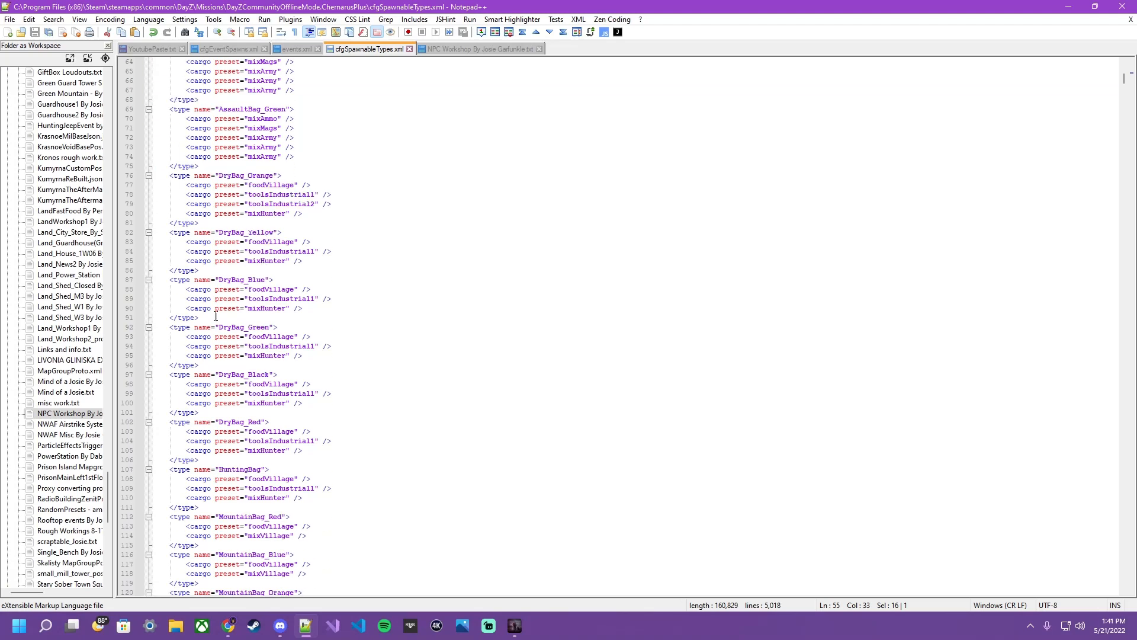
{"action": "mouse_move", "coordinate": [227, 318]}
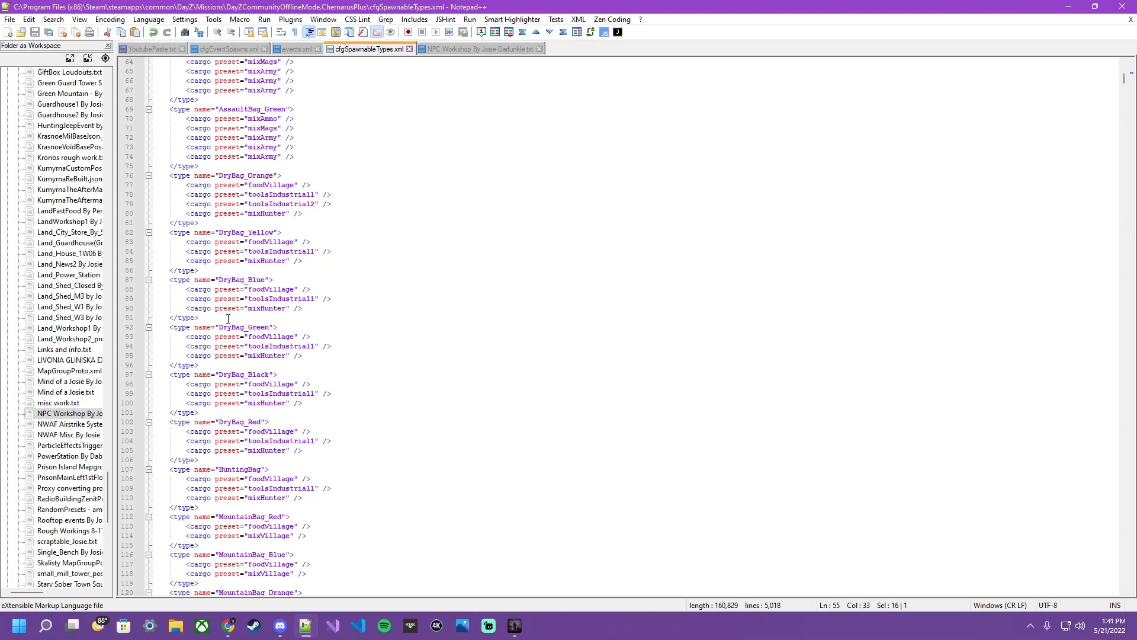
{"action": "scroll", "scroll_direction": "down", "scroll_amount": 3}
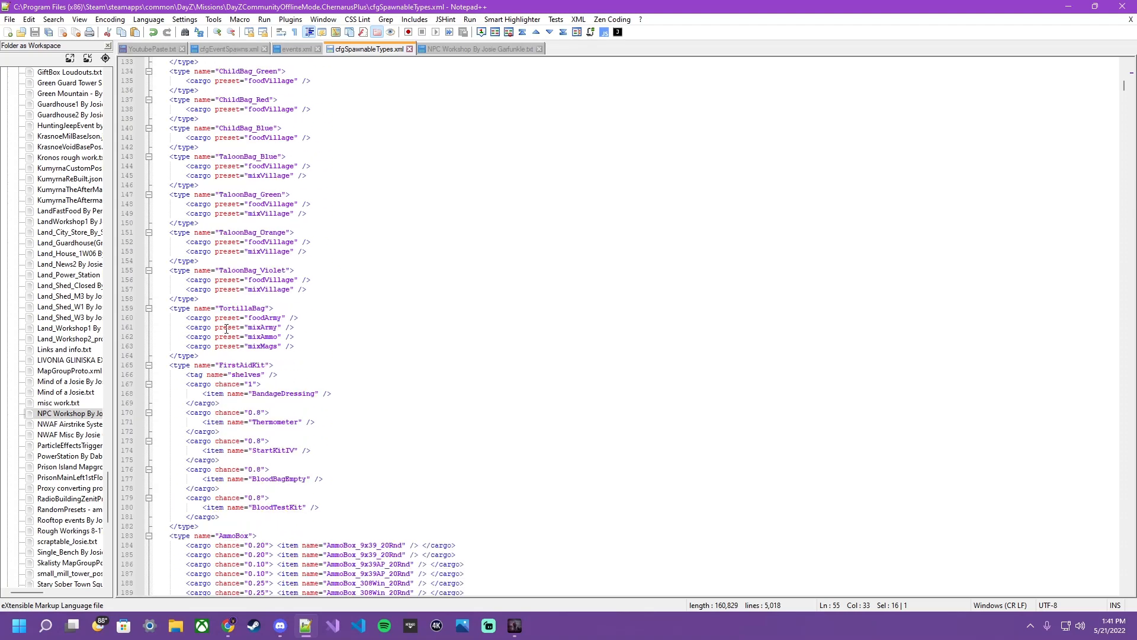
{"action": "scroll", "scroll_direction": "down", "scroll_amount": 3}
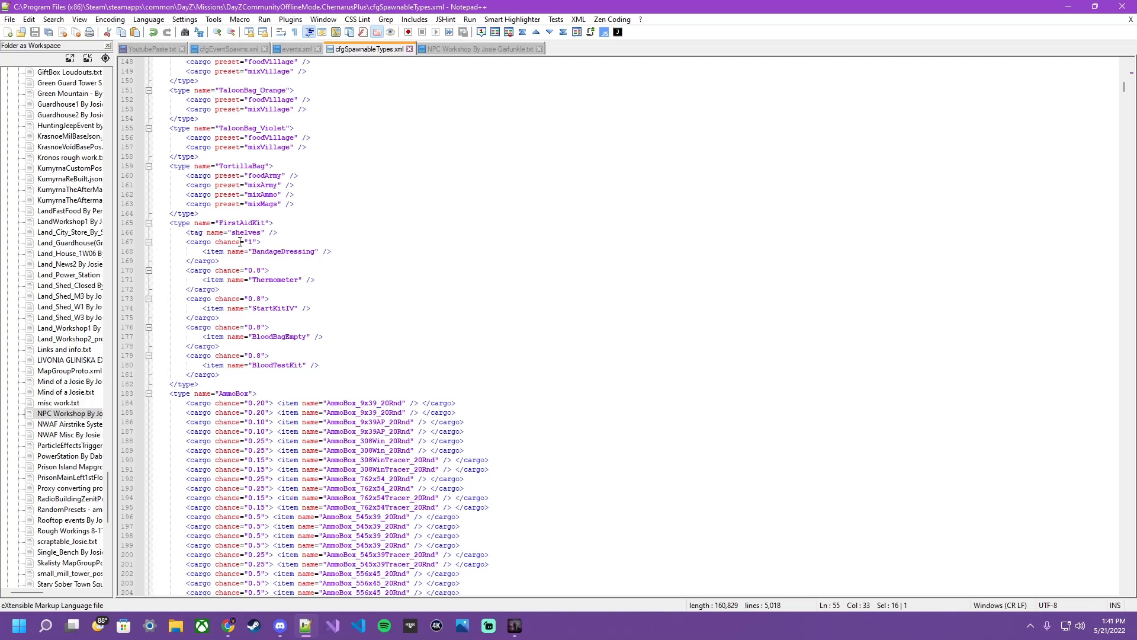
{"action": "mouse_move", "coordinate": [266, 280]}
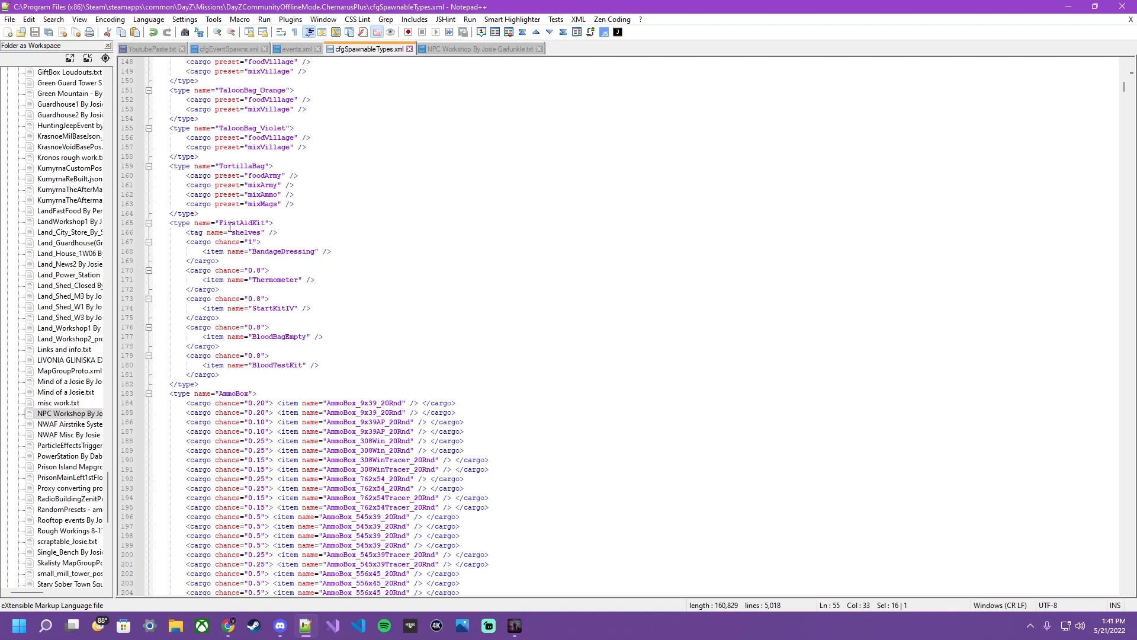
{"action": "left_click", "coordinate": [218, 374]}
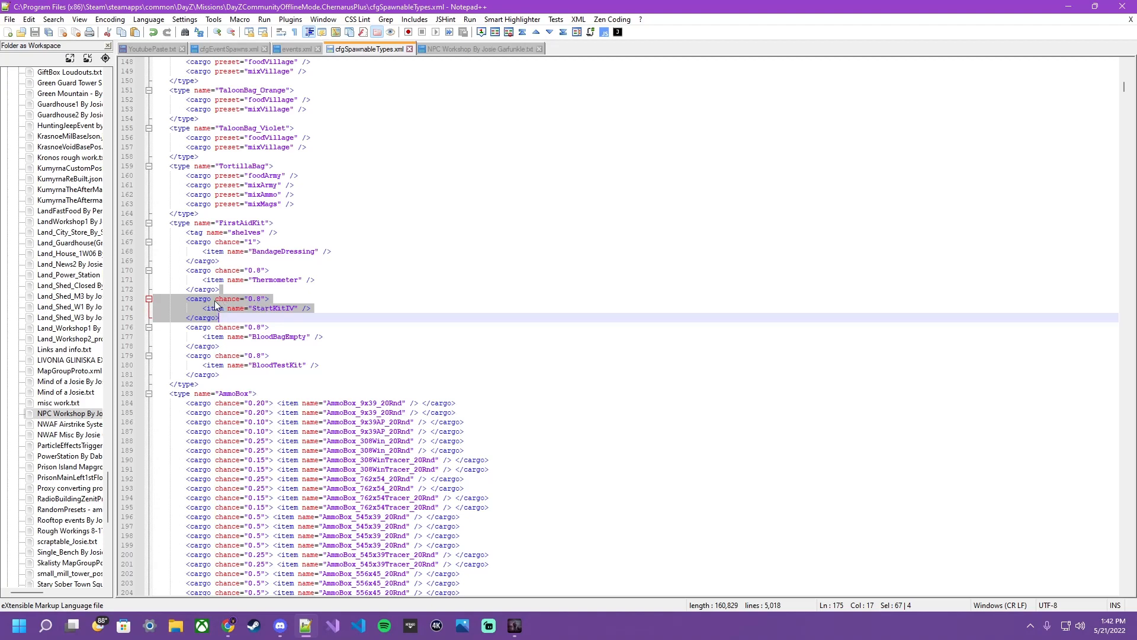
{"action": "left_click", "coordinate": [272, 318]}
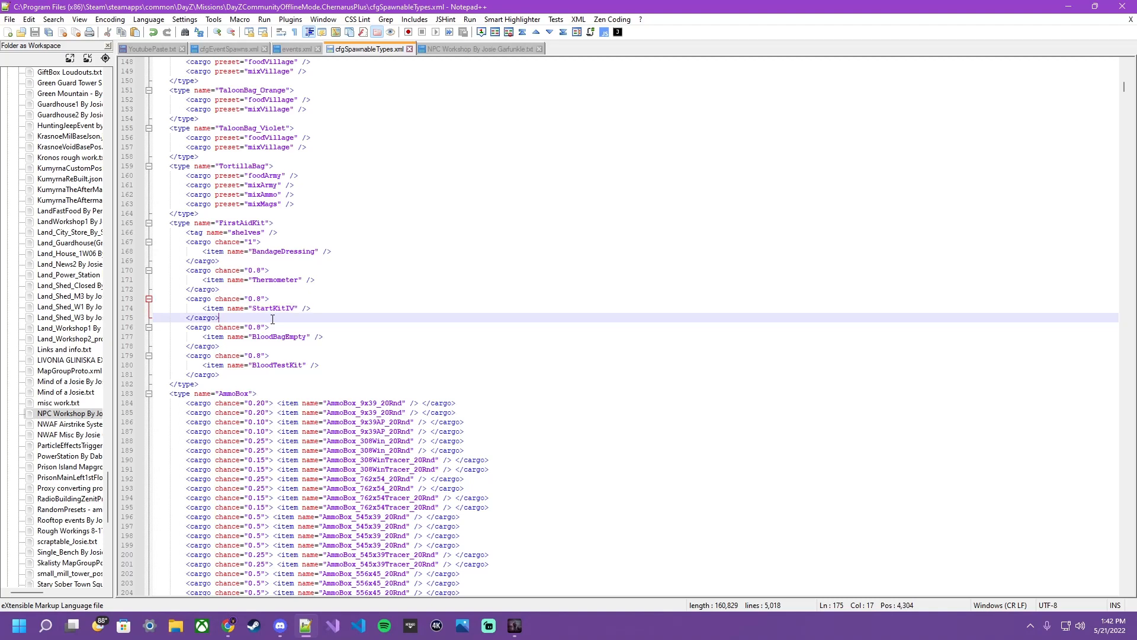
{"action": "scroll", "scroll_direction": "down", "scroll_amount": 3}
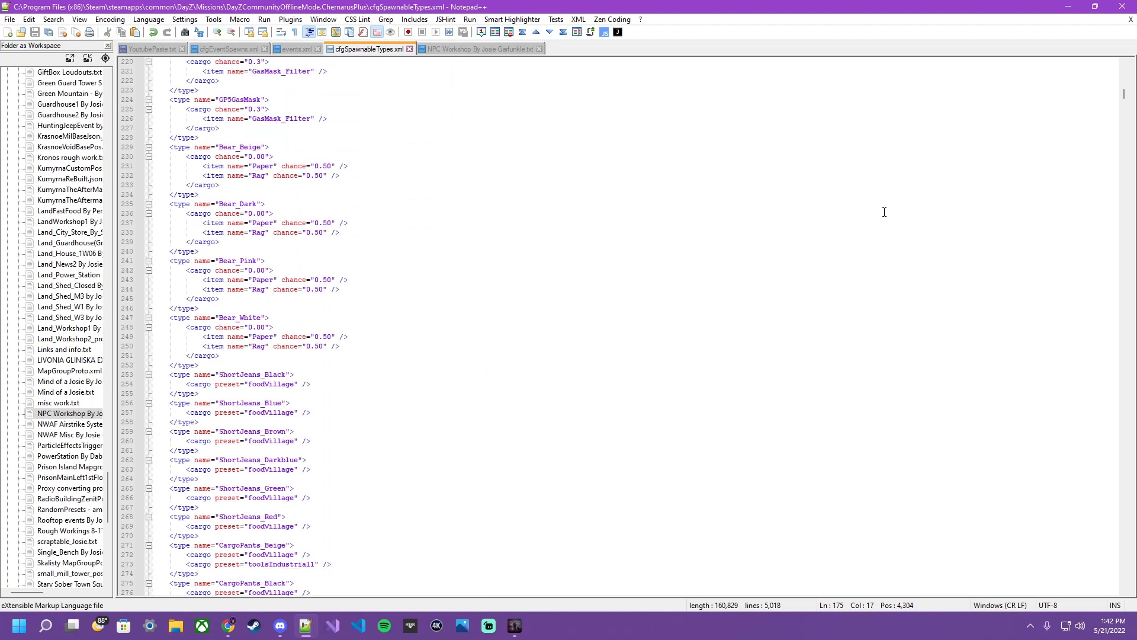
{"action": "scroll", "scroll_direction": "down", "scroll_amount": 3}
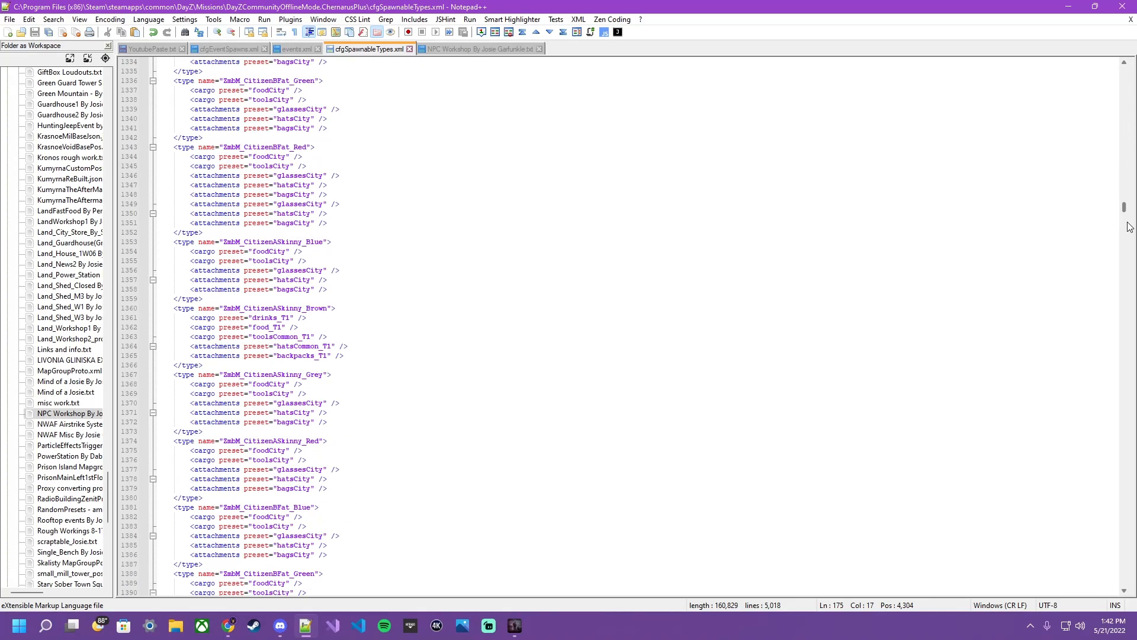
{"action": "scroll", "scroll_direction": "down", "scroll_amount": 3}
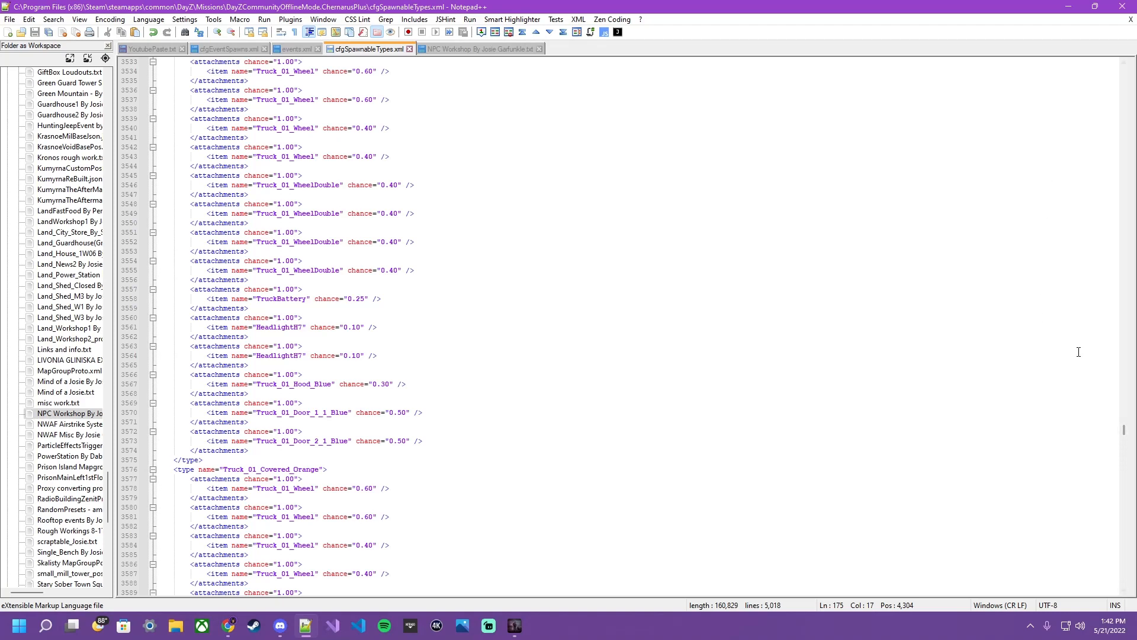
{"action": "scroll", "scroll_direction": "down", "scroll_amount": 3}
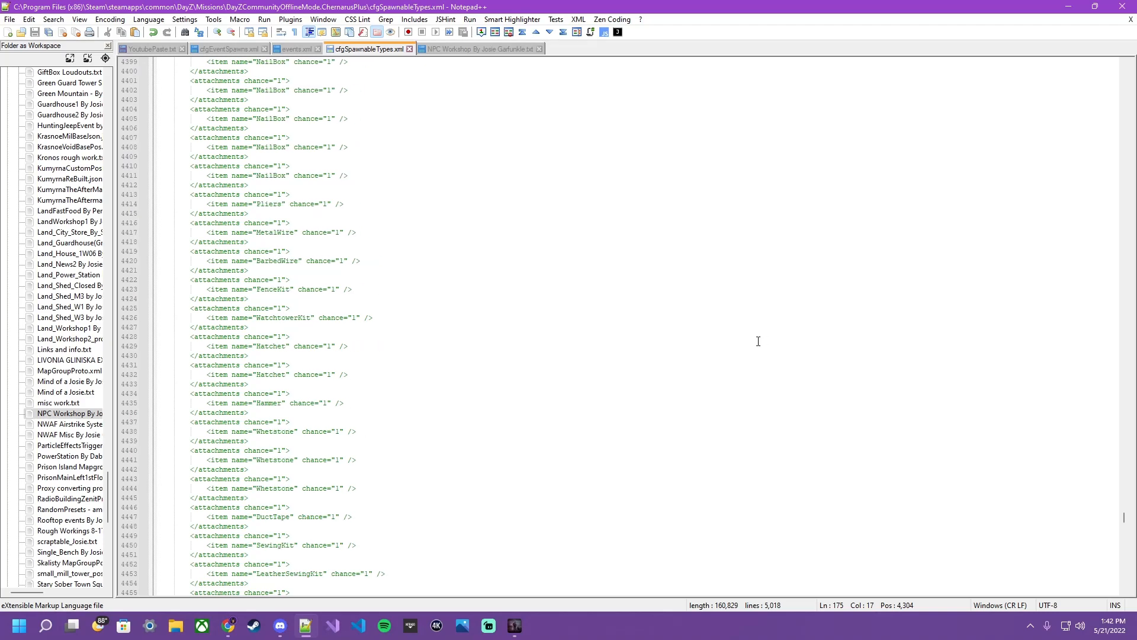
{"action": "scroll", "scroll_direction": "up", "scroll_amount": 3}
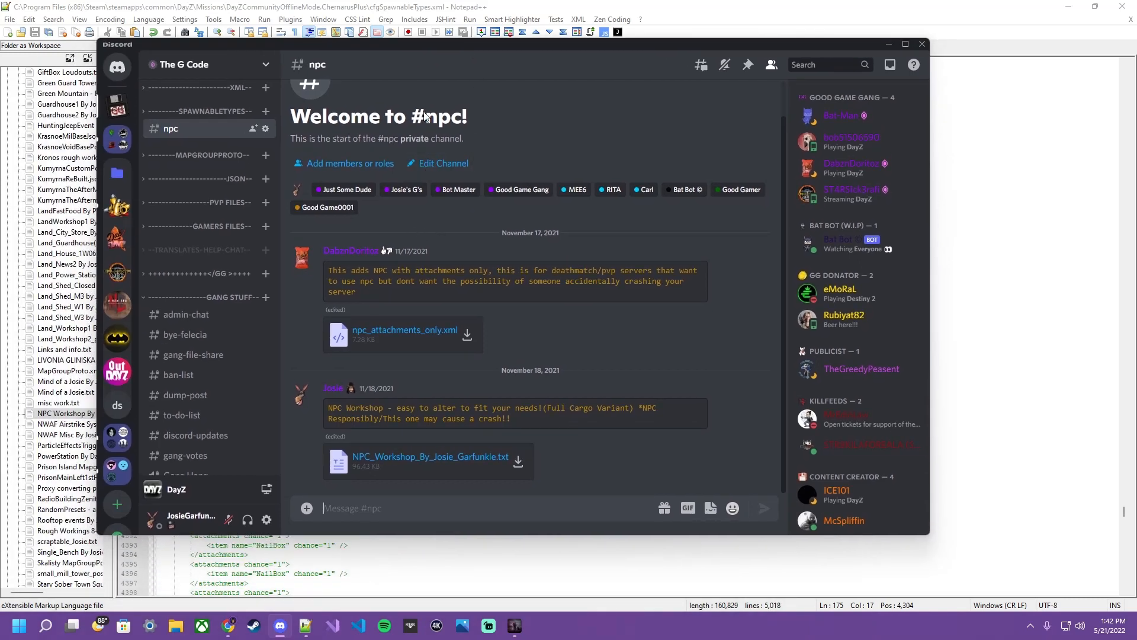
{"action": "mouse_move", "coordinate": [481, 120]}
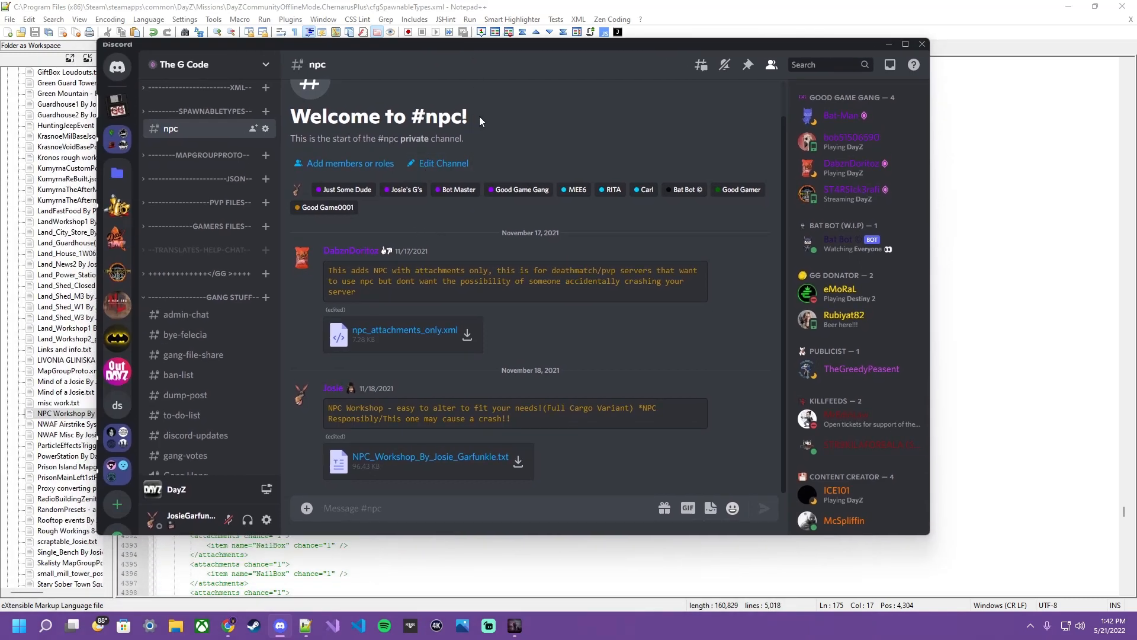
{"action": "mouse_move", "coordinate": [785, 54]}
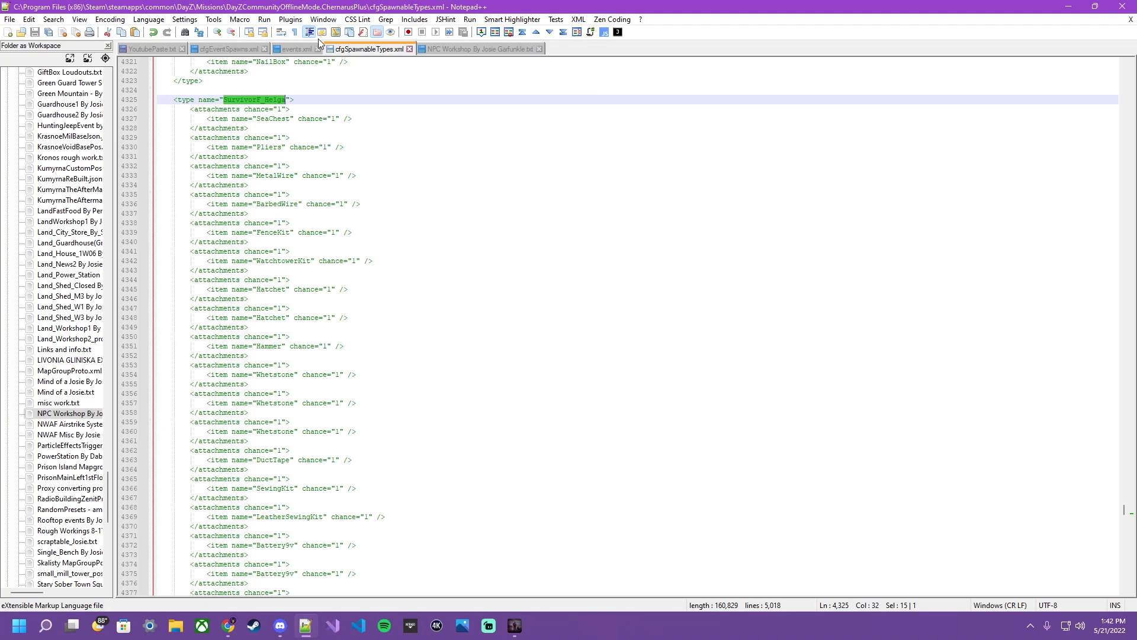
Show the StaticGGnpc1 event in events.xml and select its SurvivorF_Gabi child, then return to cfgSpawnableTypes.xml.
{"action": "left_click", "coordinate": [292, 48]}
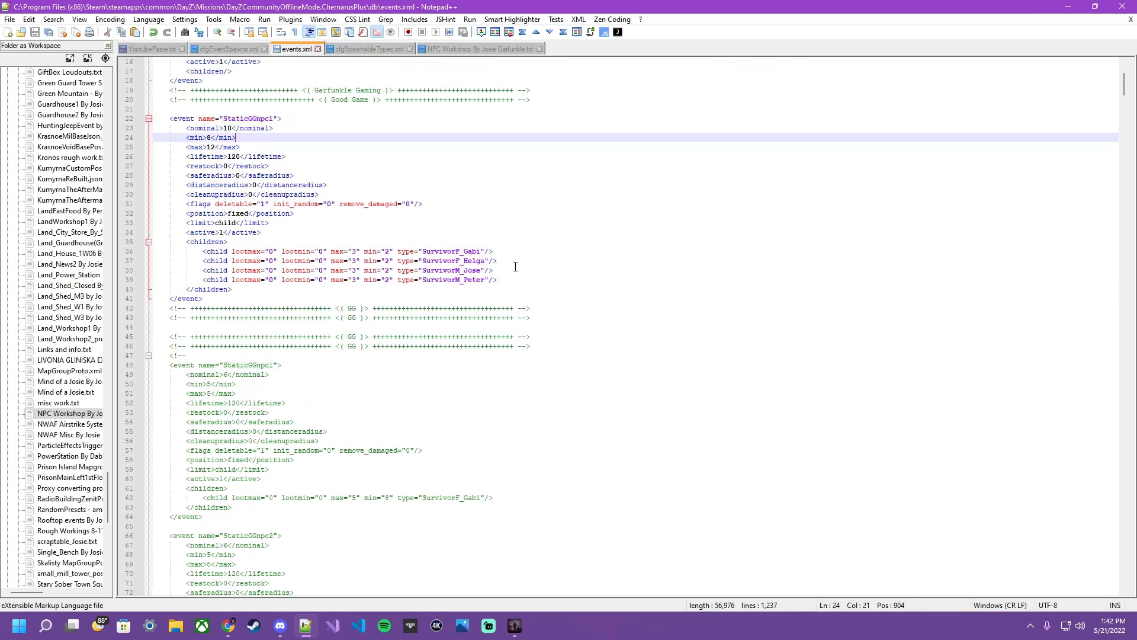
{"action": "double_click", "coordinate": [452, 251]}
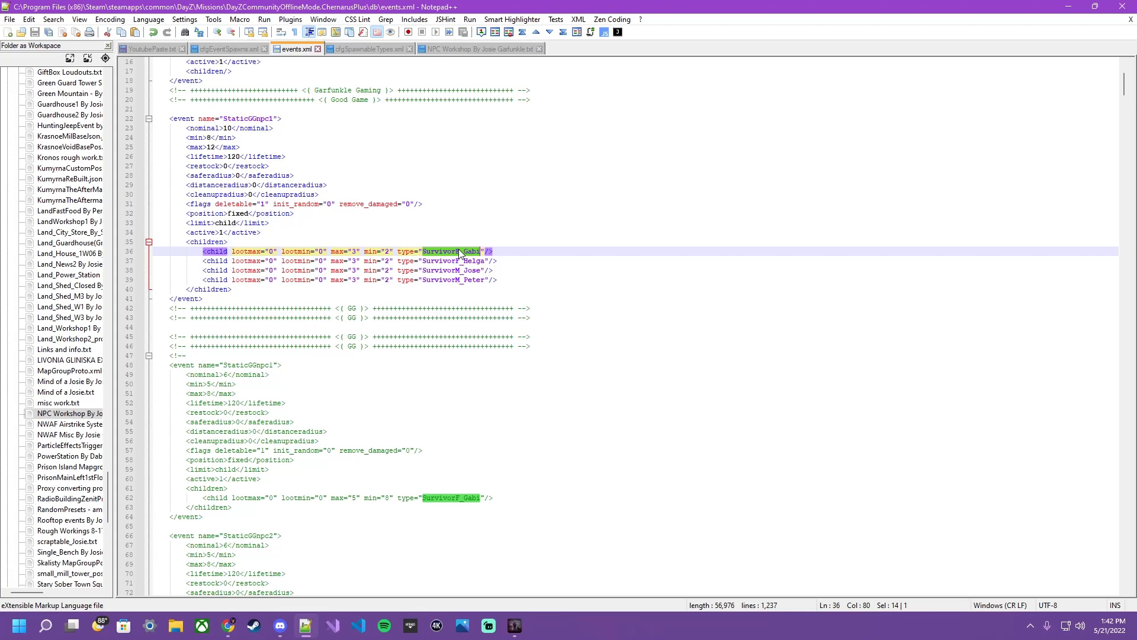
{"action": "left_click", "coordinate": [372, 49]}
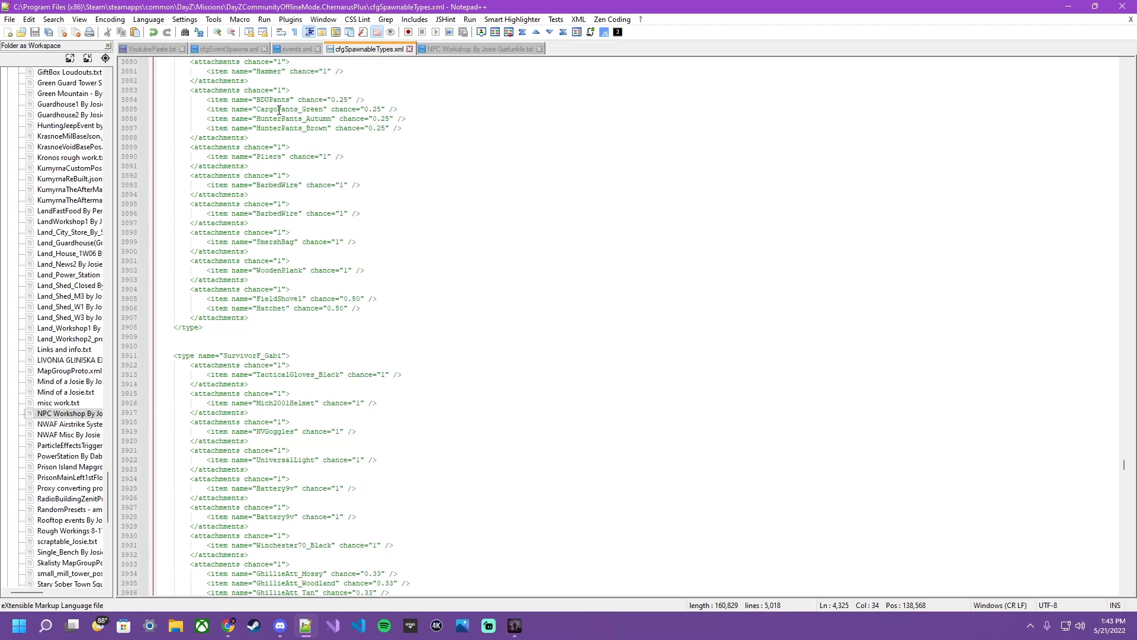
Delete the stray characters after the last </type> in cfgSpawnableTypes.xml.
{"action": "scroll", "scroll_direction": "up", "scroll_amount": 3}
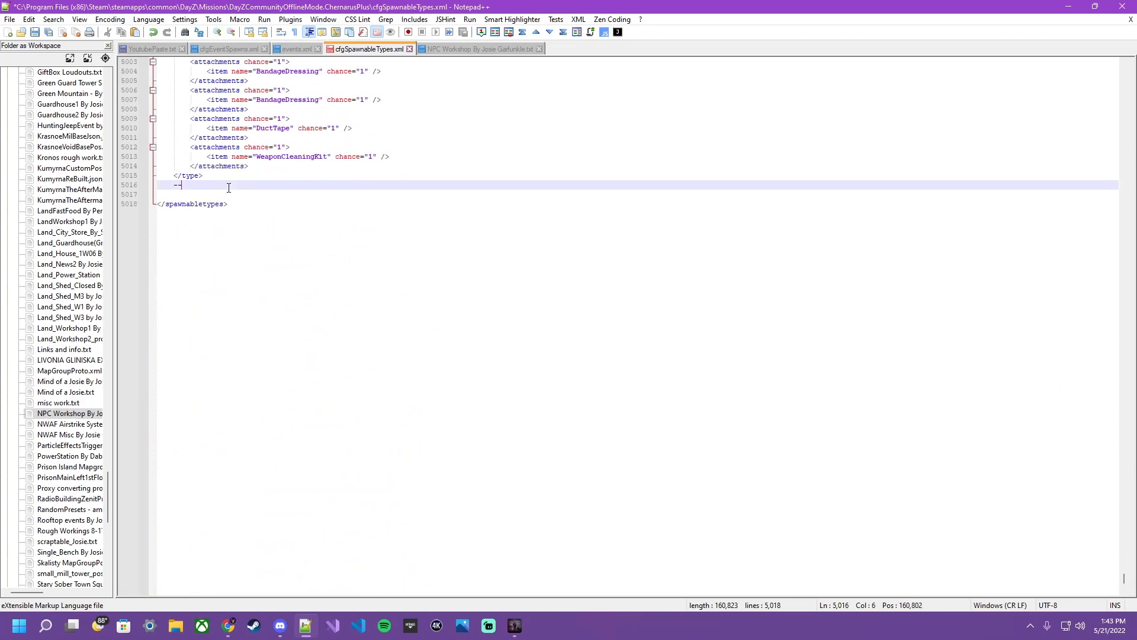
{"action": "key", "text": "BackSpace"}
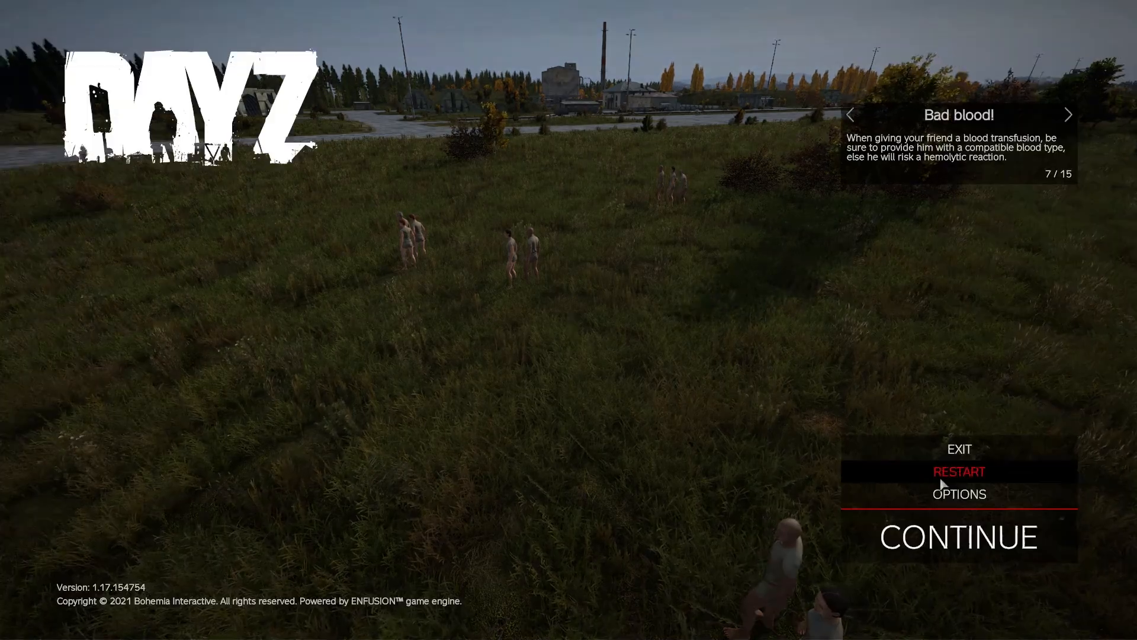
Restart the DayZ mission from the pause menu to reload the configs.
{"action": "left_click", "coordinate": [959, 537]}
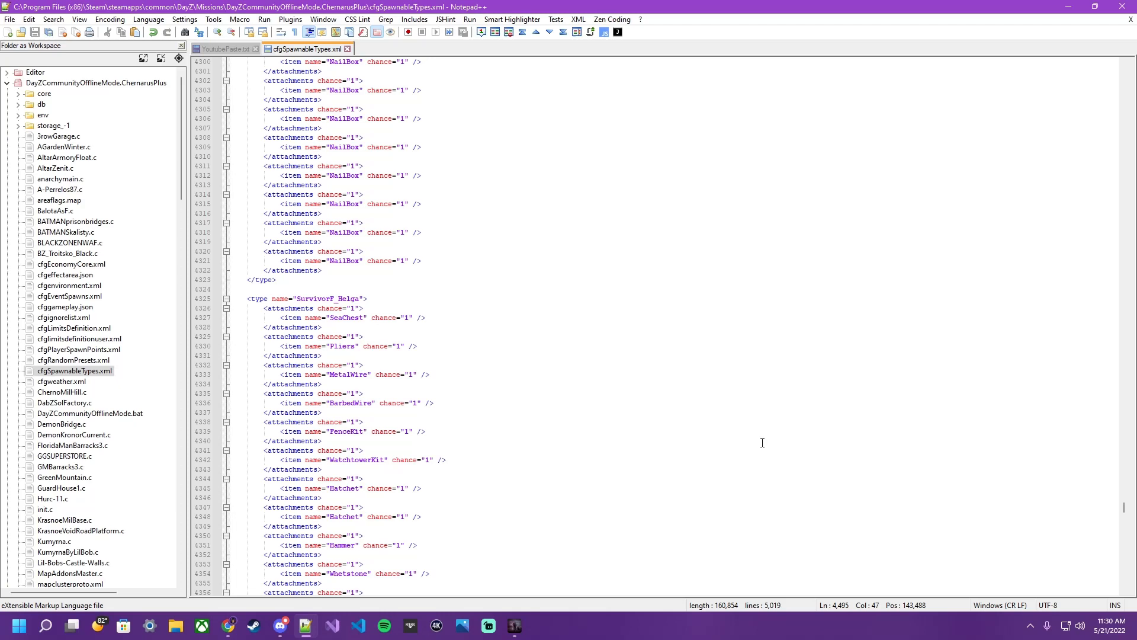
{"action": "scroll", "scroll_direction": "down", "scroll_amount": 3}
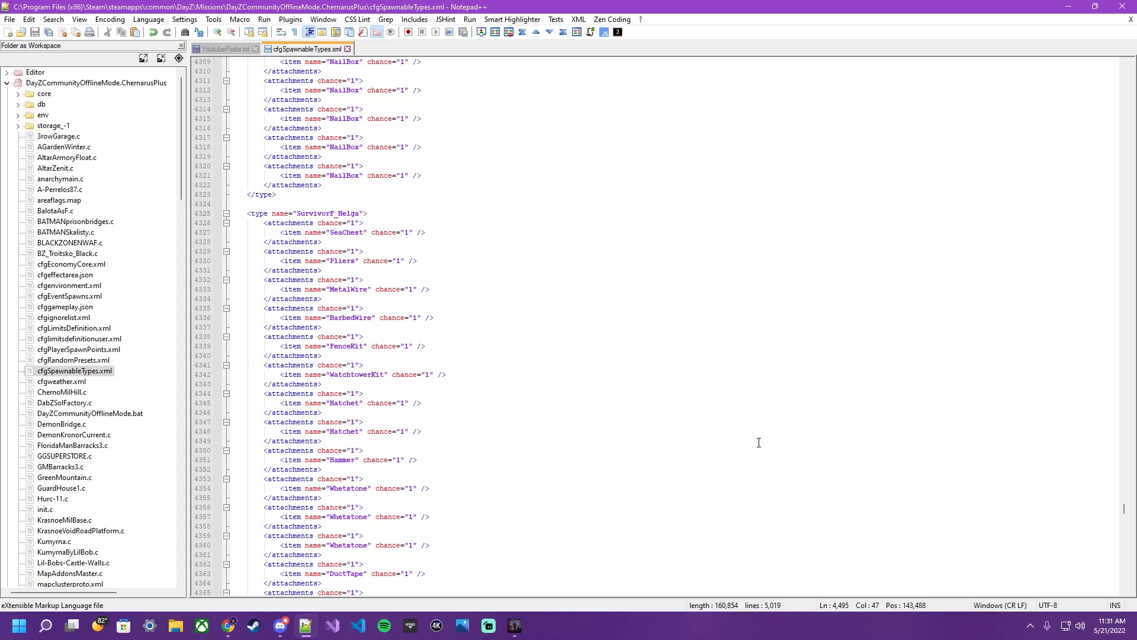
{"action": "mouse_move", "coordinate": [500, 290]}
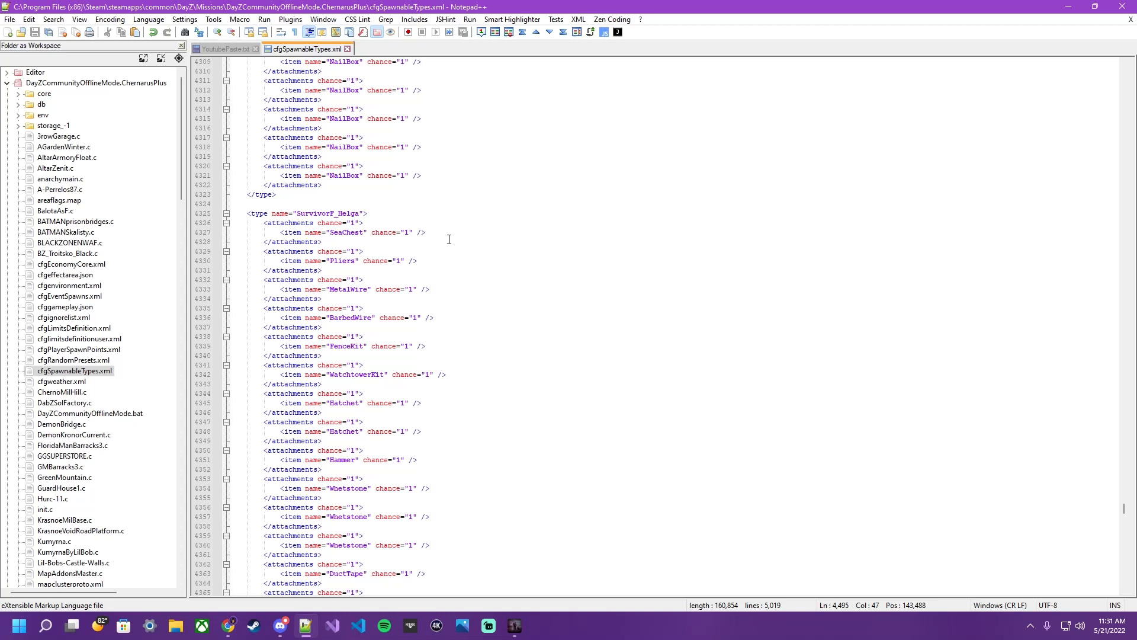
{"action": "scroll", "scroll_direction": "down", "scroll_amount": 3}
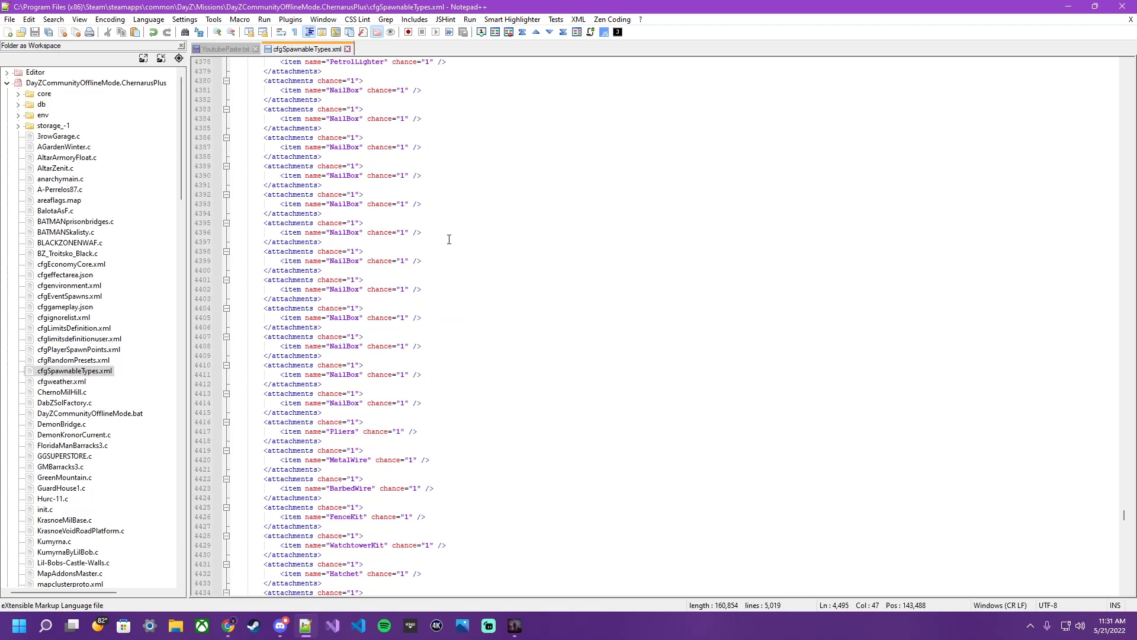
{"action": "scroll", "scroll_direction": "down", "scroll_amount": 3}
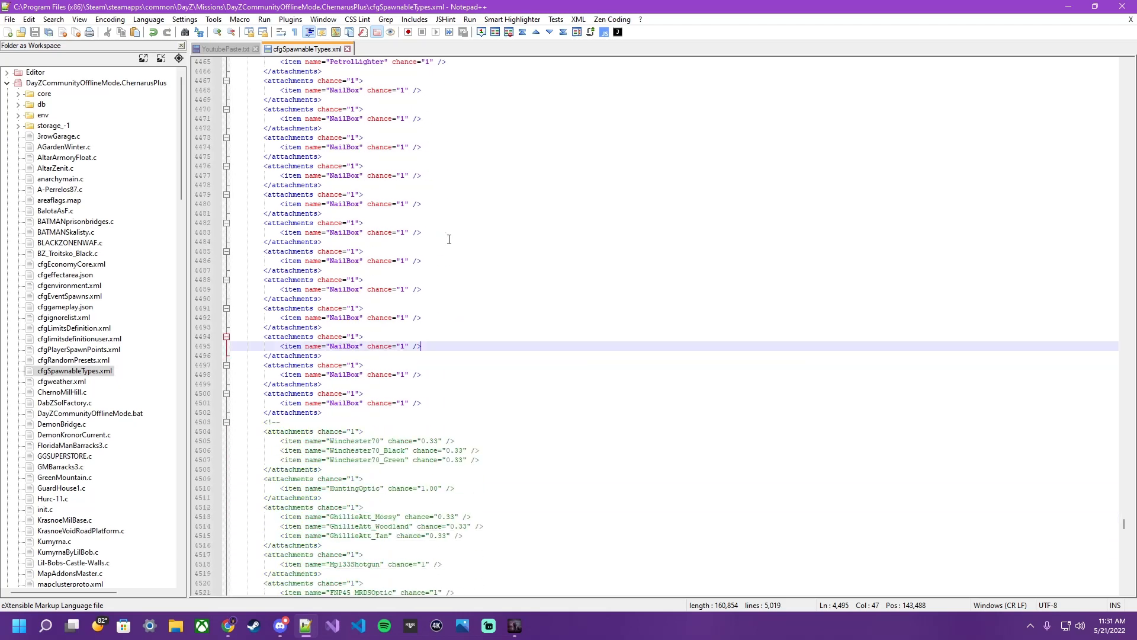
{"action": "scroll", "scroll_direction": "down", "scroll_amount": 3}
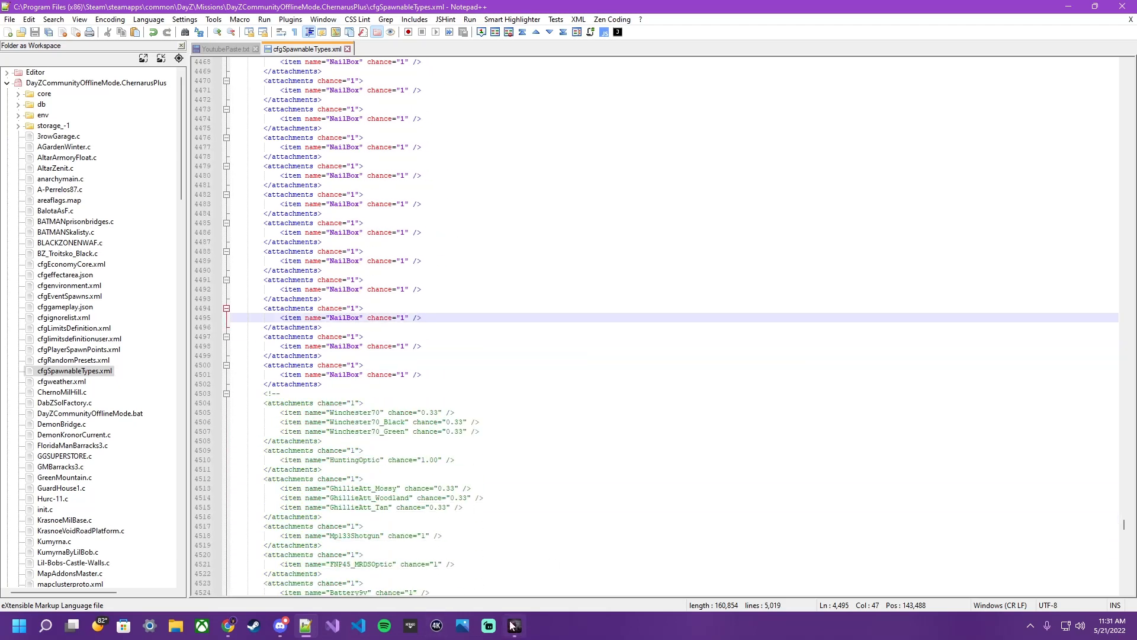
{"action": "left_click", "coordinate": [511, 626]}
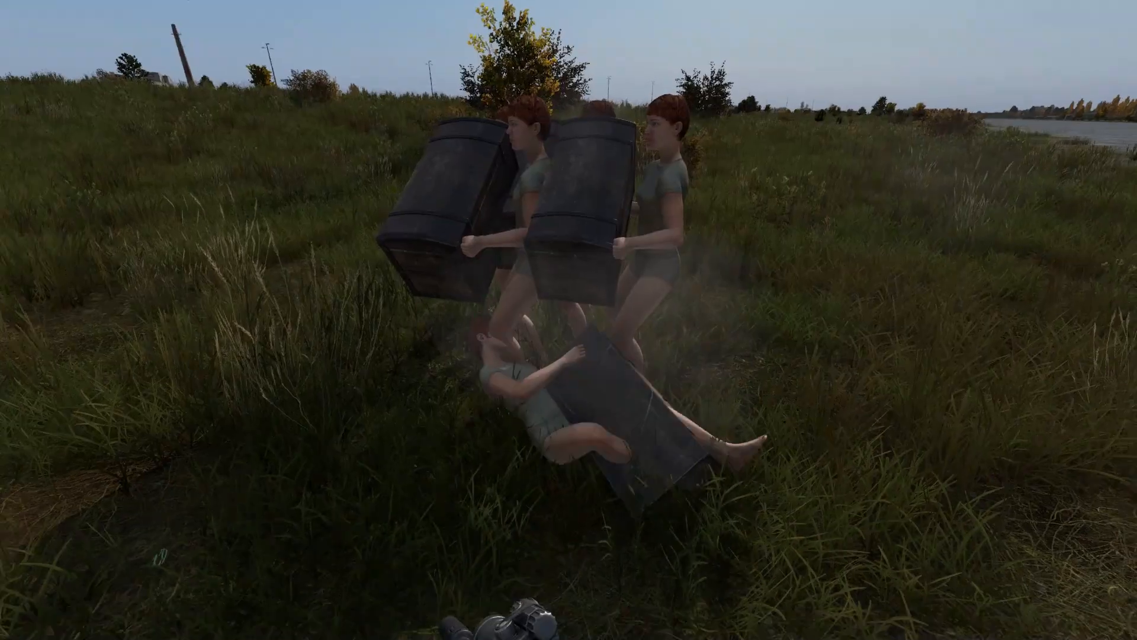
Open the inventory beside a spawned NPC to view its sea chest contents.
{"action": "key", "text": "Tab"}
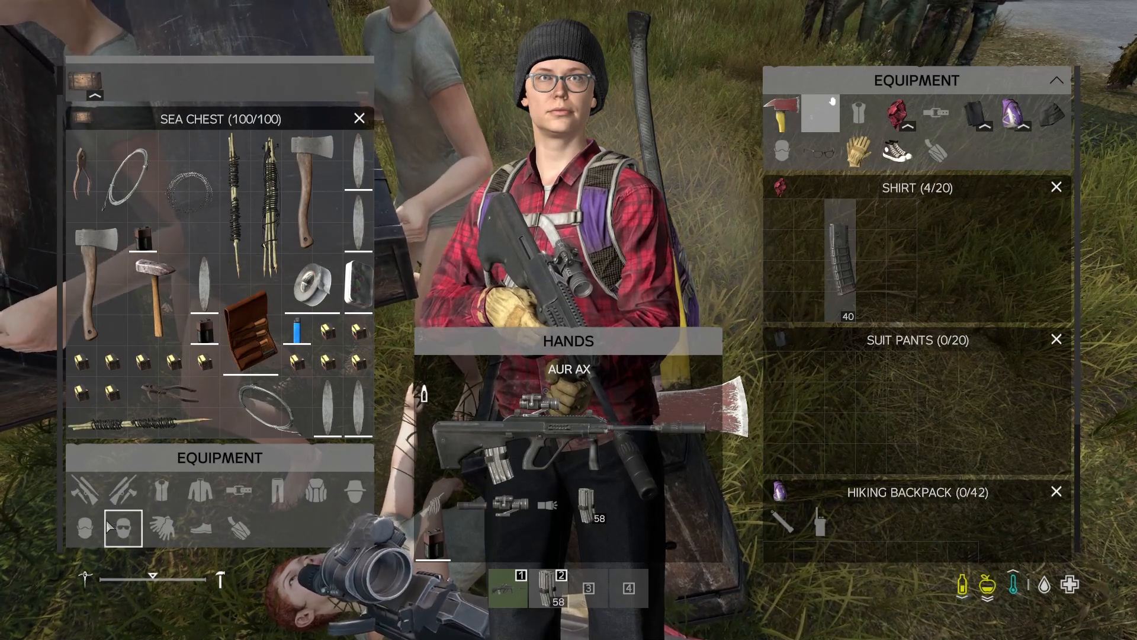
{"action": "mouse_move", "coordinate": [122, 490]}
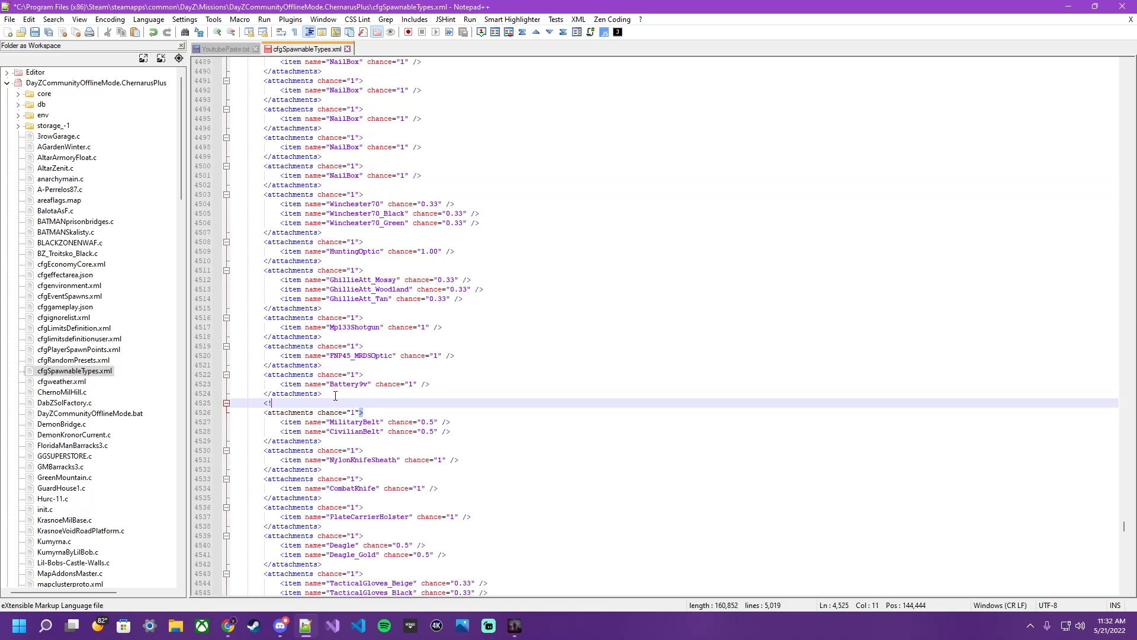
Add a <!-- comment opener above the MilitaryBelt attachments block and switch back to DayZ.
{"action": "type", "text": "--"}
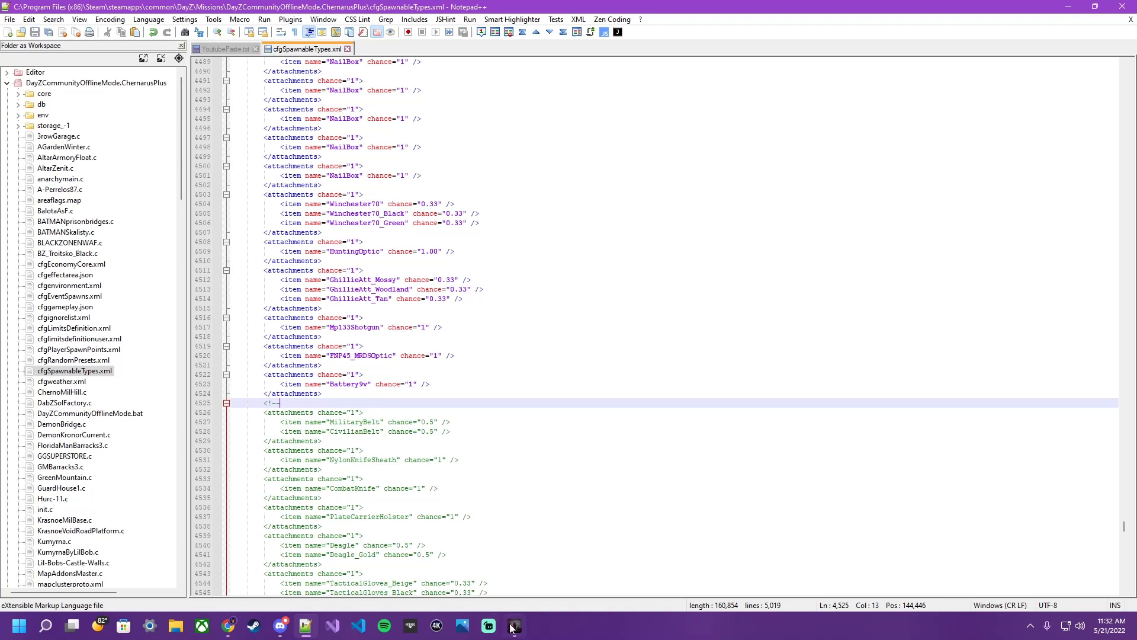
{"action": "left_click", "coordinate": [513, 625]}
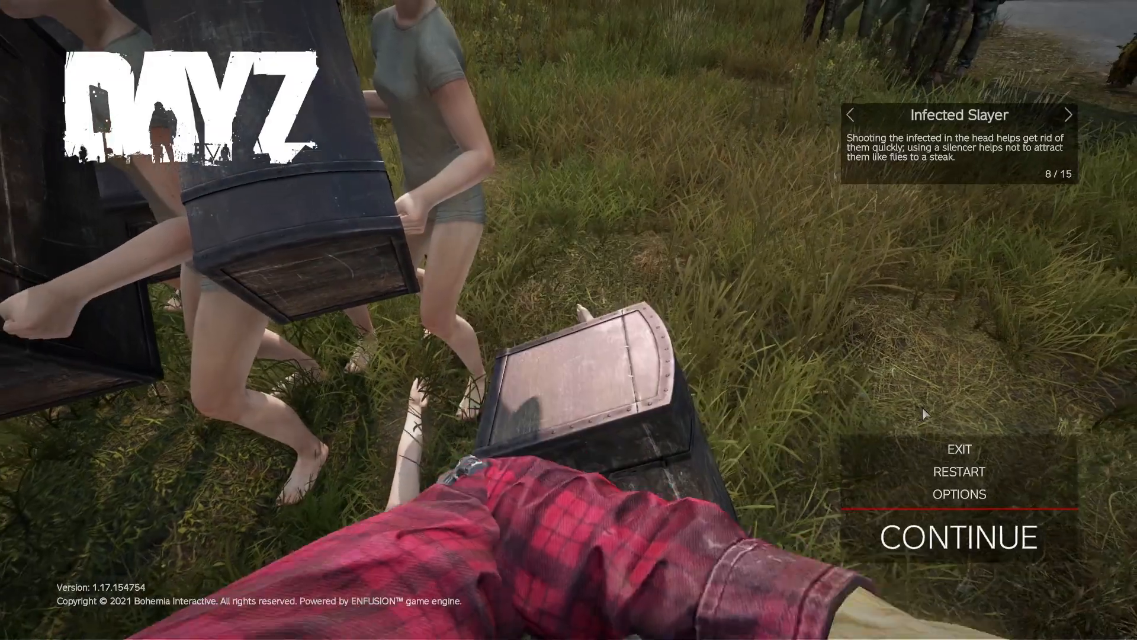
{"action": "mouse_move", "coordinate": [959, 471]}
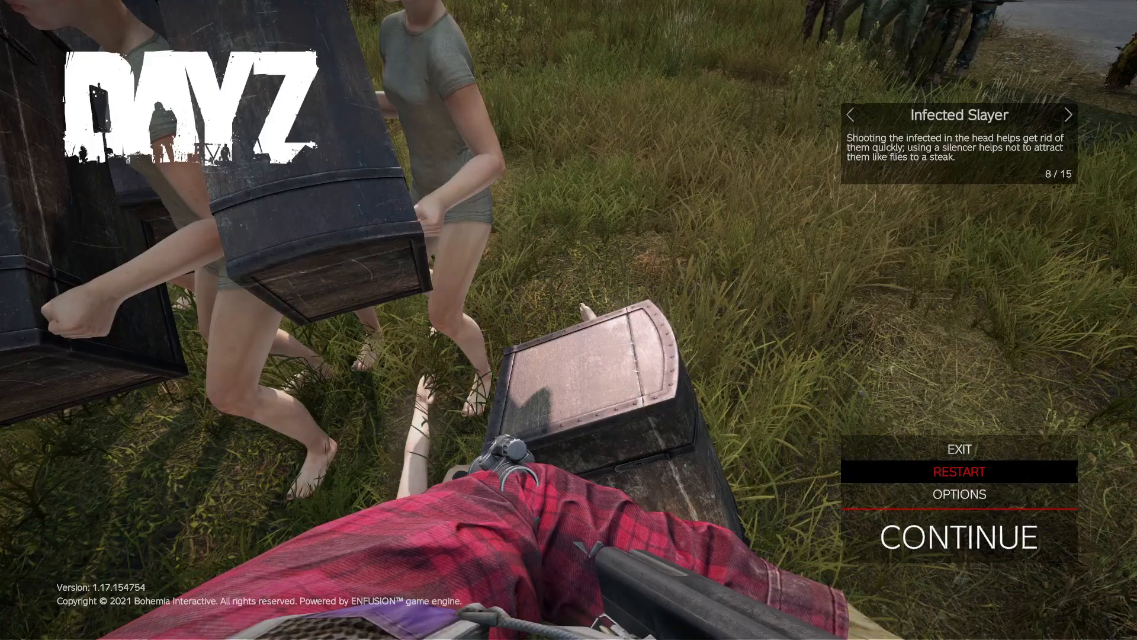
Restart the mission, then adjust the <!-- comment marker further down in cfgSpawnableTypes.xml.
{"action": "left_click", "coordinate": [959, 538]}
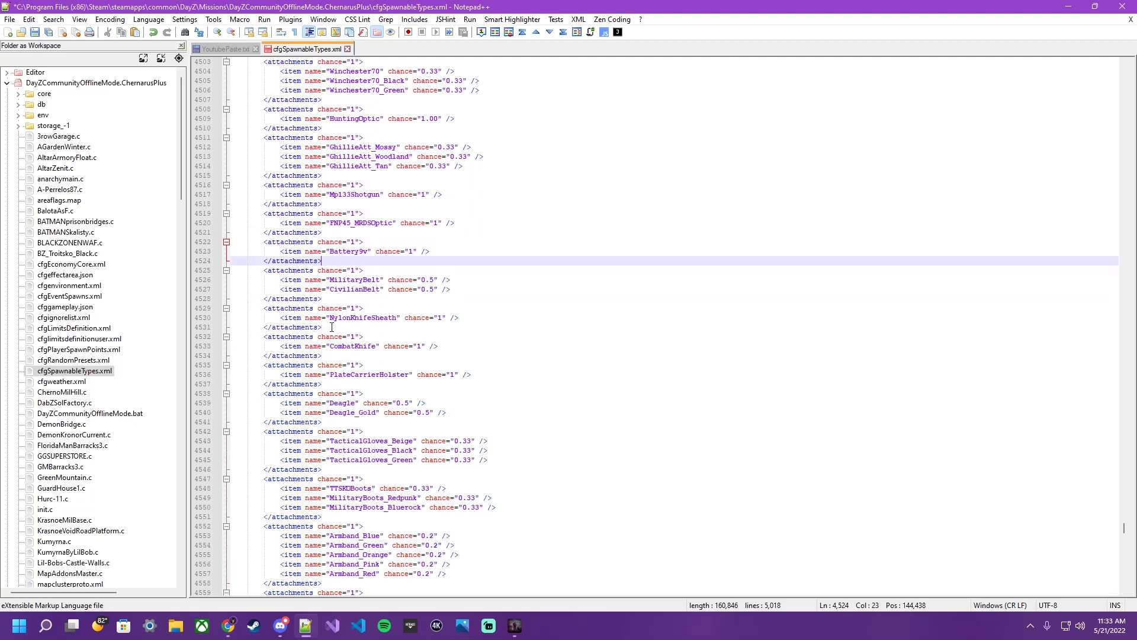
{"action": "scroll", "scroll_direction": "down", "scroll_amount": 3}
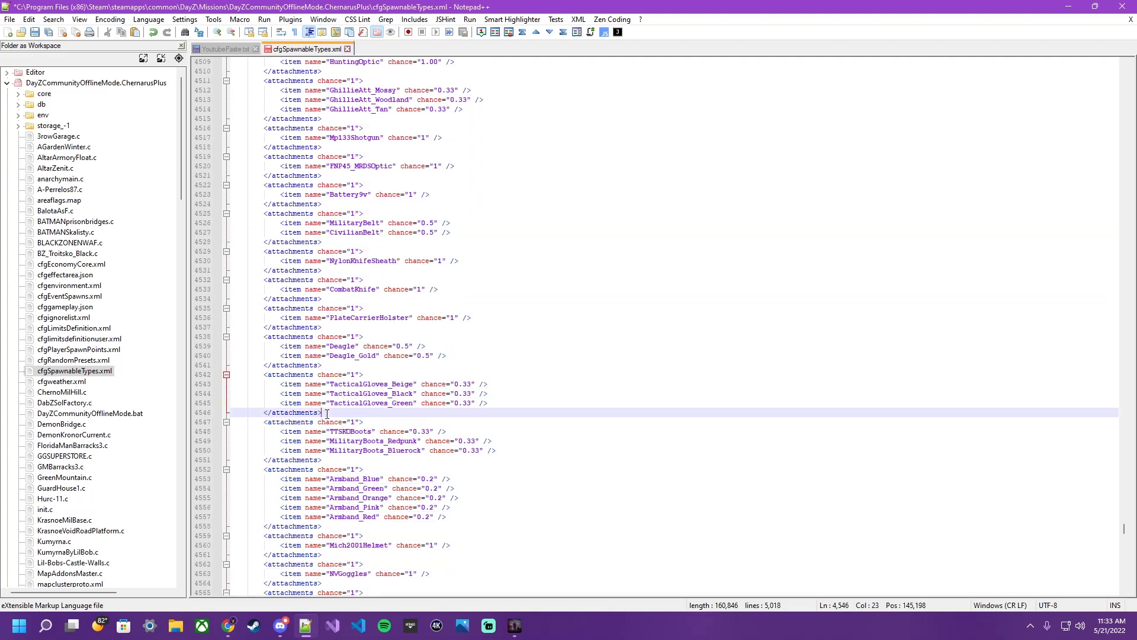
{"action": "type", "text": "<!--"}
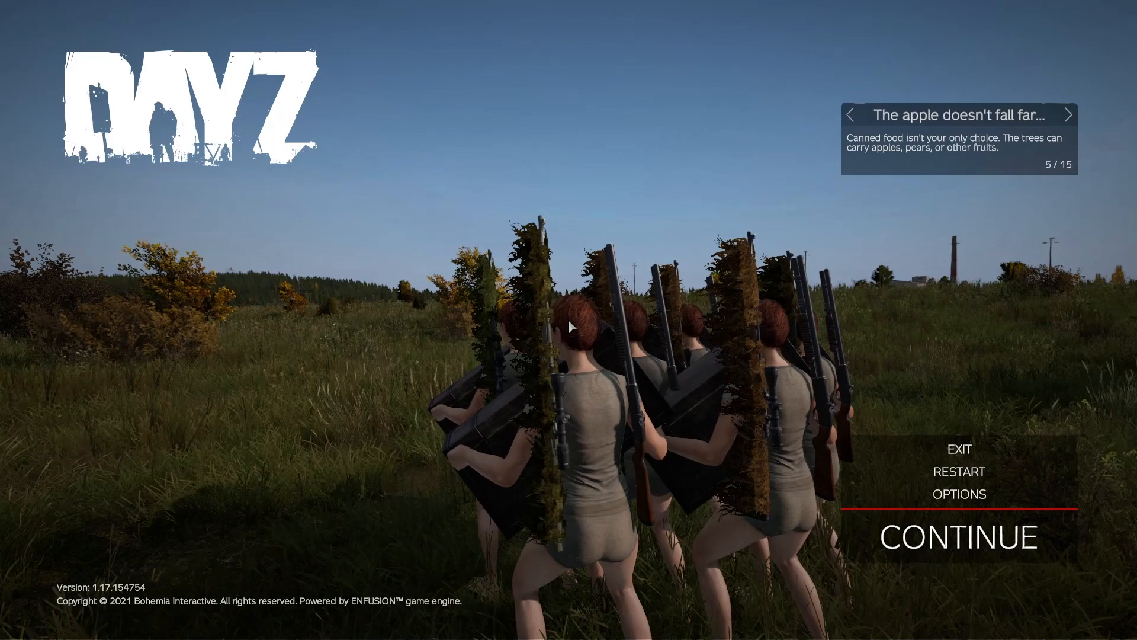
Leave the DayZ session from the pause menu and return to the SurvivorM_Jose type.
{"action": "left_click", "coordinate": [961, 538]}
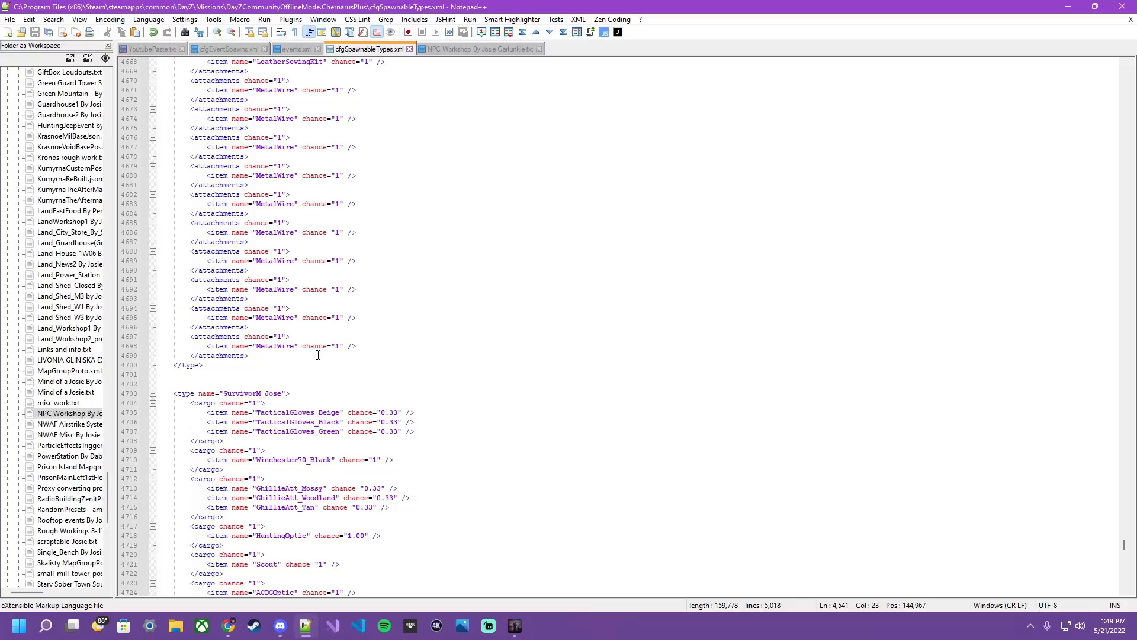
{"action": "scroll", "scroll_direction": "down", "scroll_amount": 3}
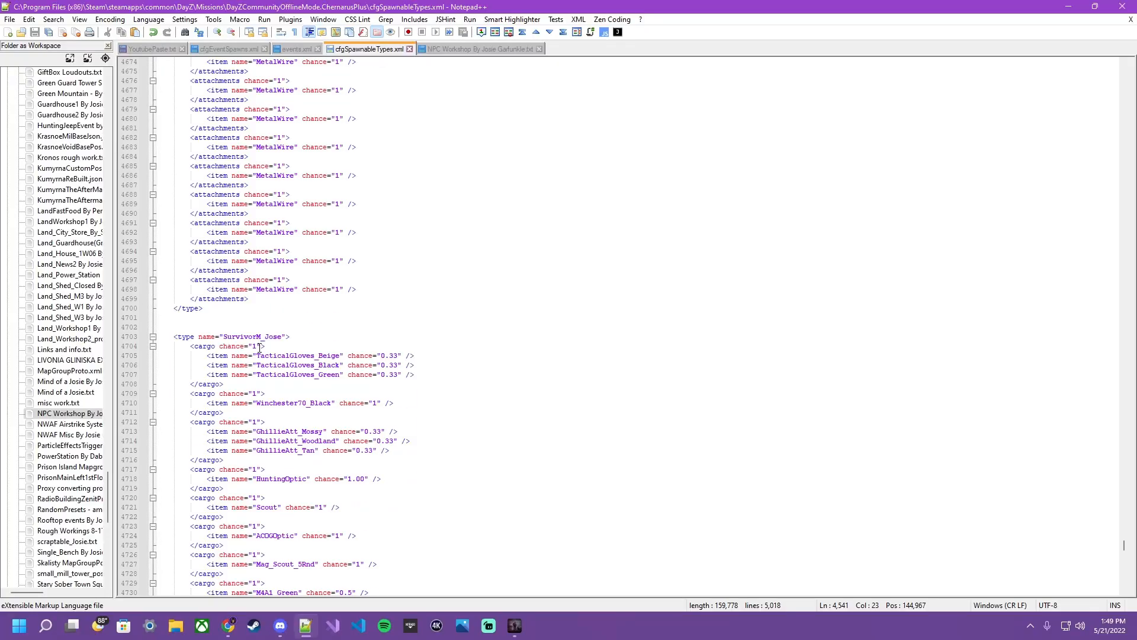
{"action": "mouse_move", "coordinate": [280, 323]}
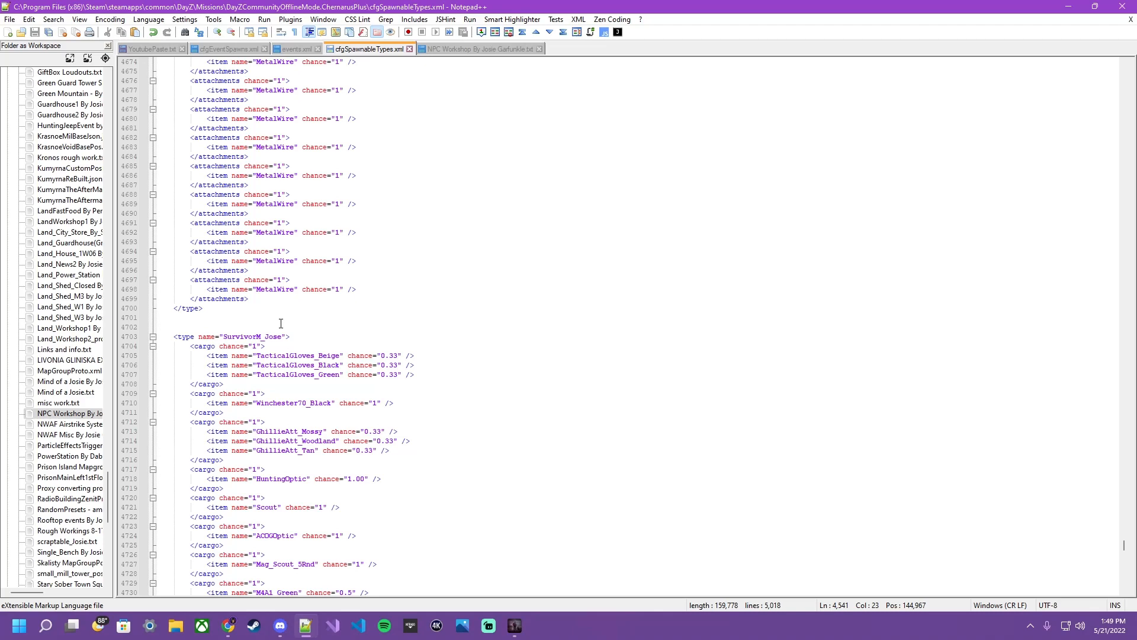
{"action": "mouse_move", "coordinate": [310, 313]}
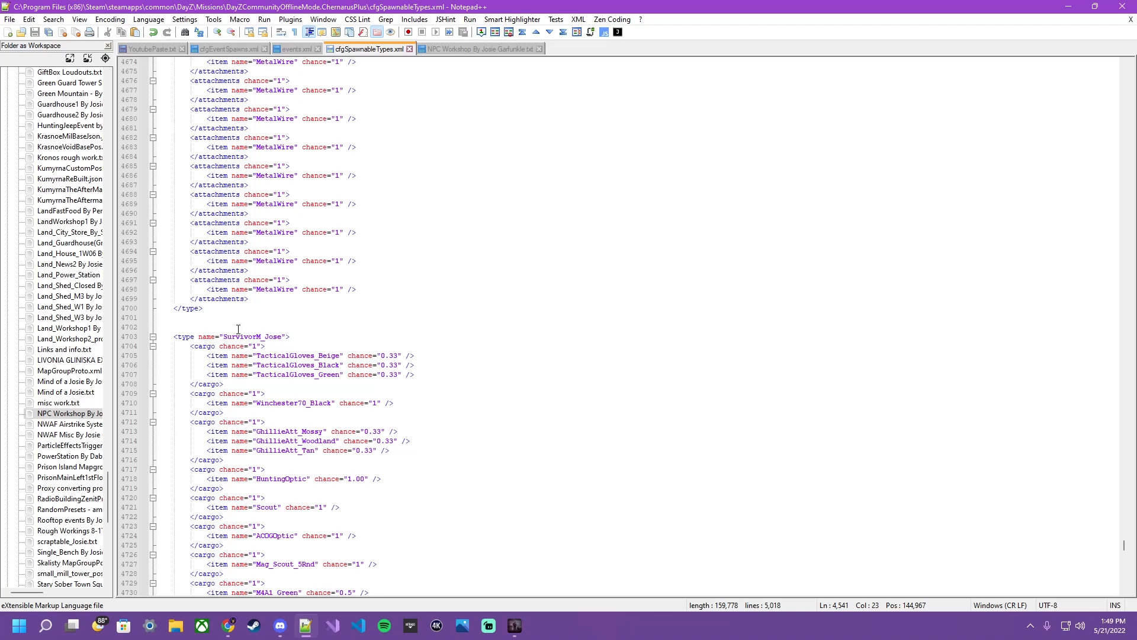
{"action": "scroll", "scroll_direction": "down", "scroll_amount": 3}
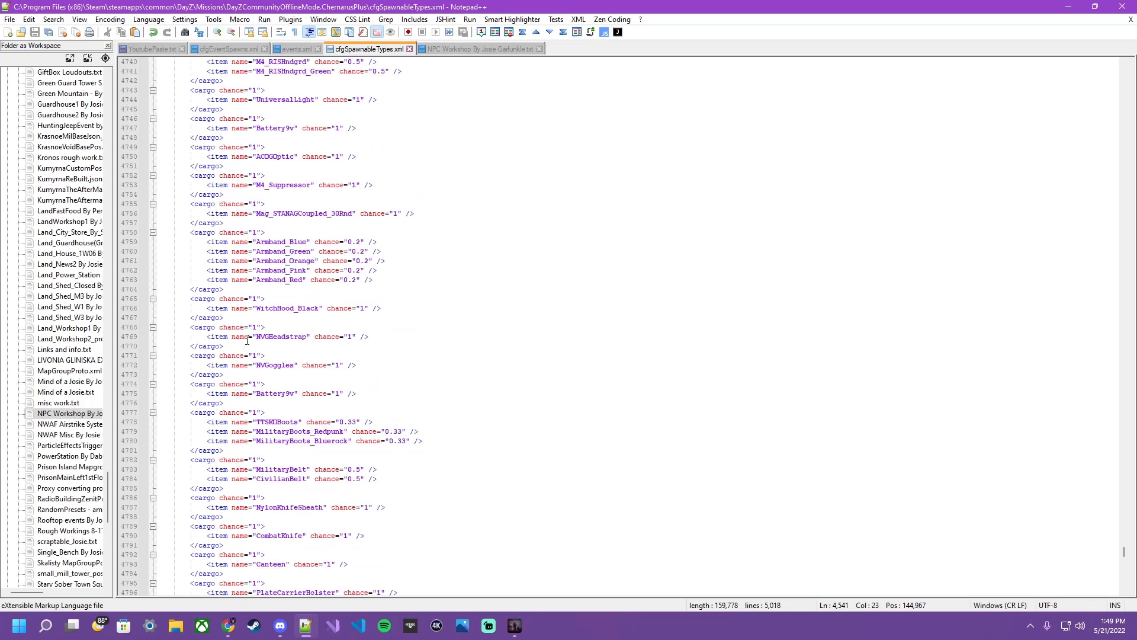
{"action": "scroll", "scroll_direction": "down", "scroll_amount": 3}
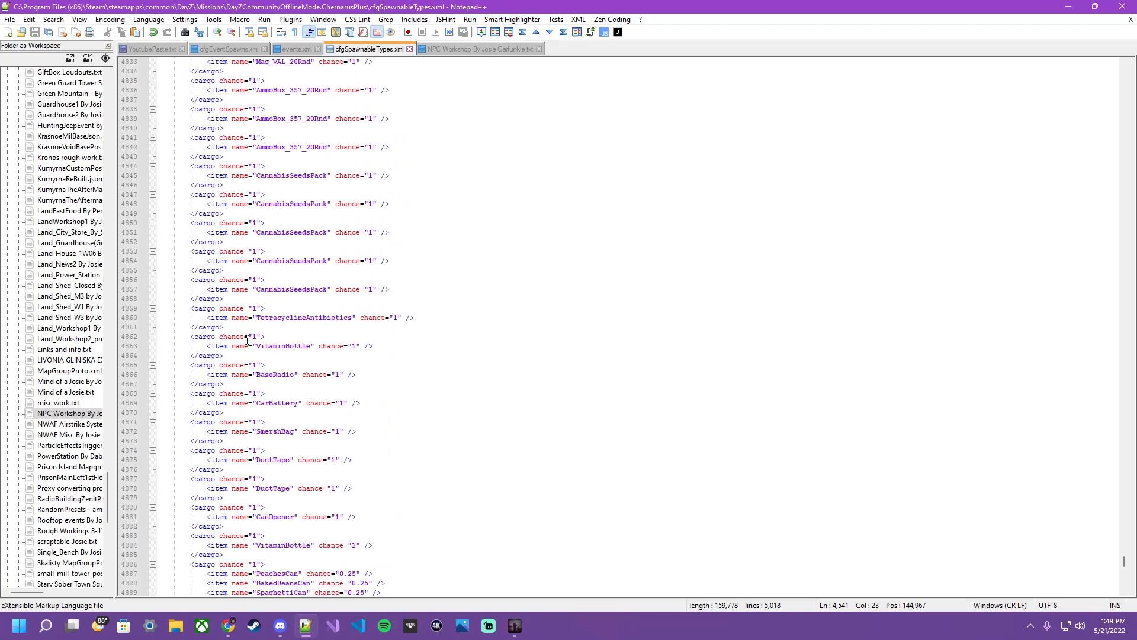
{"action": "scroll", "scroll_direction": "down", "scroll_amount": 3}
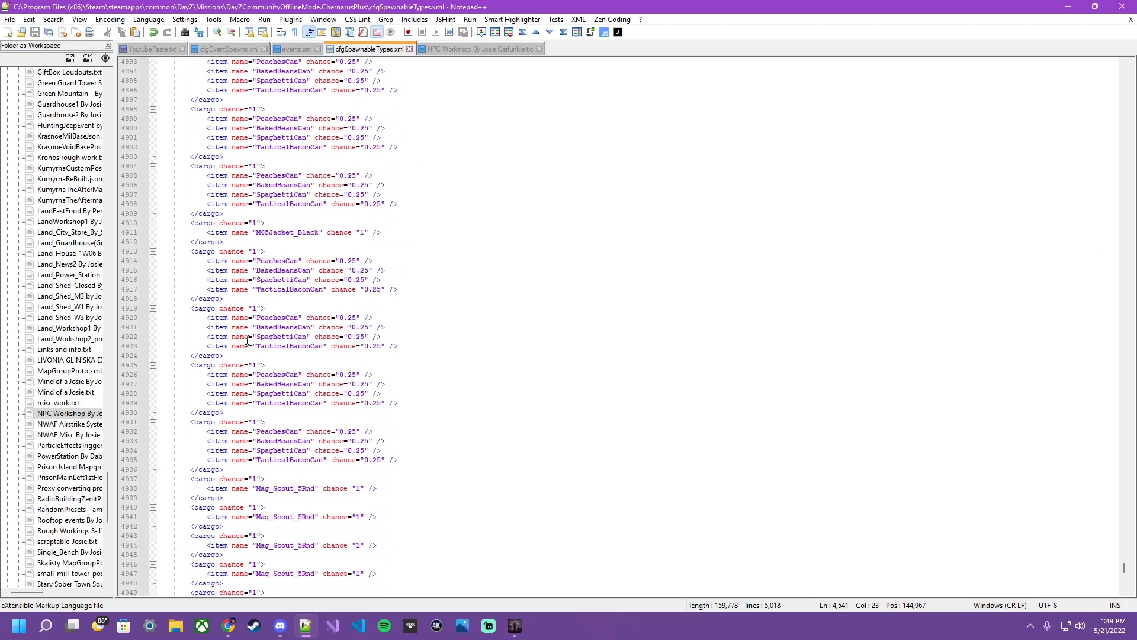
{"action": "scroll", "scroll_direction": "down", "scroll_amount": 3}
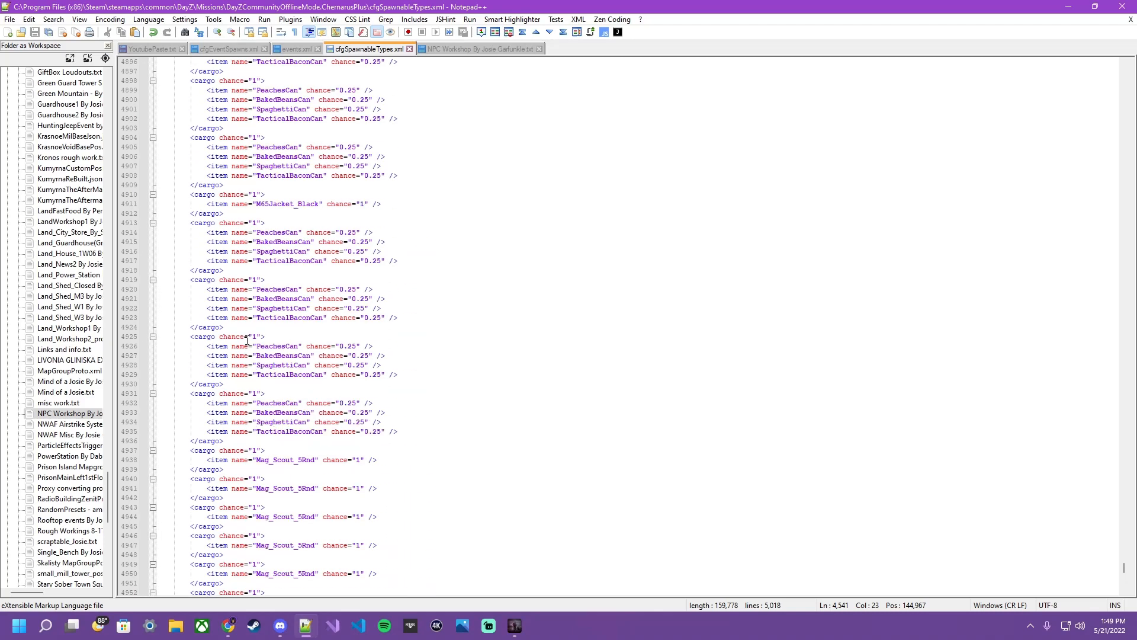
{"action": "scroll", "scroll_direction": "up", "scroll_amount": 3}
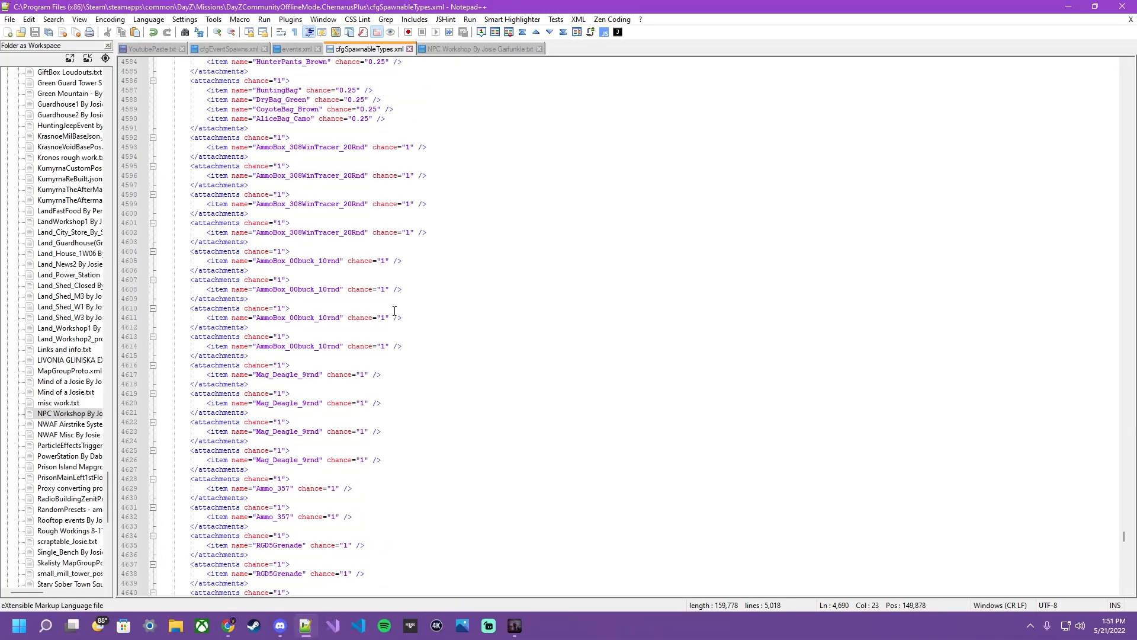
{"action": "scroll", "scroll_direction": "up", "scroll_amount": 3}
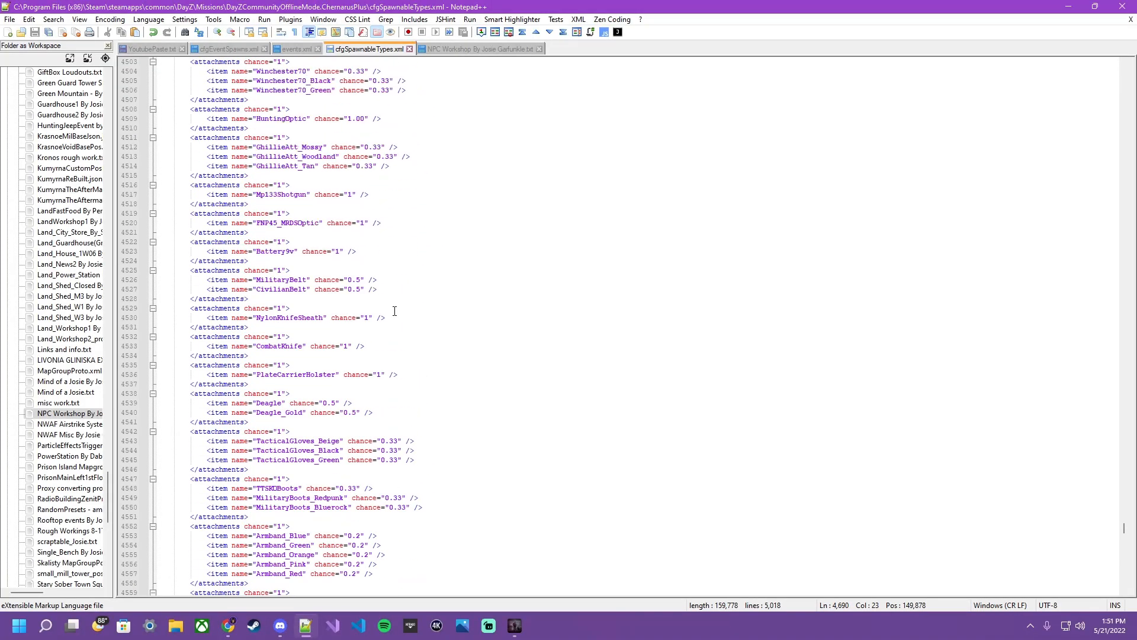
{"action": "left_click", "coordinate": [289, 49]}
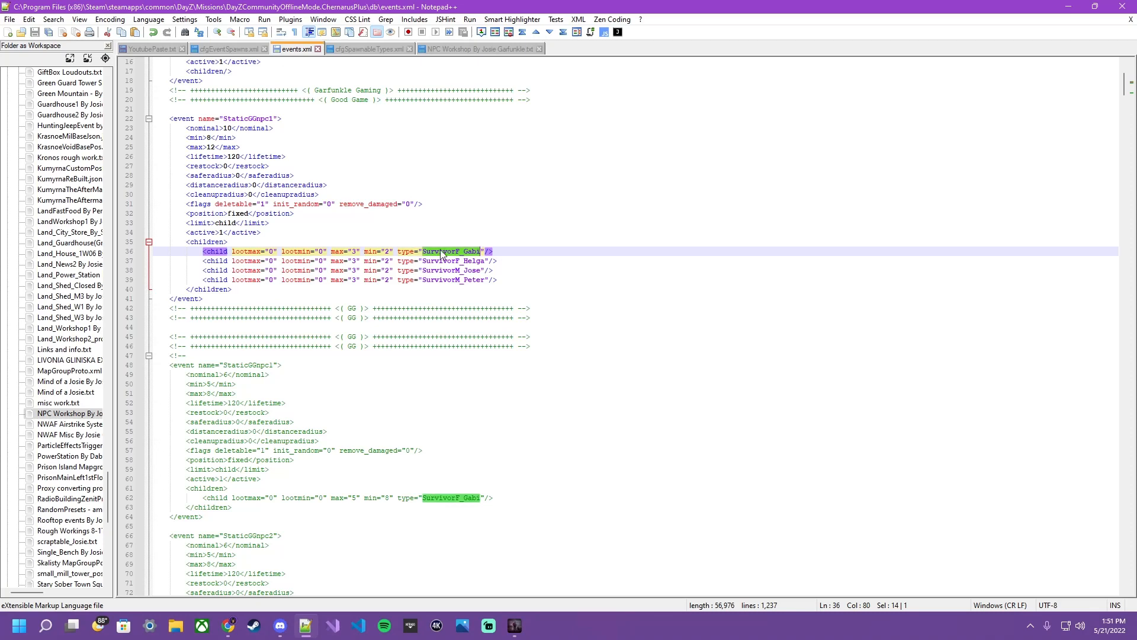
{"action": "mouse_move", "coordinate": [218, 49]}
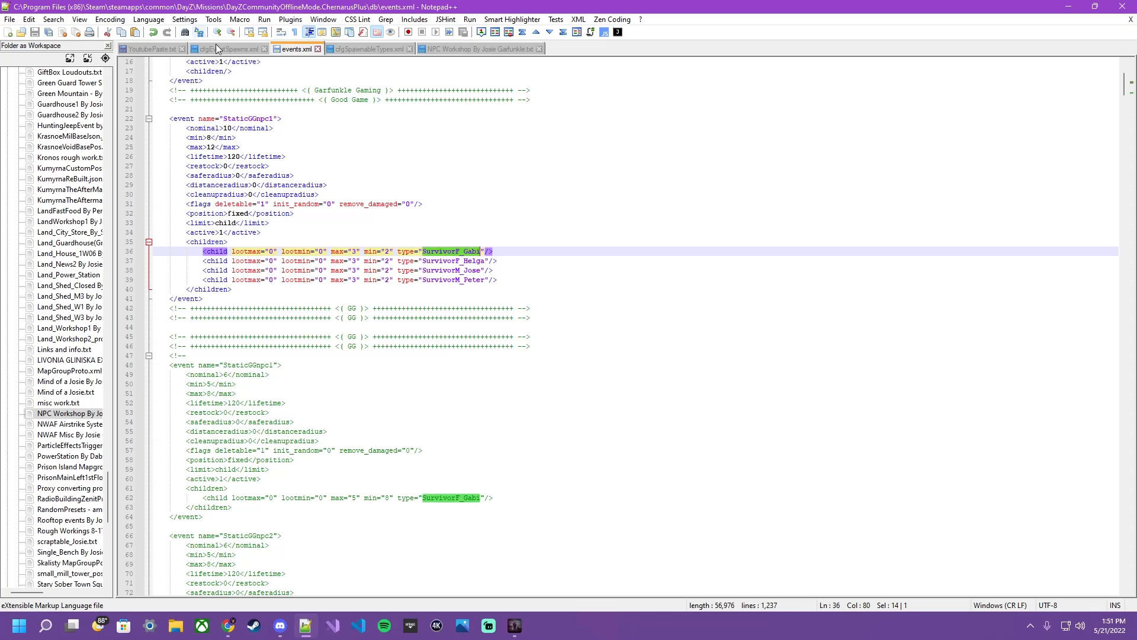
{"action": "left_click", "coordinate": [225, 49]}
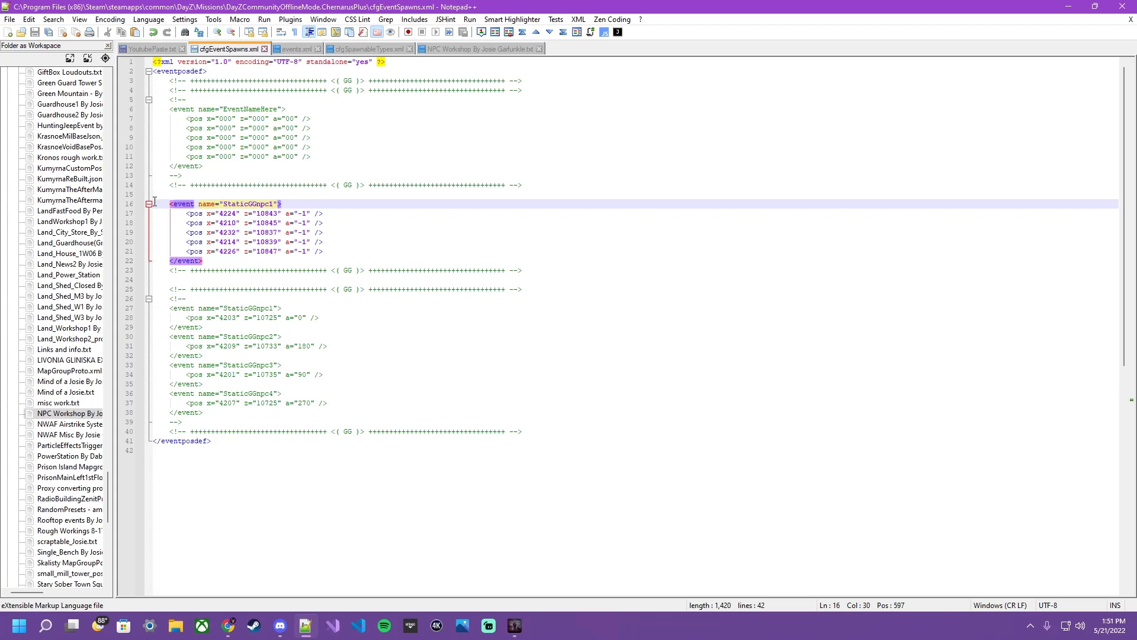
{"action": "left_click_drag", "start_coordinate": [170, 212], "coordinate": [325, 251]}
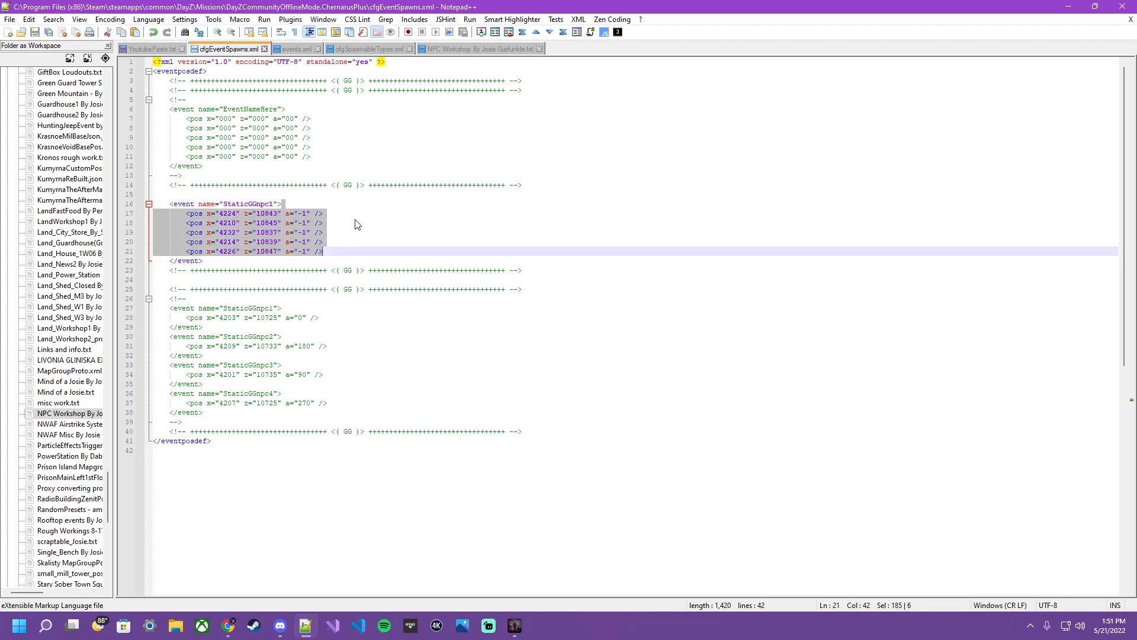
{"action": "left_click", "coordinate": [384, 49]}
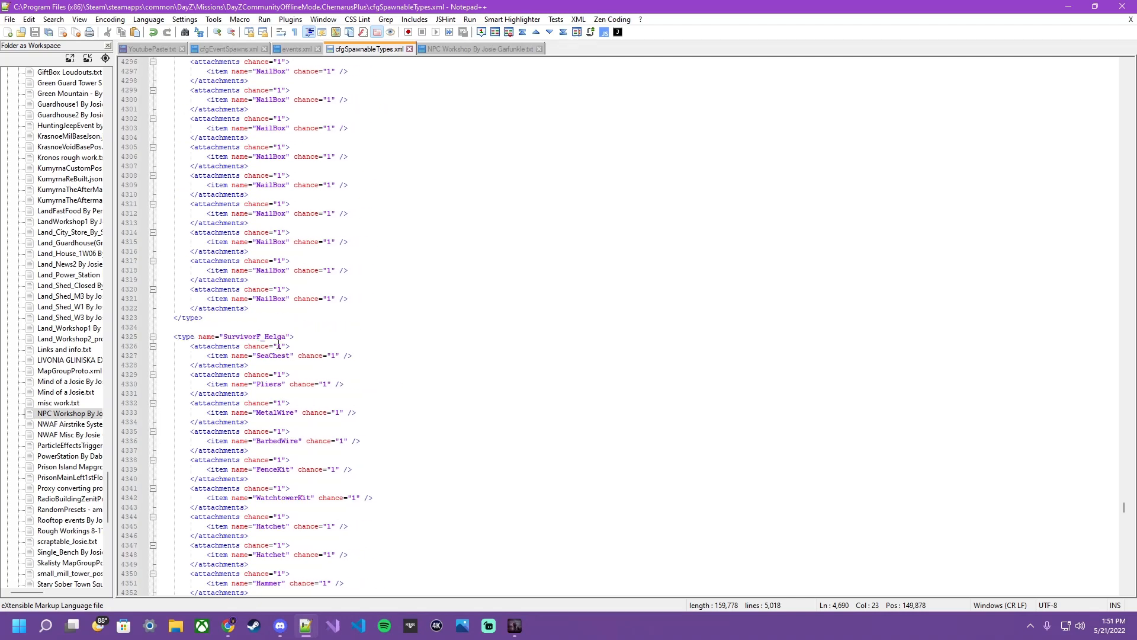
{"action": "mouse_move", "coordinate": [282, 362]}
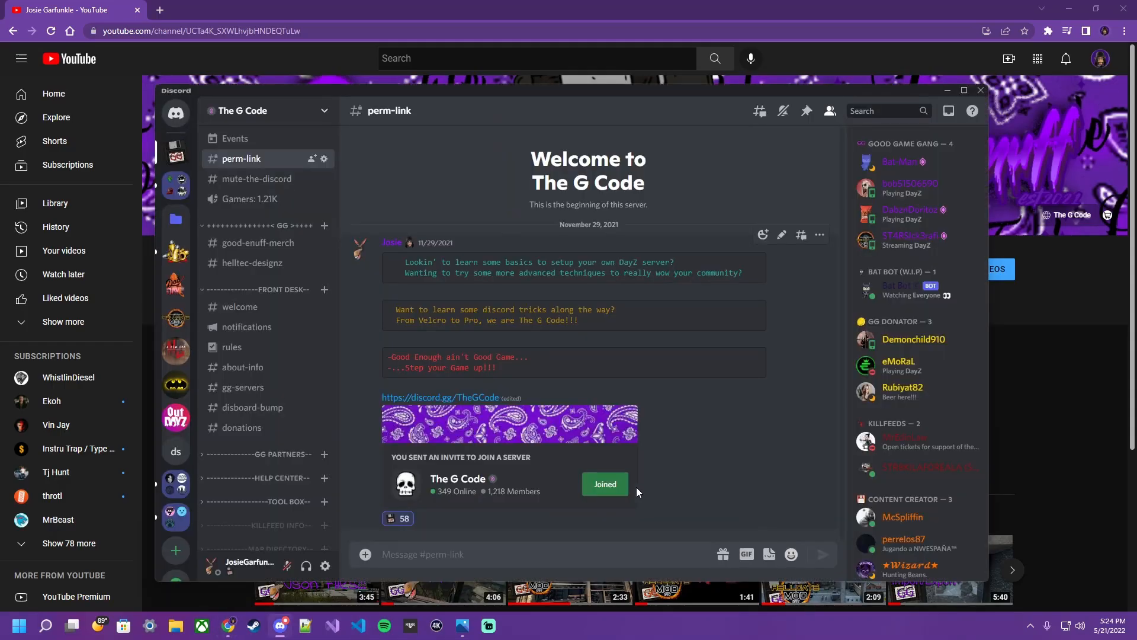
{"action": "mouse_move", "coordinate": [249, 352]}
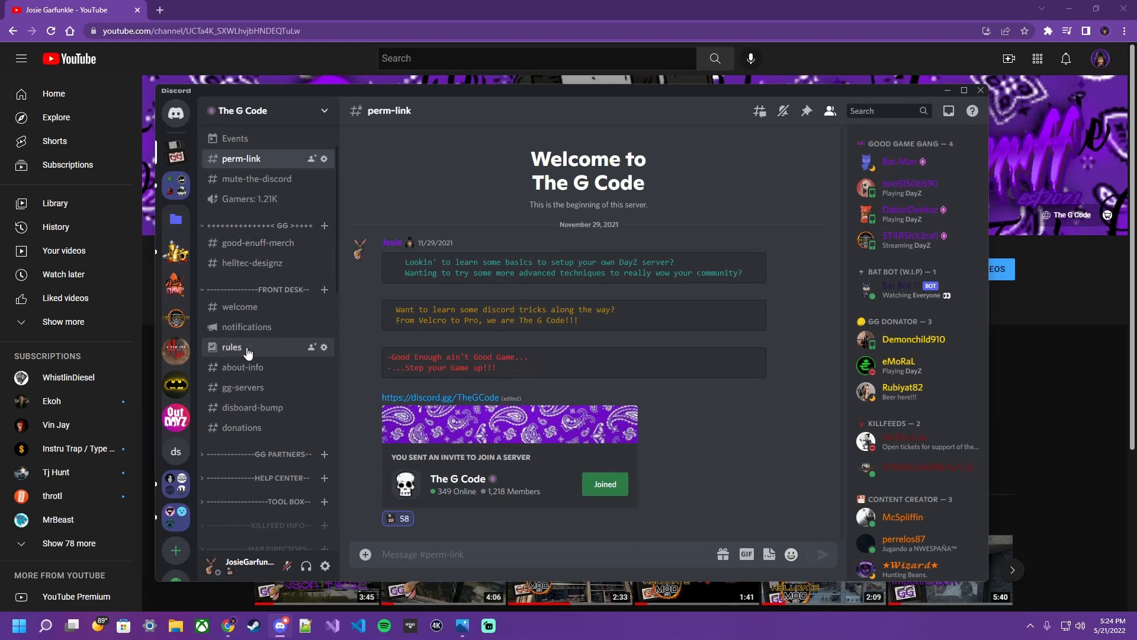
Scroll The G Code server's channel sidebar down to the showcase channels.
{"action": "scroll", "scroll_direction": "down", "scroll_amount": 3}
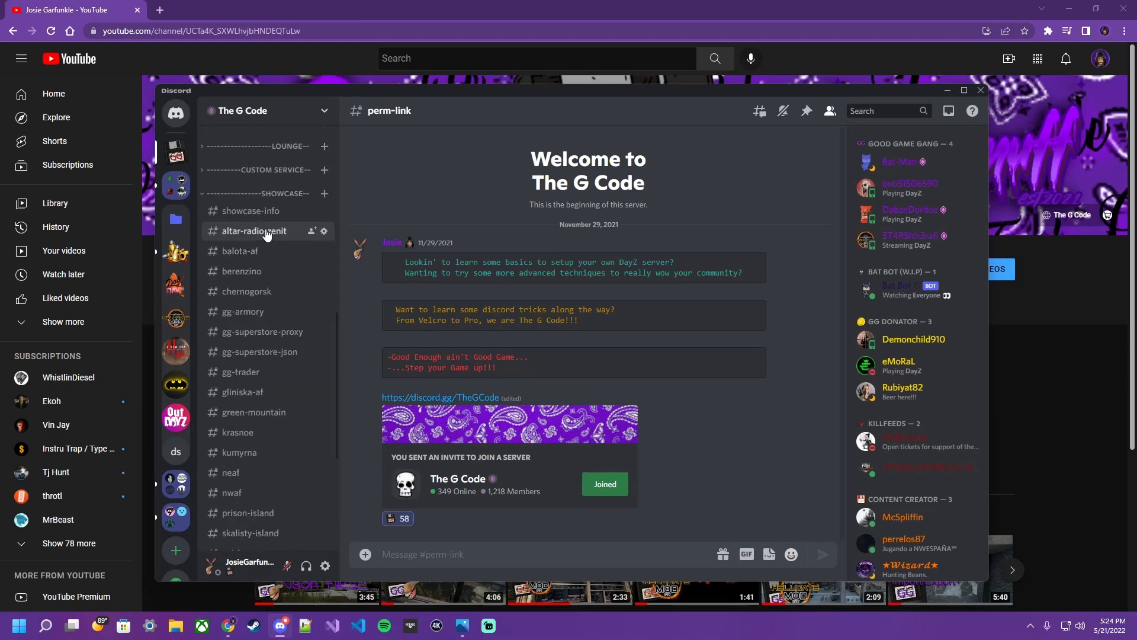